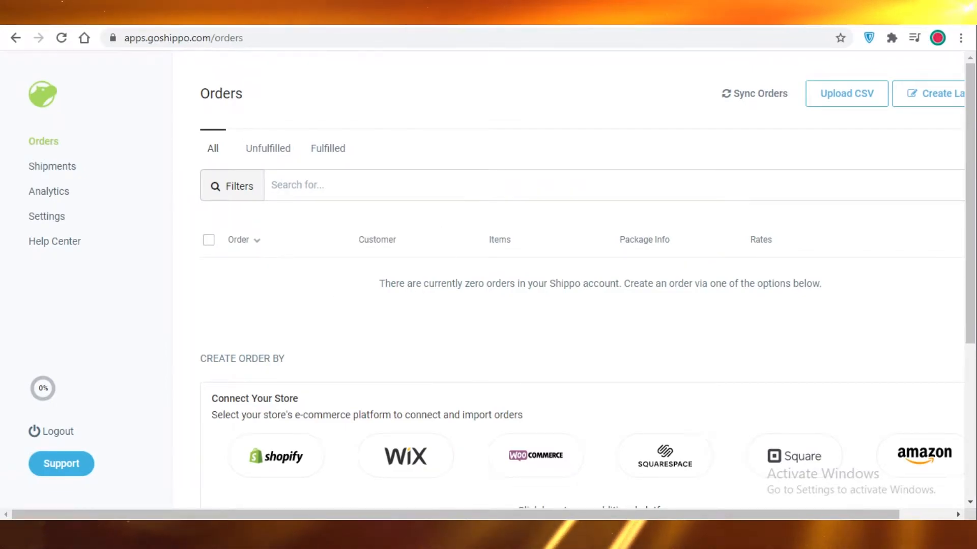
mouse_move(276, 103)
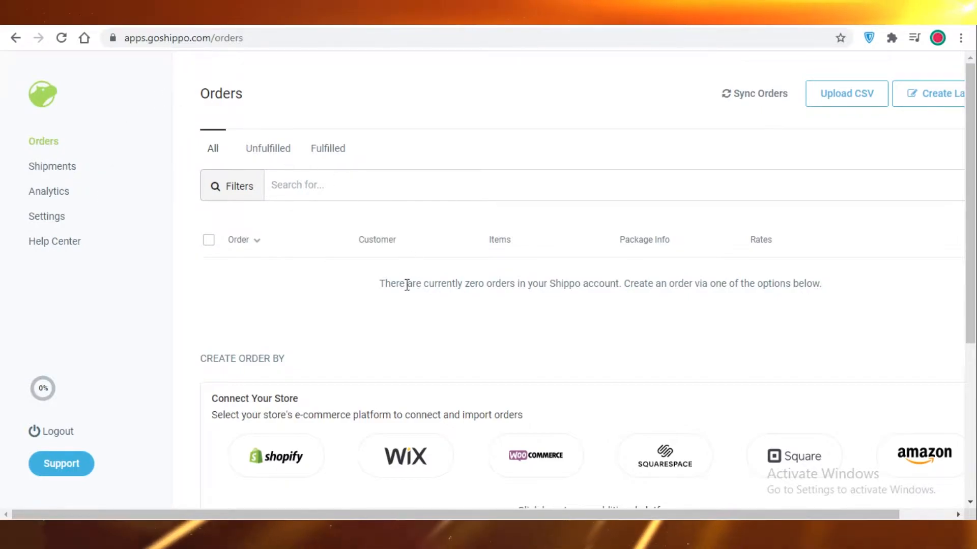
mouse_move(444, 156)
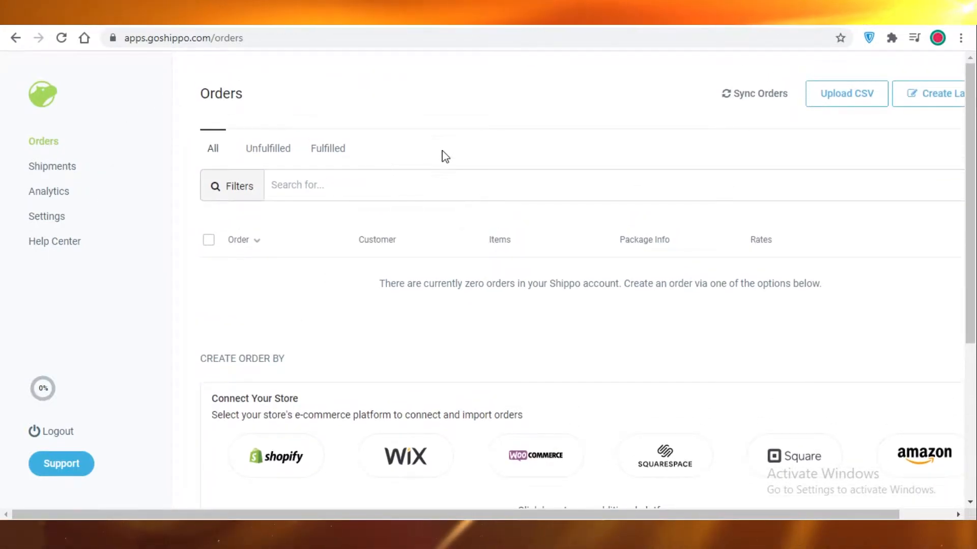
mouse_move(435, 165)
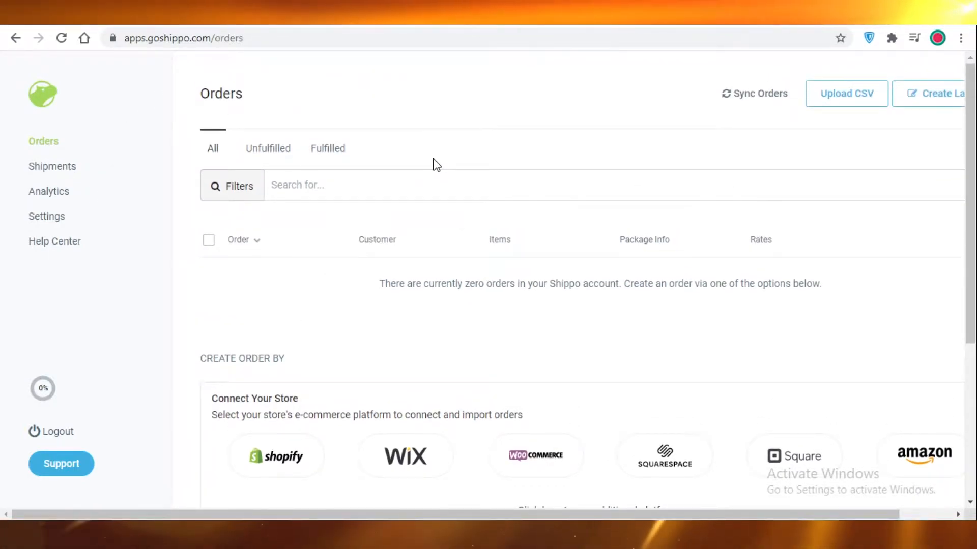
- Show the full store platform list and scroll from ePages through WooCommerce
scroll("down", 3)
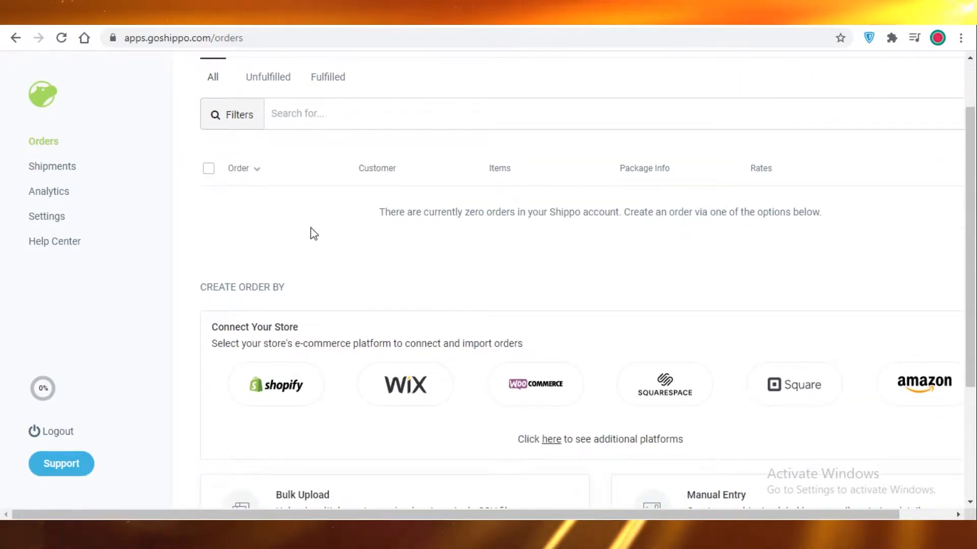
mouse_move(386, 288)
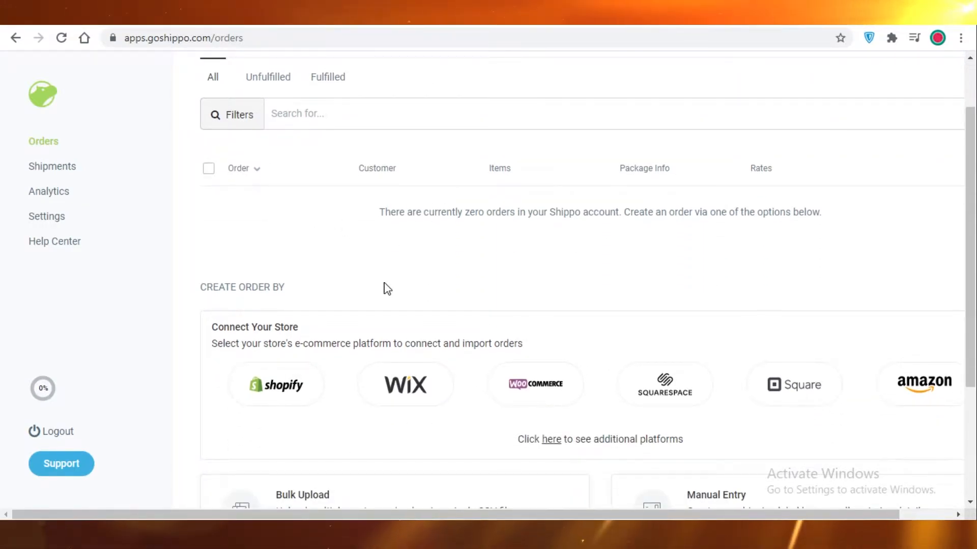
mouse_move(363, 273)
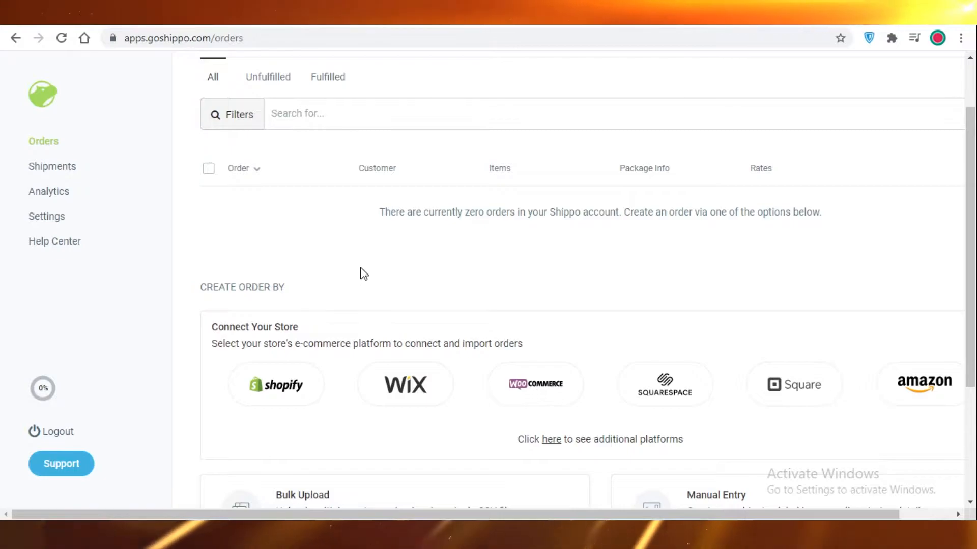
mouse_move(471, 167)
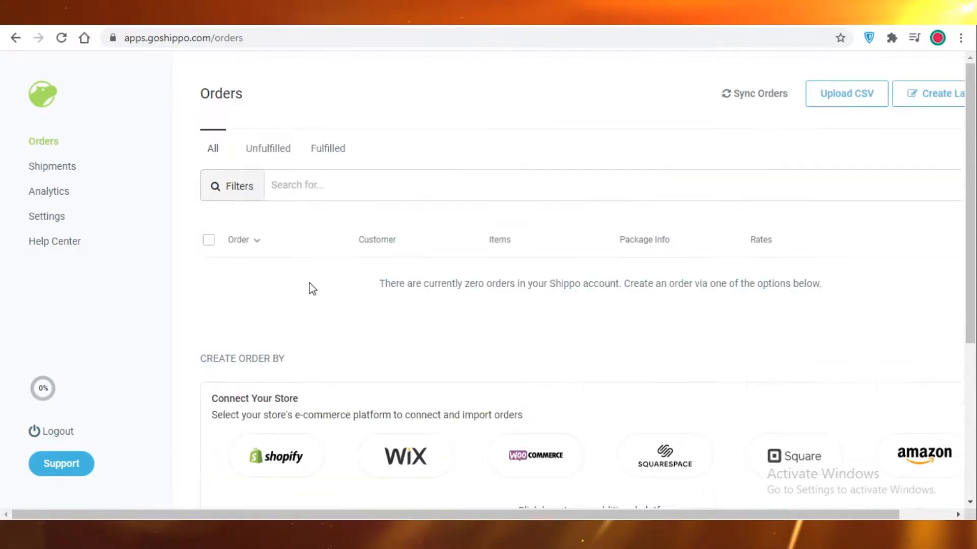
mouse_move(308, 283)
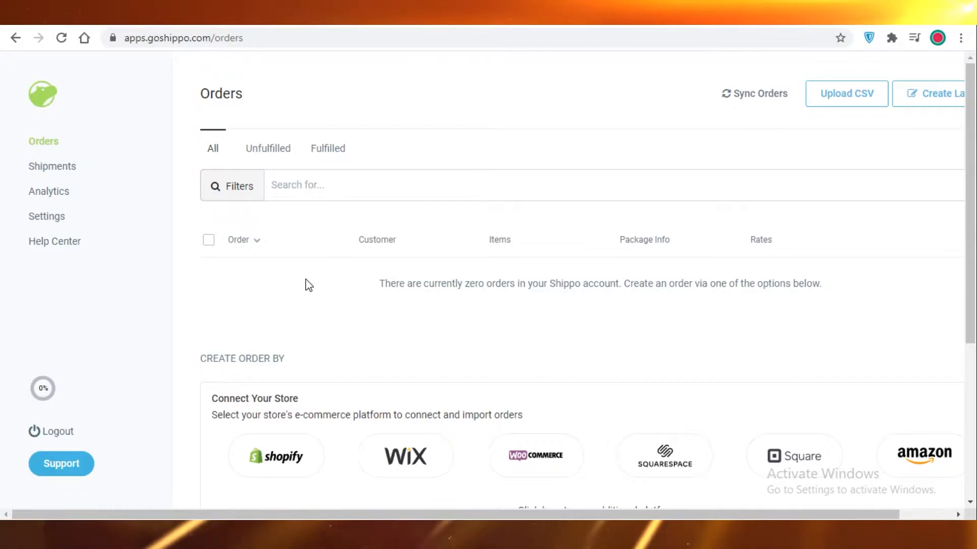
mouse_move(327, 341)
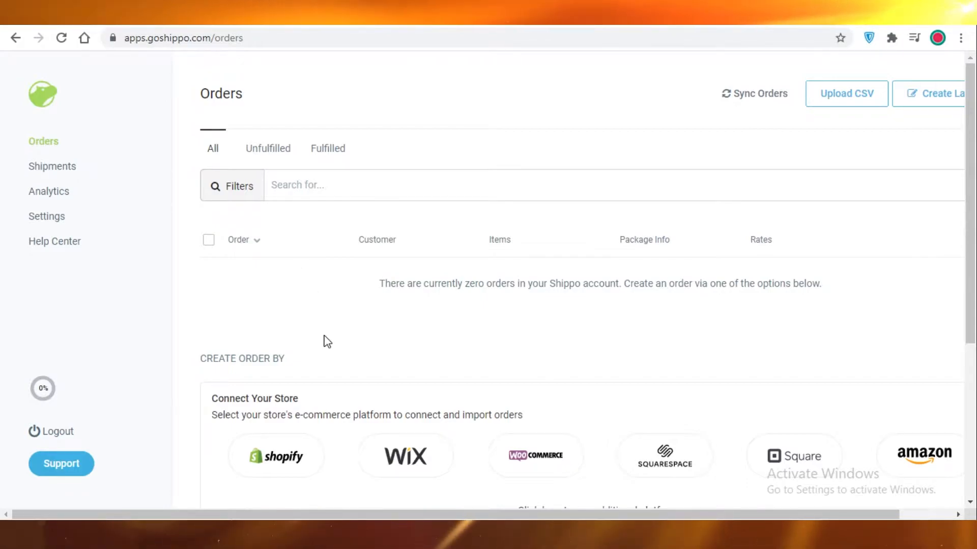
mouse_move(329, 359)
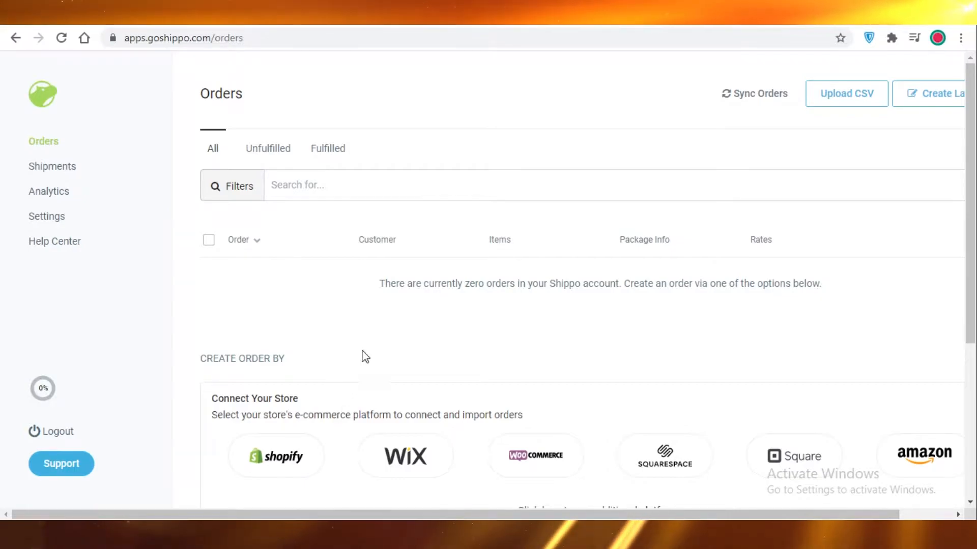
mouse_move(346, 242)
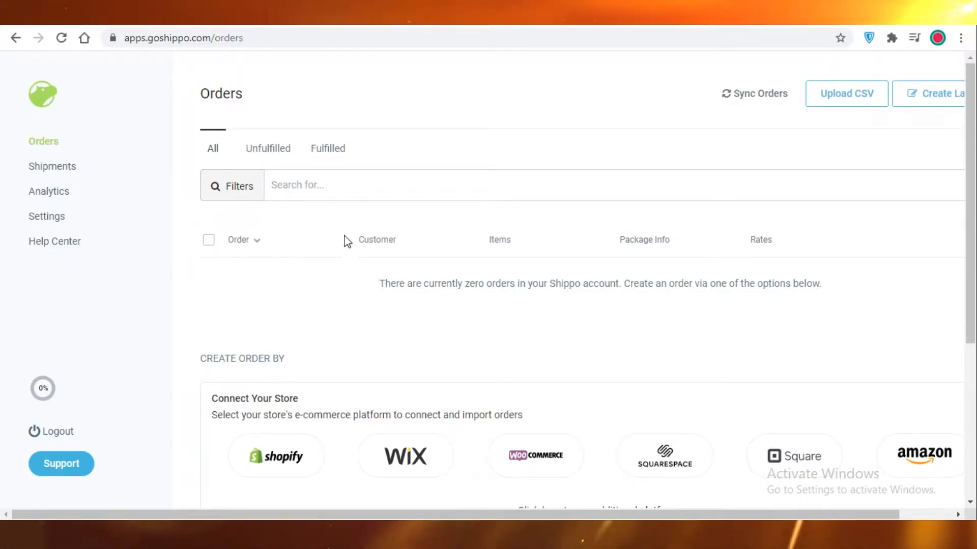
scroll("down", 3)
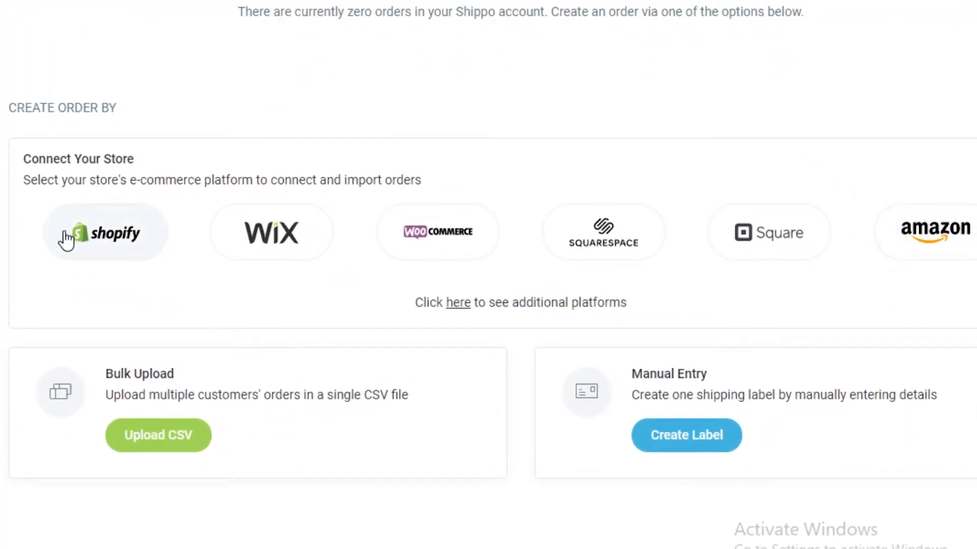
mouse_move(101, 261)
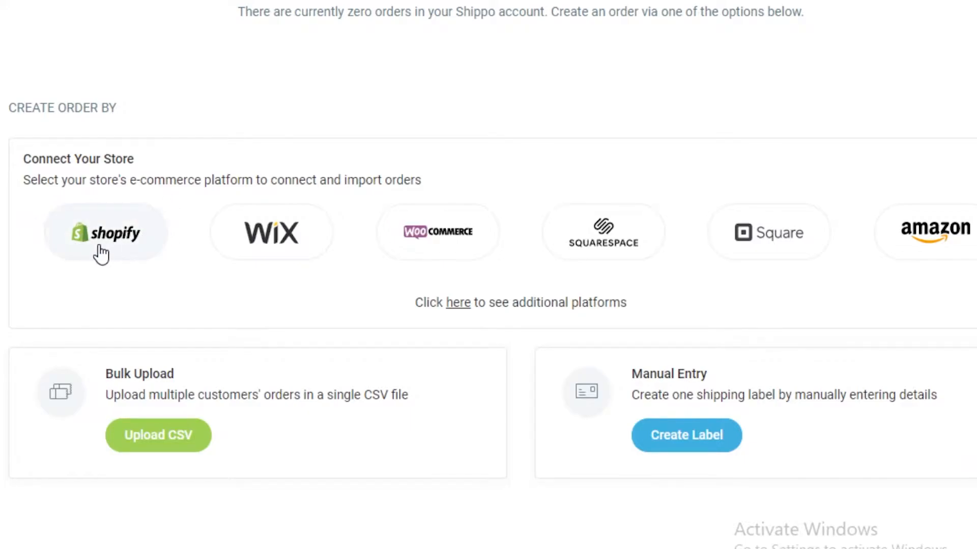
mouse_move(465, 310)
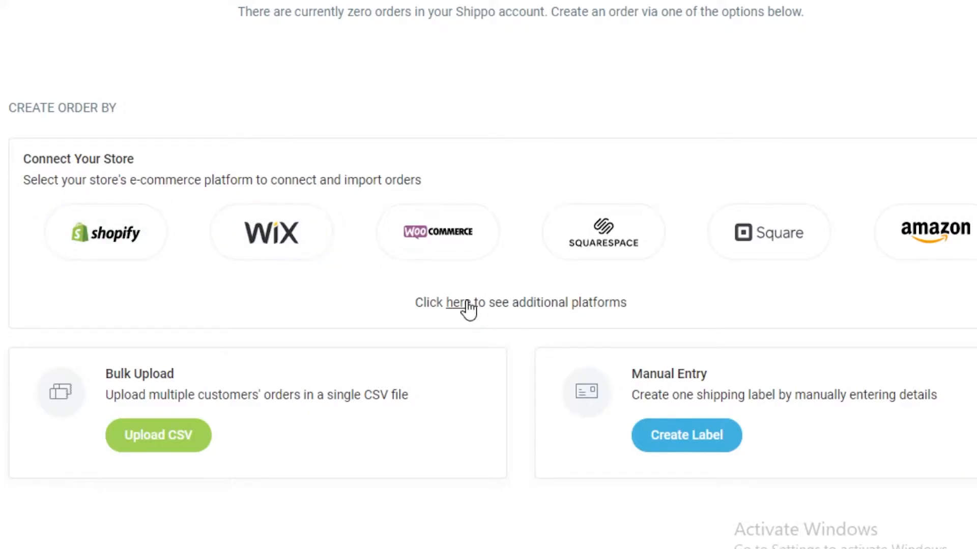
left_click(462, 303)
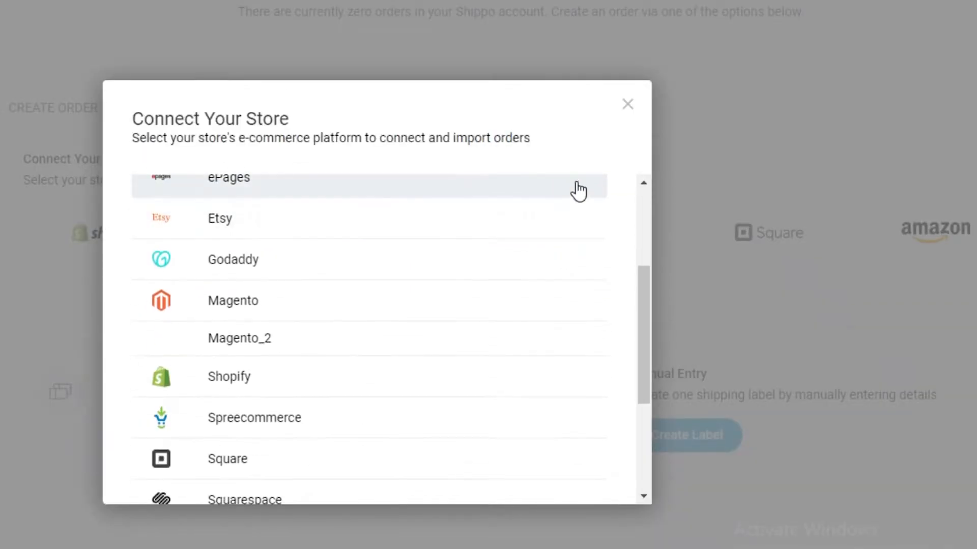
scroll("down", 3)
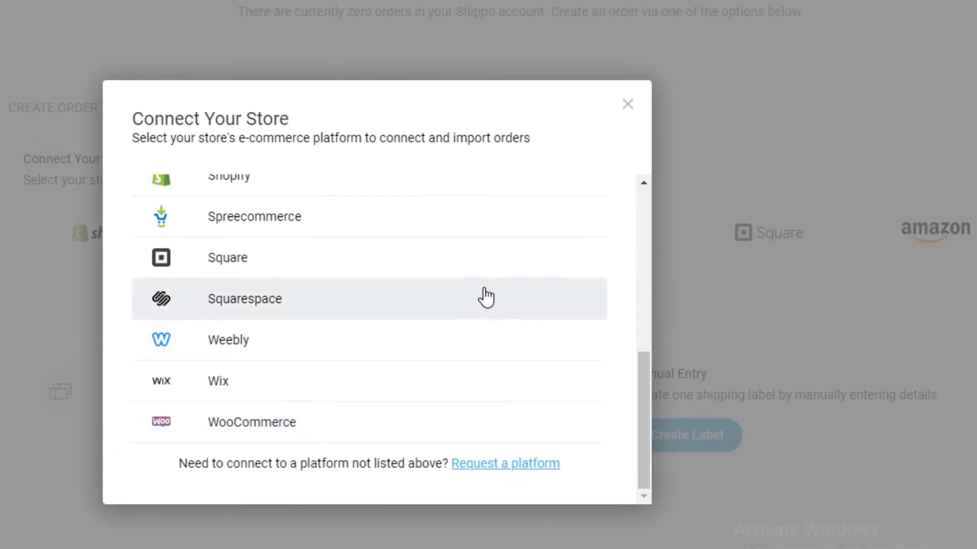
mouse_move(259, 417)
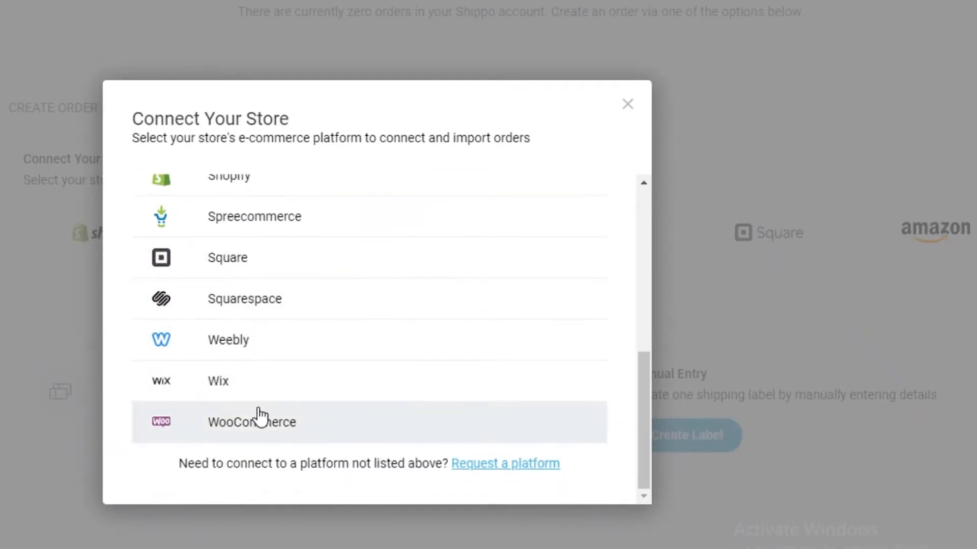
mouse_move(242, 266)
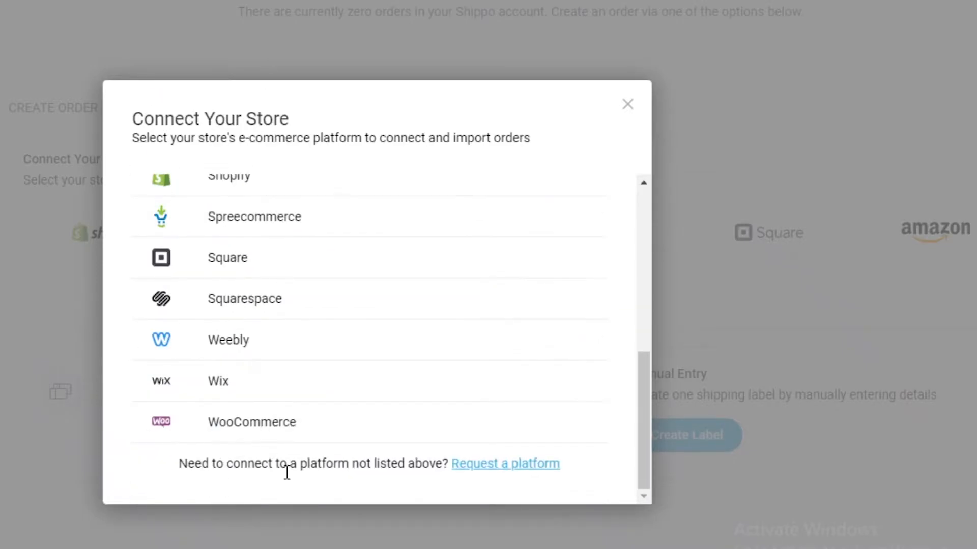
mouse_move(497, 482)
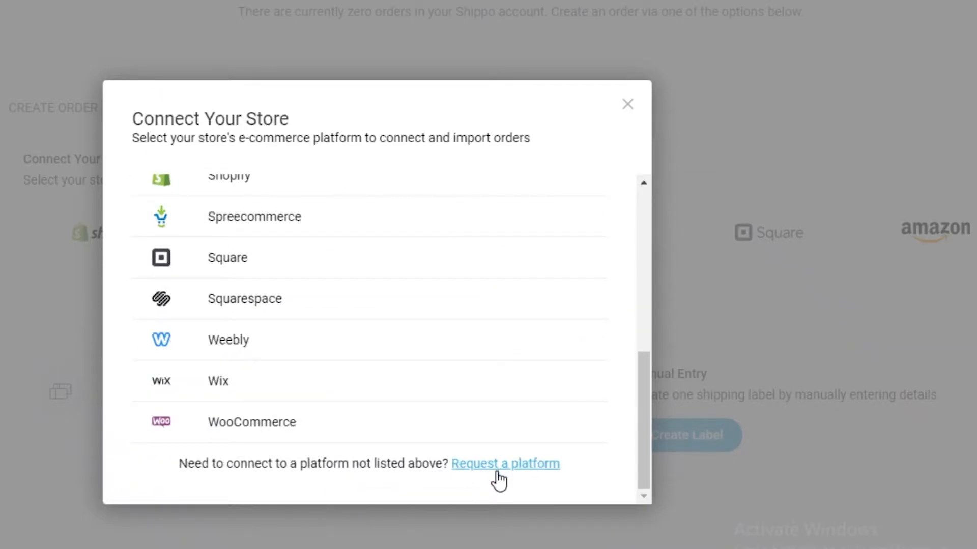
- Dismiss the platform list to return to the bulk upload and manual entry options
left_click(628, 104)
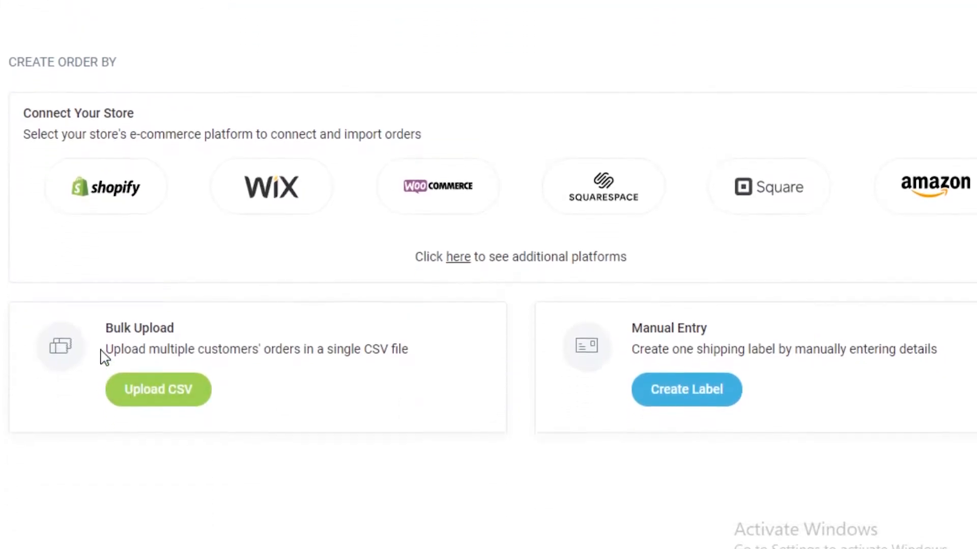
mouse_move(224, 349)
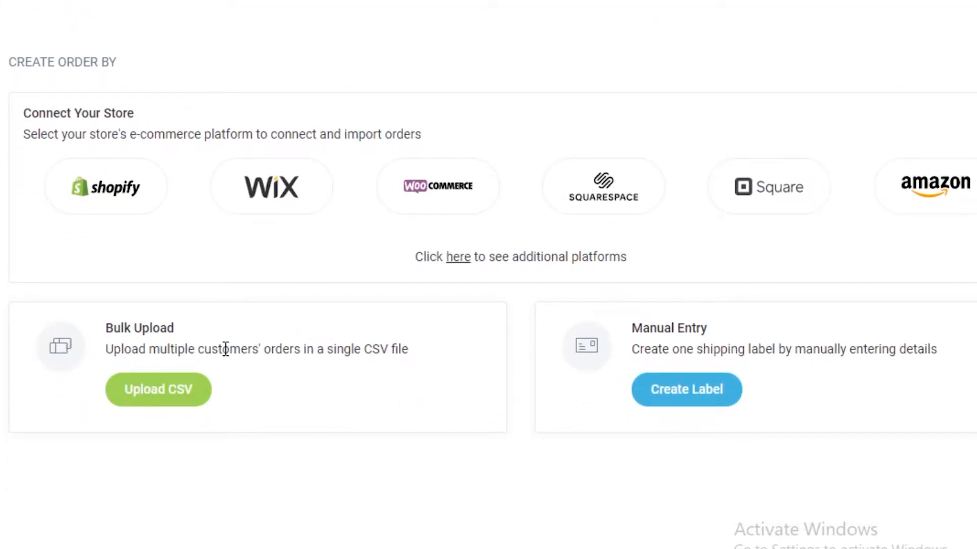
mouse_move(331, 368)
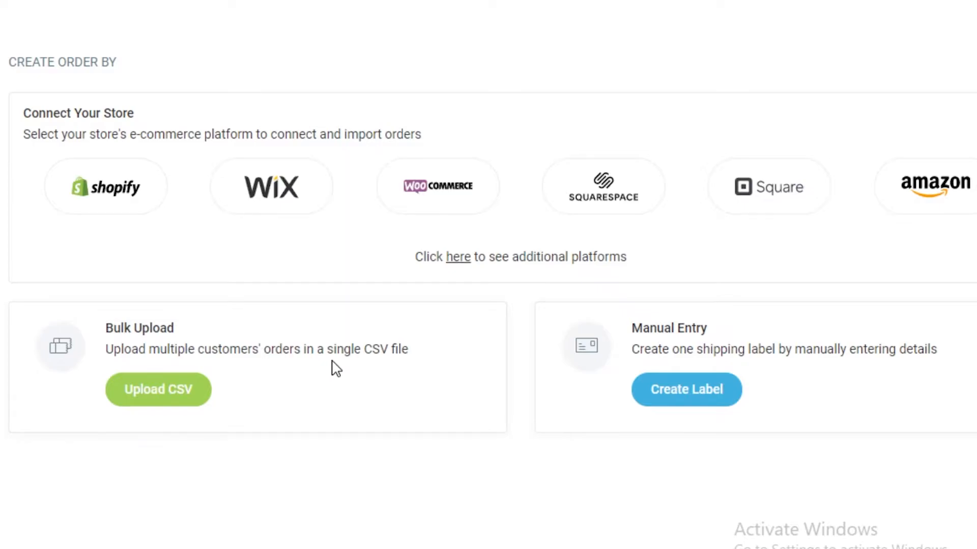
mouse_move(198, 381)
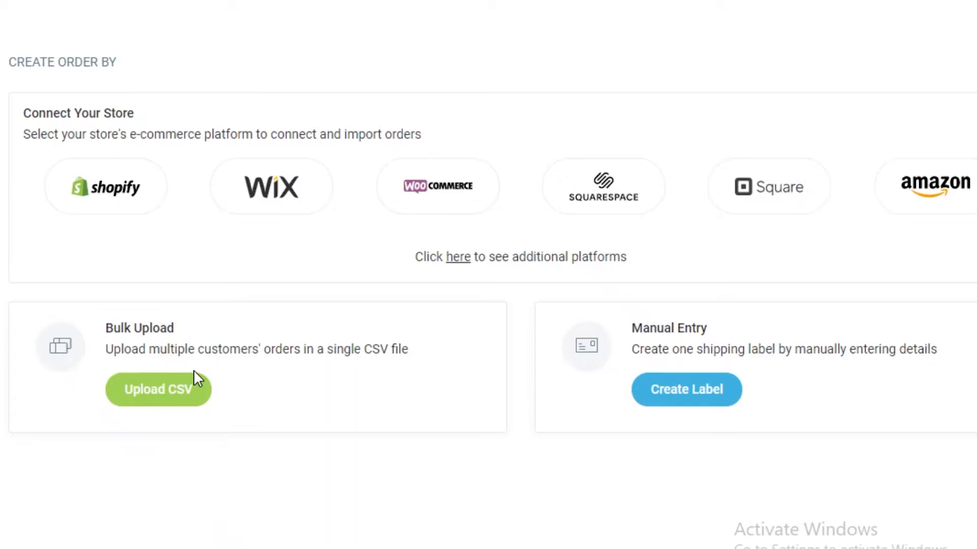
mouse_move(175, 349)
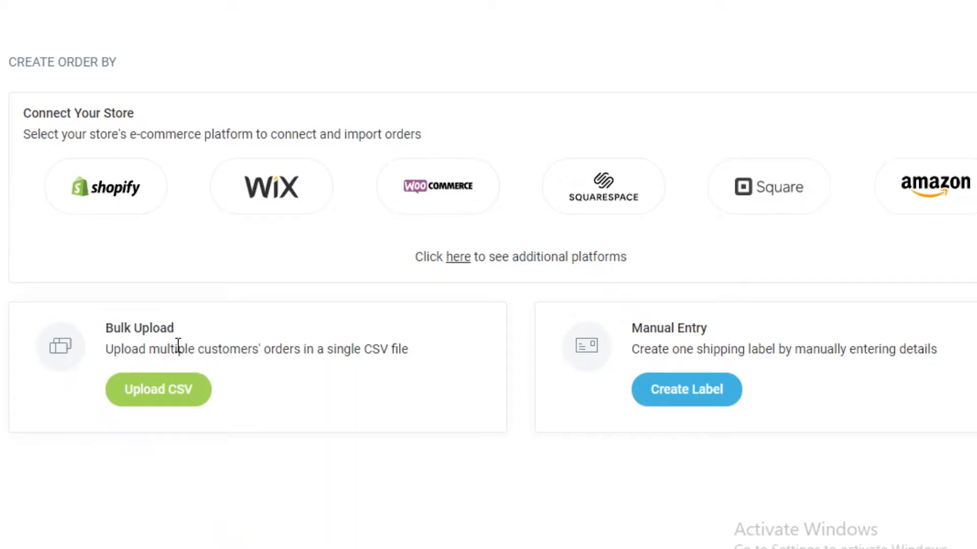
mouse_move(267, 302)
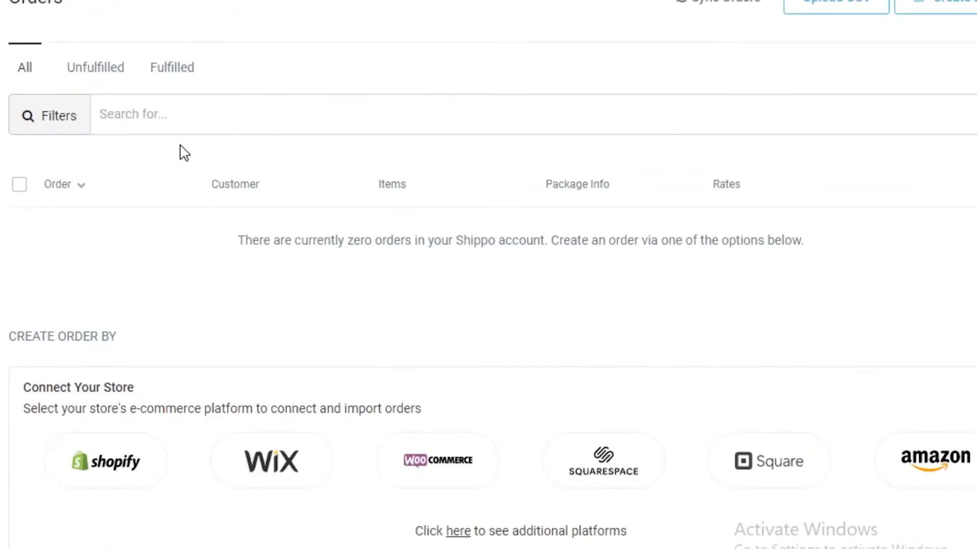
mouse_move(231, 211)
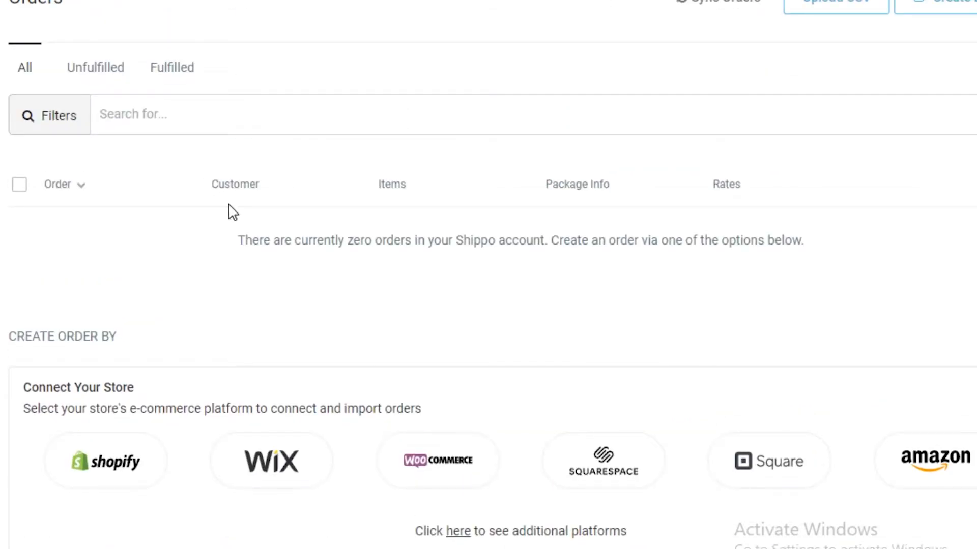
mouse_move(350, 224)
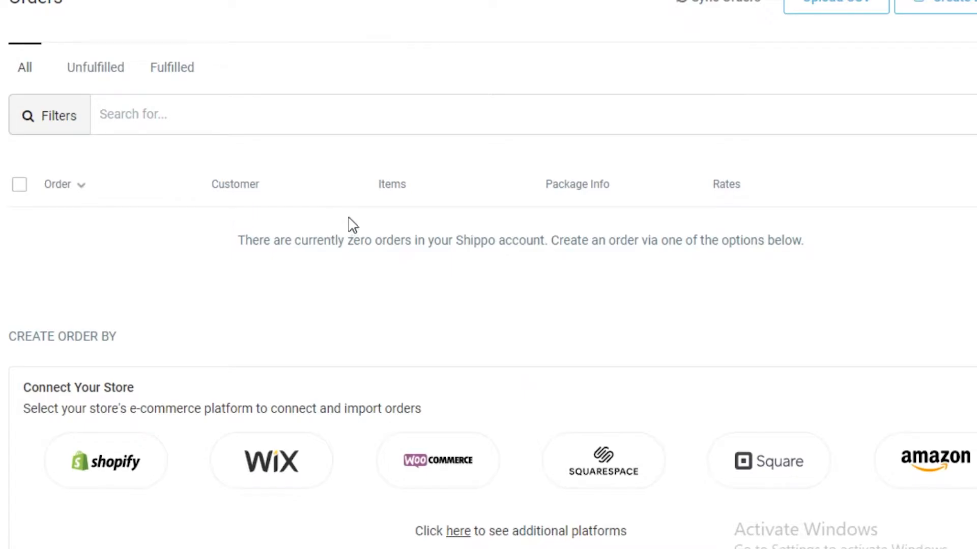
mouse_move(353, 234)
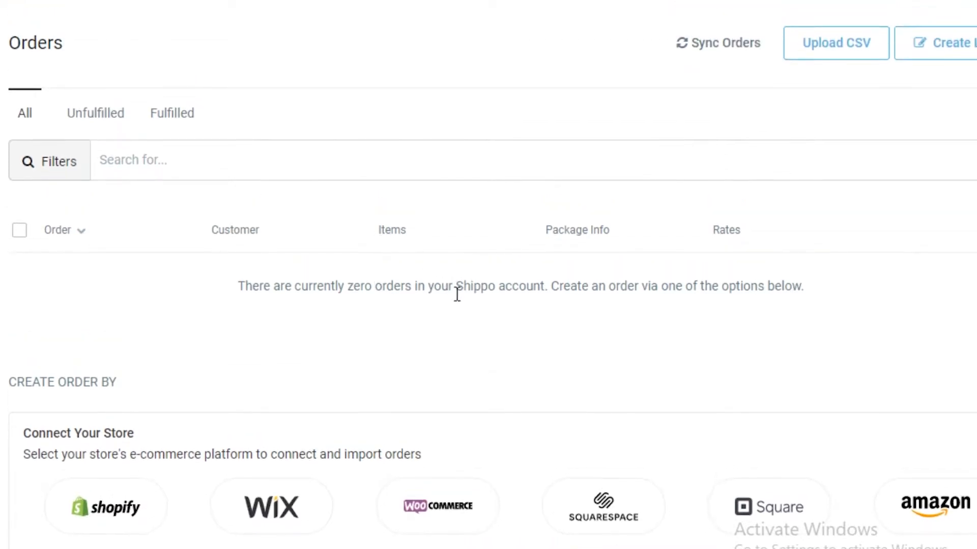
mouse_move(34, 111)
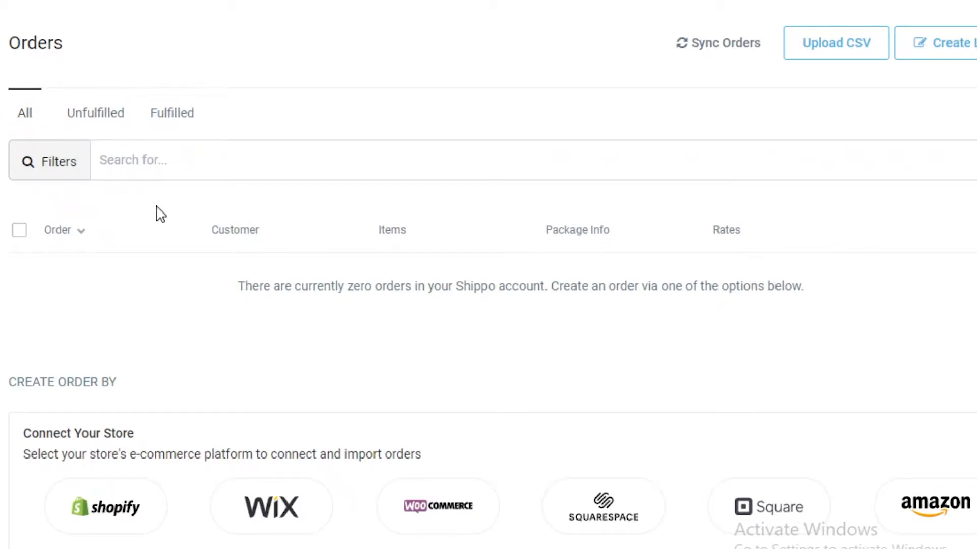
mouse_move(673, 270)
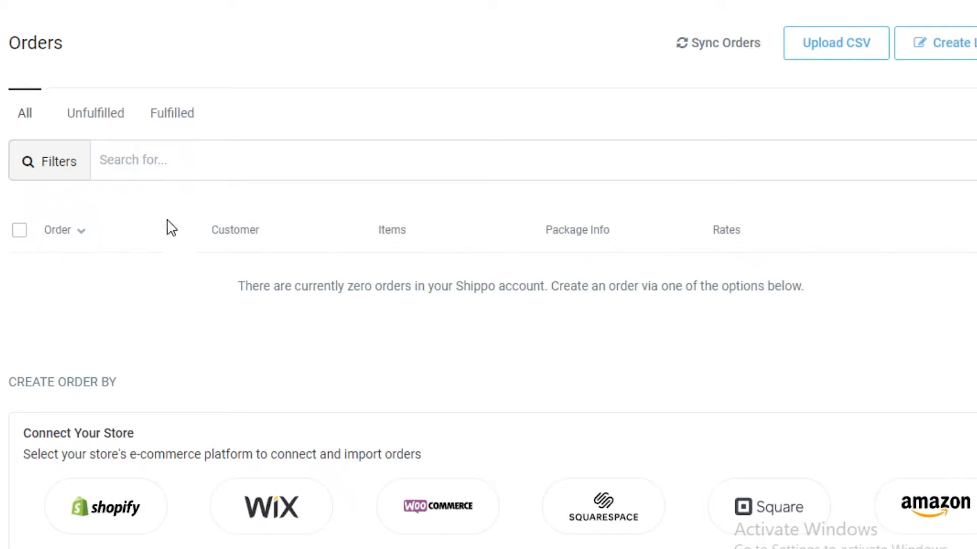
- Filter orders to Unfulfilled, then Fulfilled, both showing no orders
left_click(95, 113)
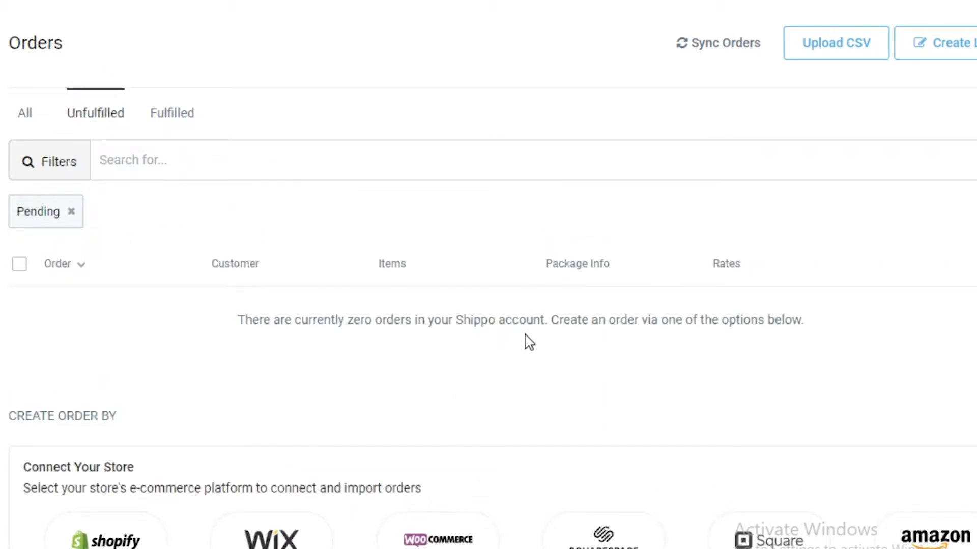
left_click(172, 113)
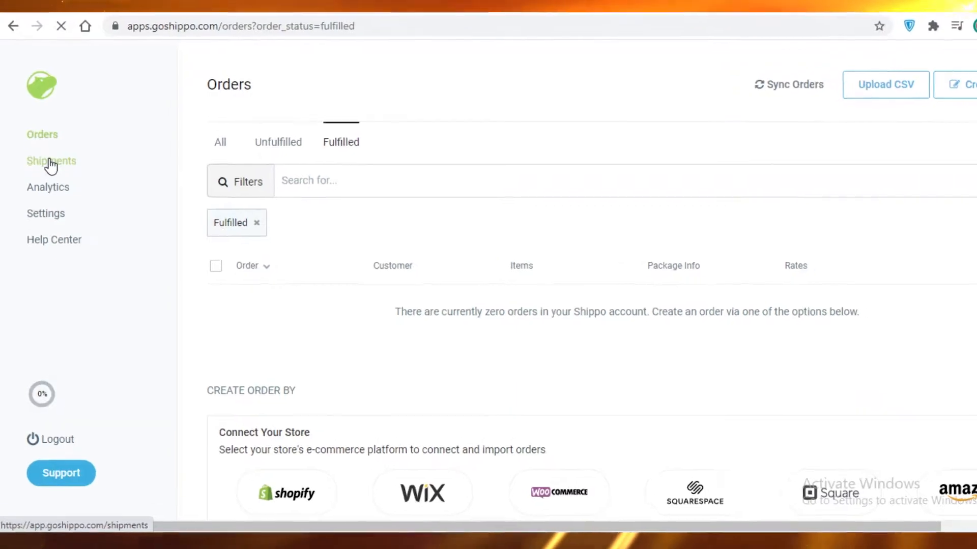
- View the empty Shipments page, then Analytics showing 0 labels and $0.00 spend
left_click(50, 161)
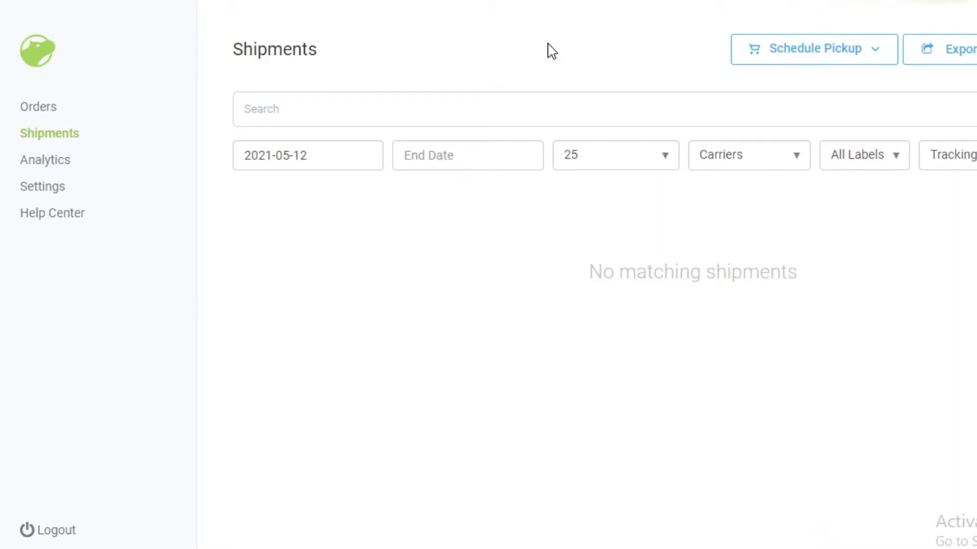
mouse_move(426, 211)
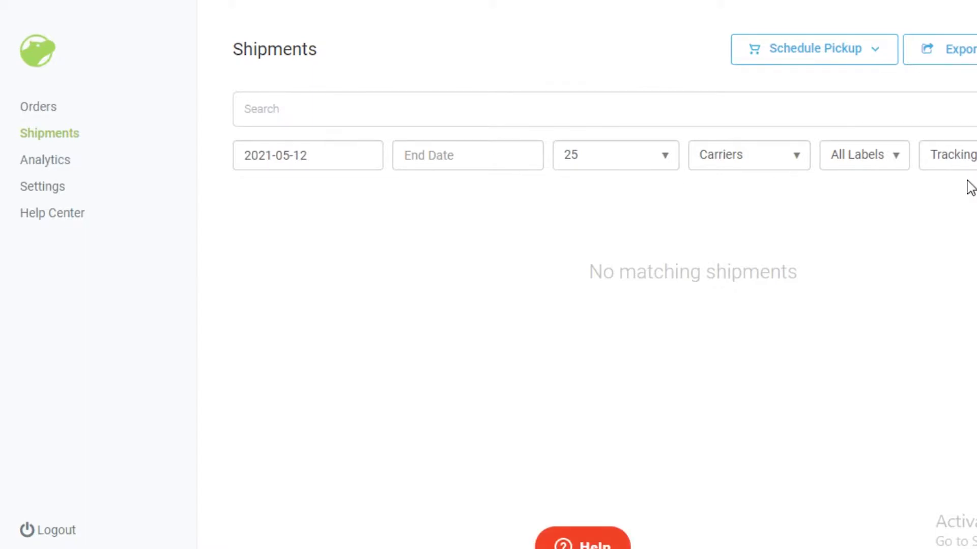
left_click(45, 159)
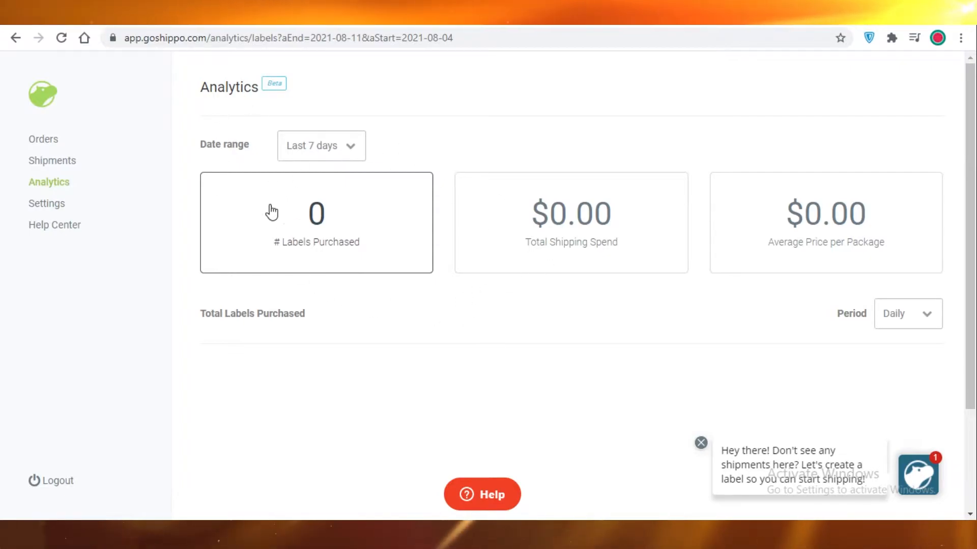
left_click(321, 145)
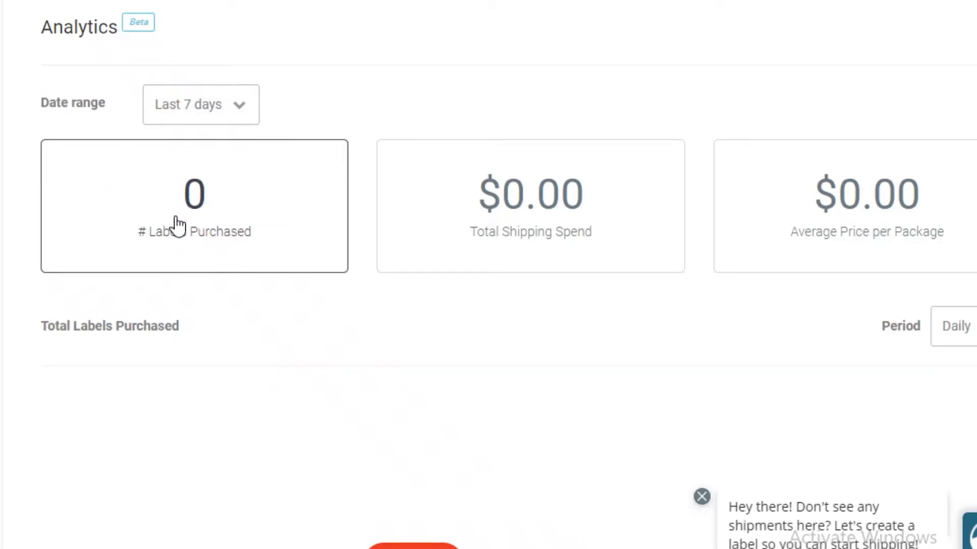
mouse_move(486, 255)
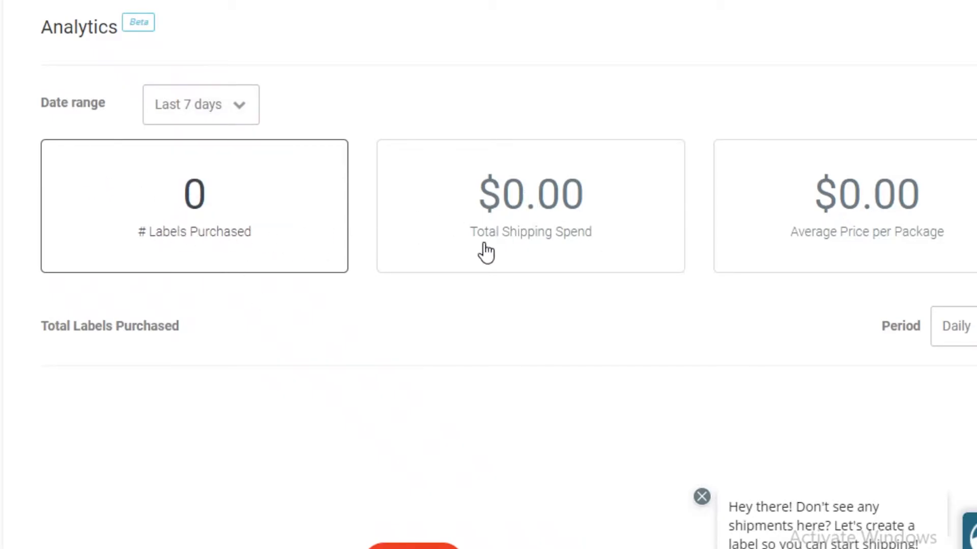
mouse_move(898, 257)
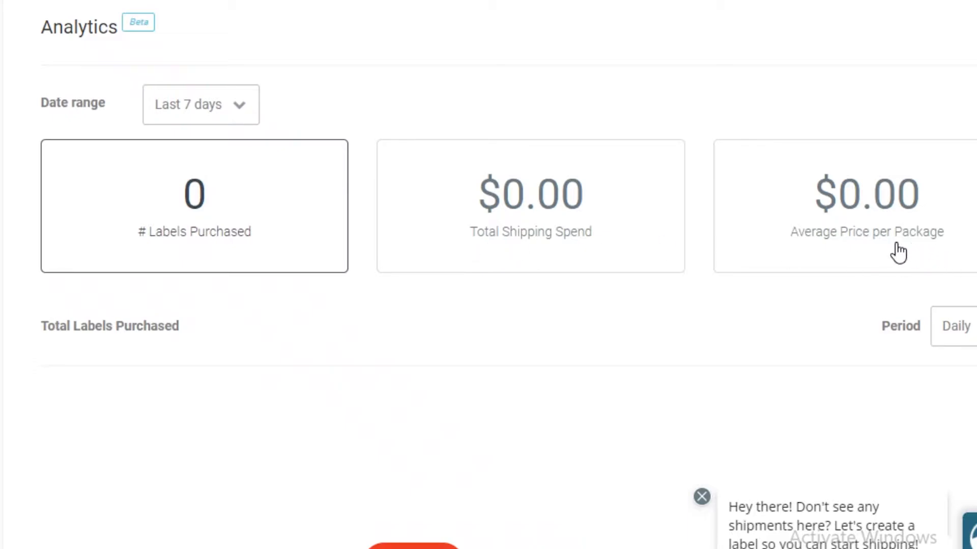
scroll("down", 3)
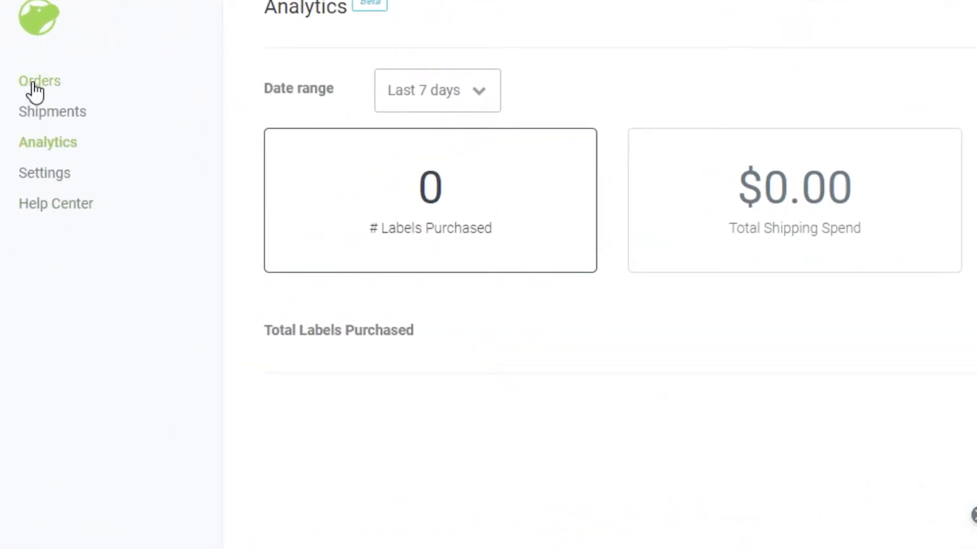
mouse_move(160, 121)
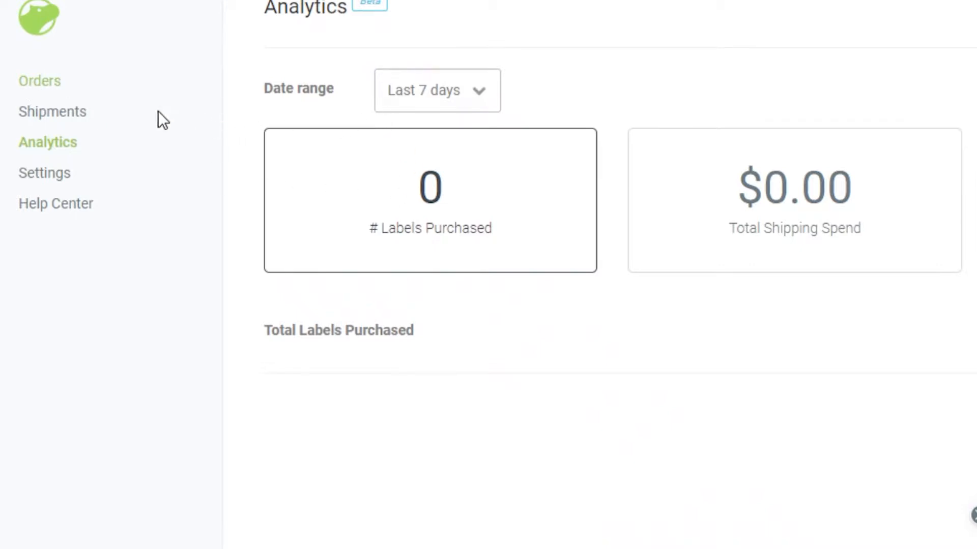
- Start a new shipping label from the Orders list
left_click(39, 80)
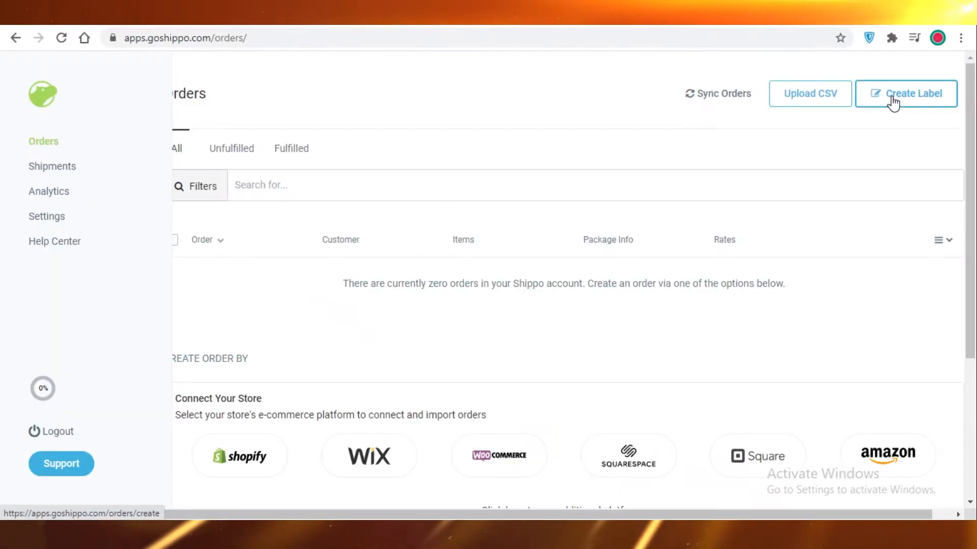
left_click(911, 94)
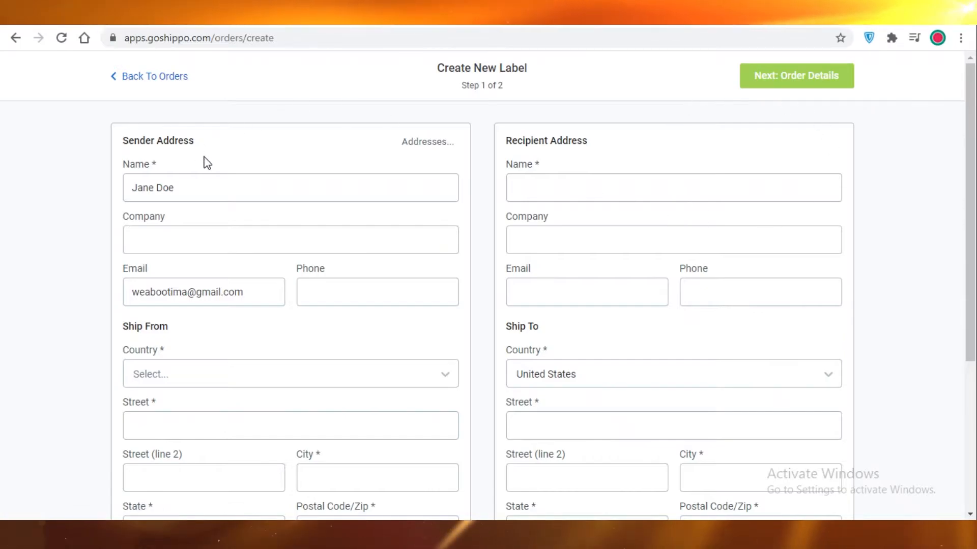
scroll("down", 3)
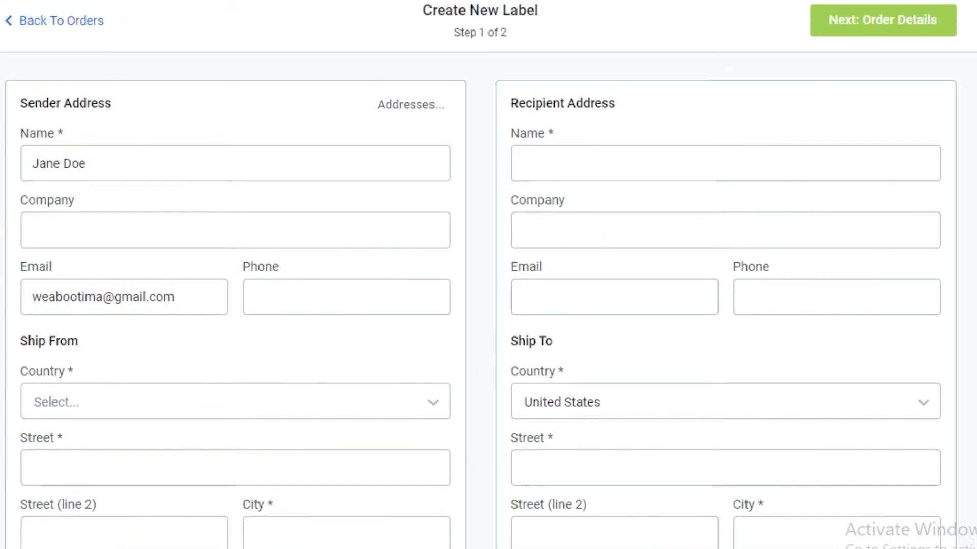
- Enter the sender company and United States ship-from address, not saved as default sender
double_click(24, 102)
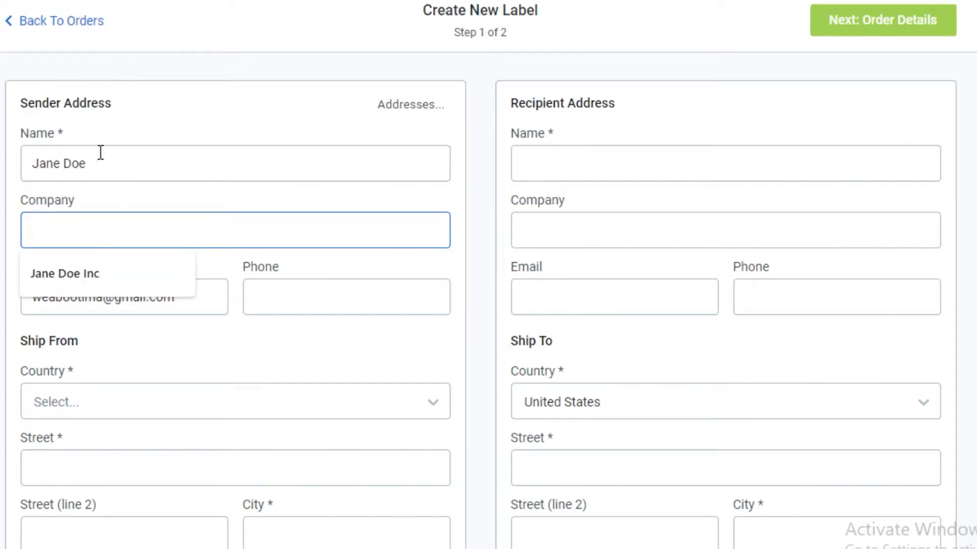
left_click(65, 273)
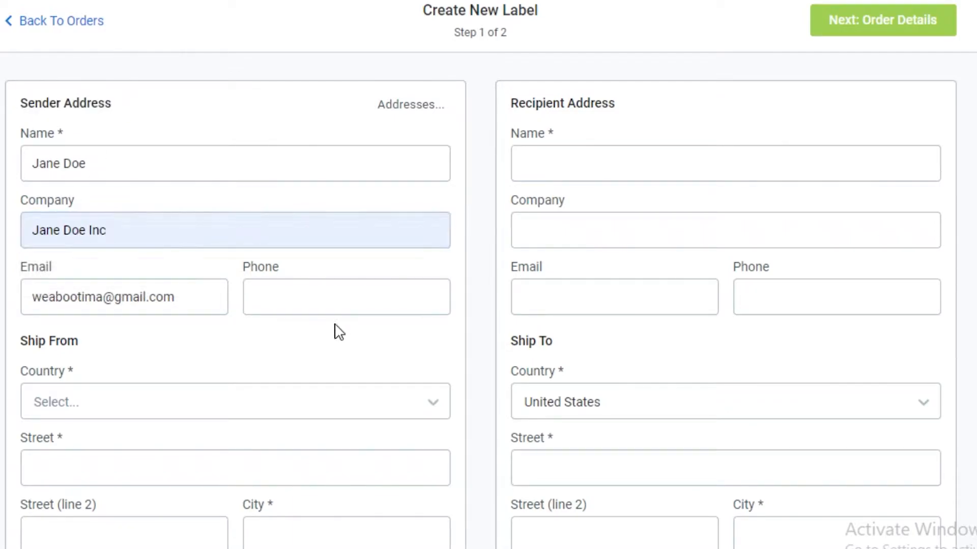
scroll("down", 3)
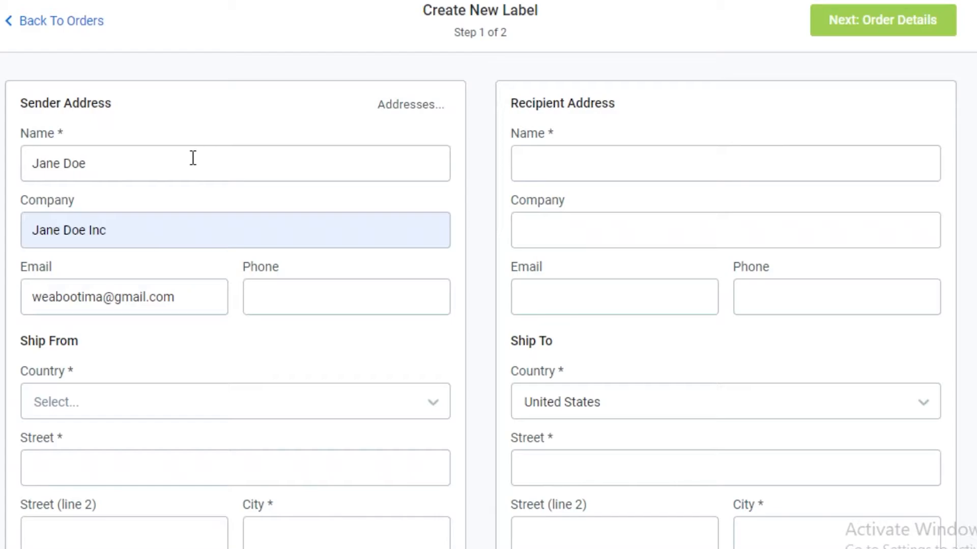
mouse_move(518, 104)
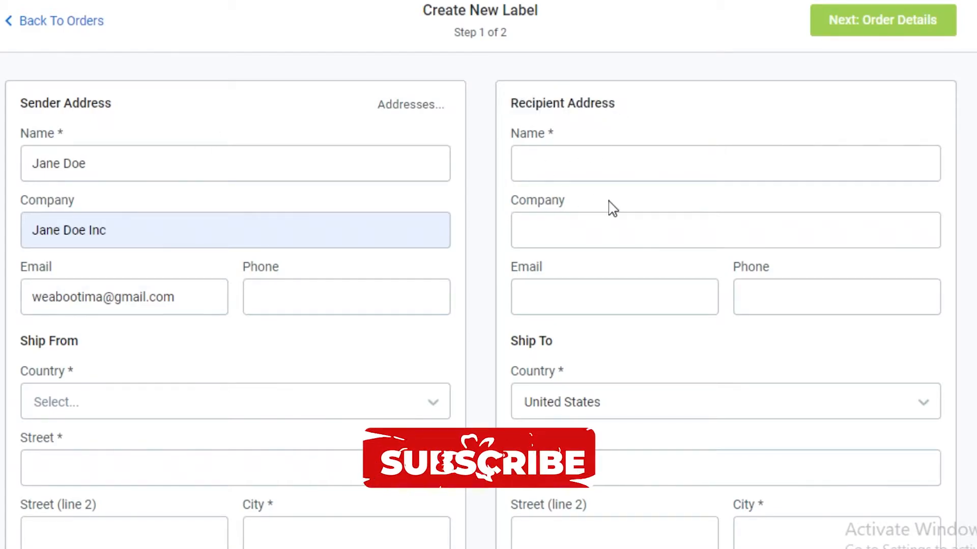
scroll("down", 3)
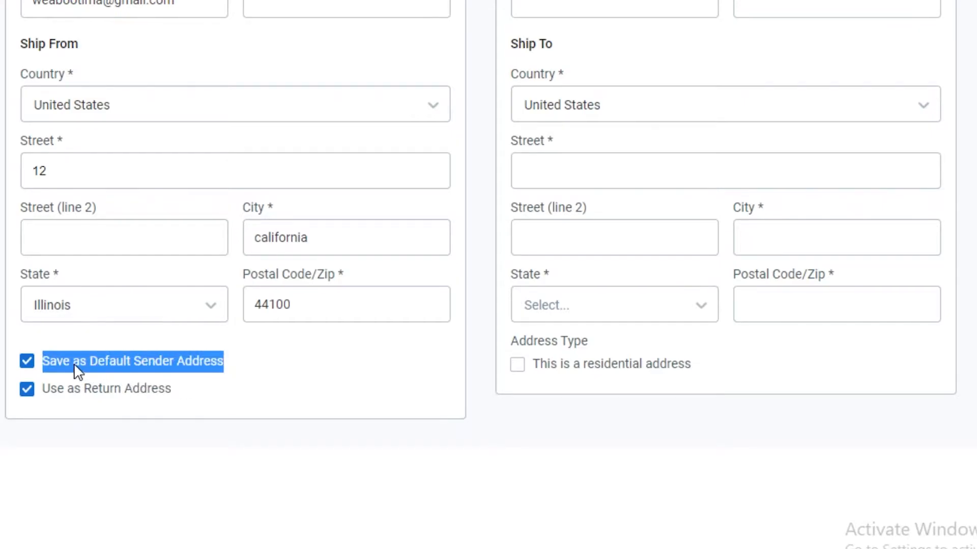
left_click(27, 361)
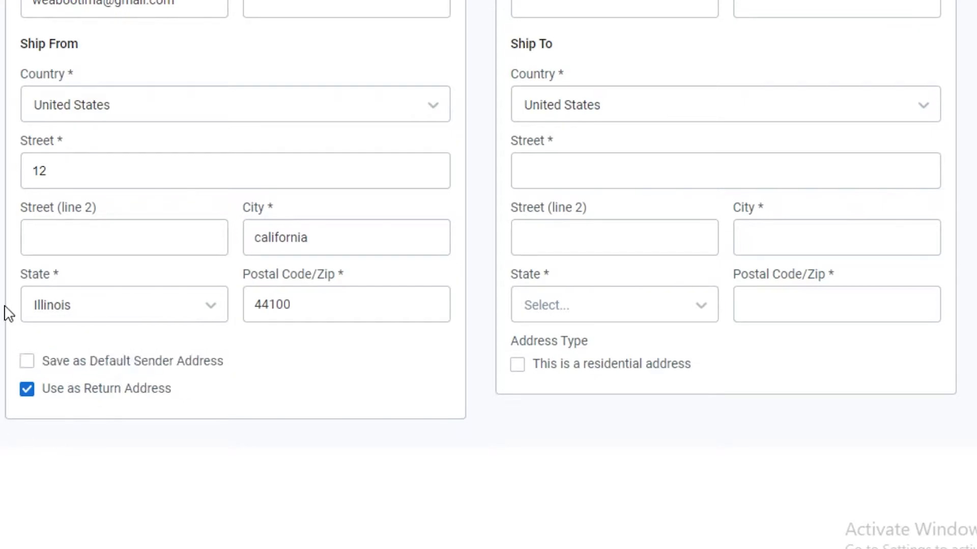
scroll("up", 3)
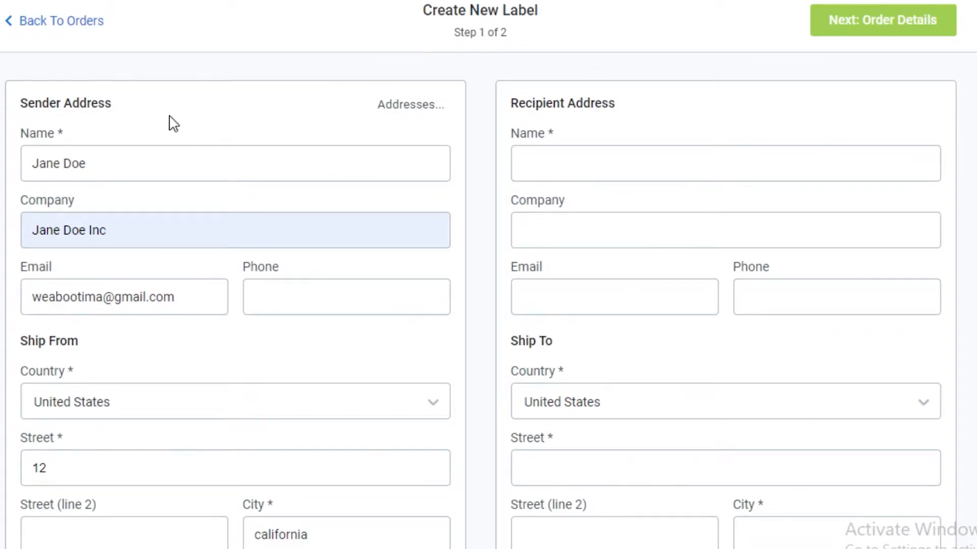
scroll("down", 3)
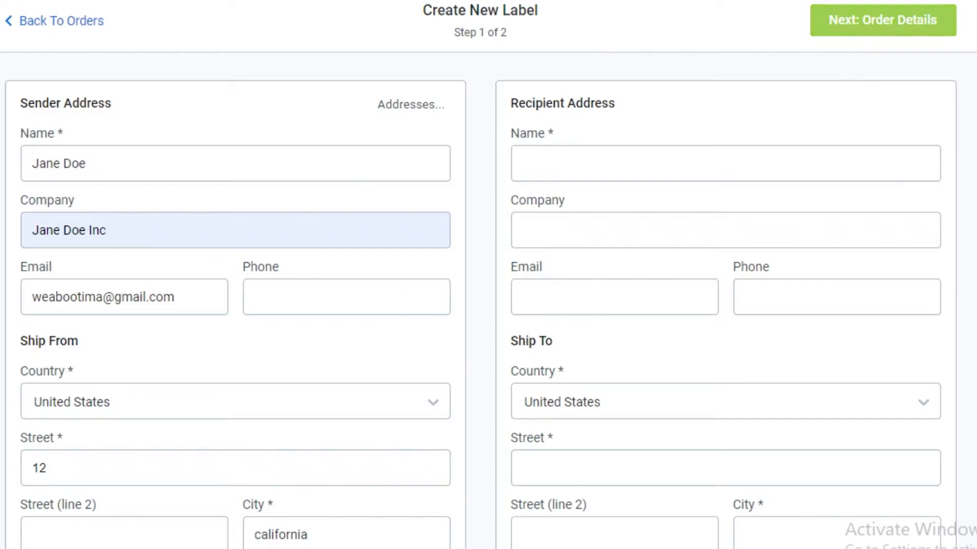
mouse_move(832, 56)
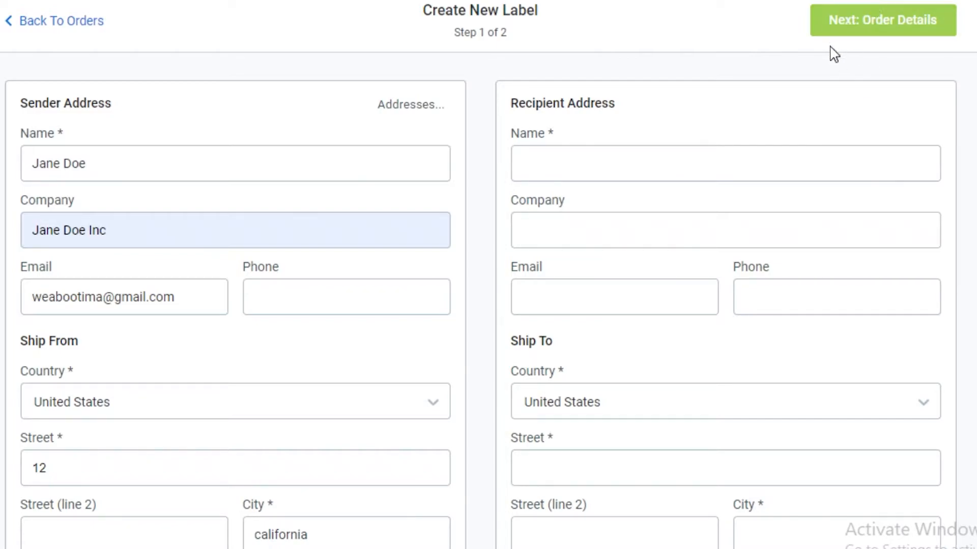
left_click(878, 20)
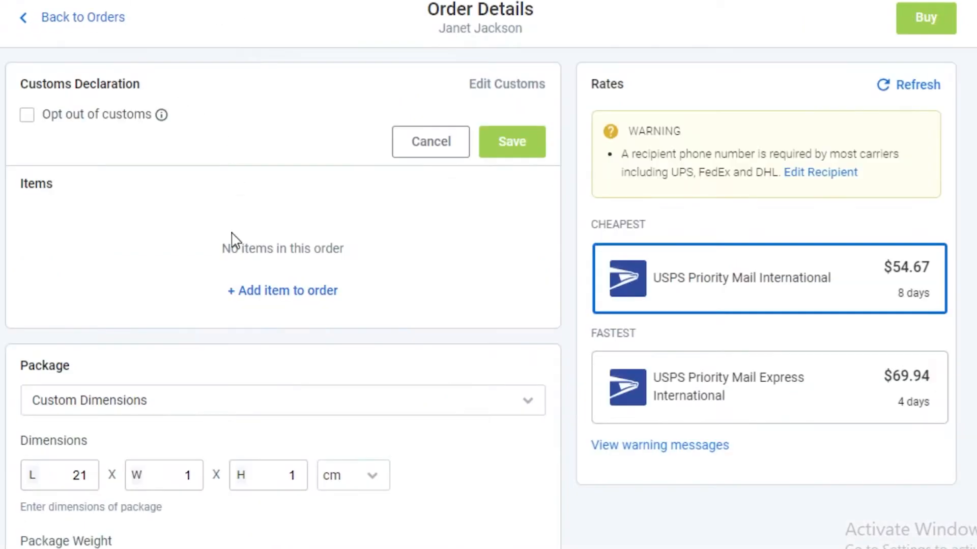
mouse_move(433, 247)
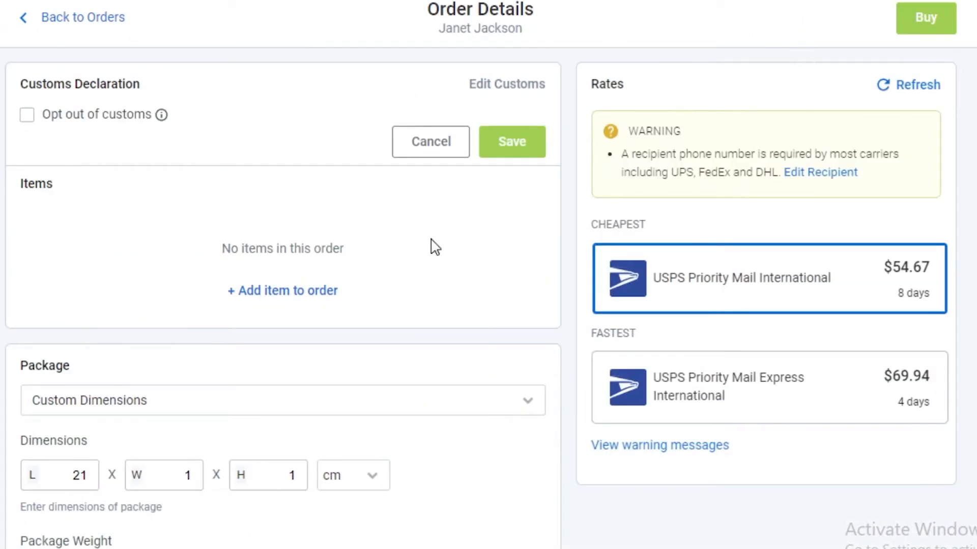
mouse_move(401, 113)
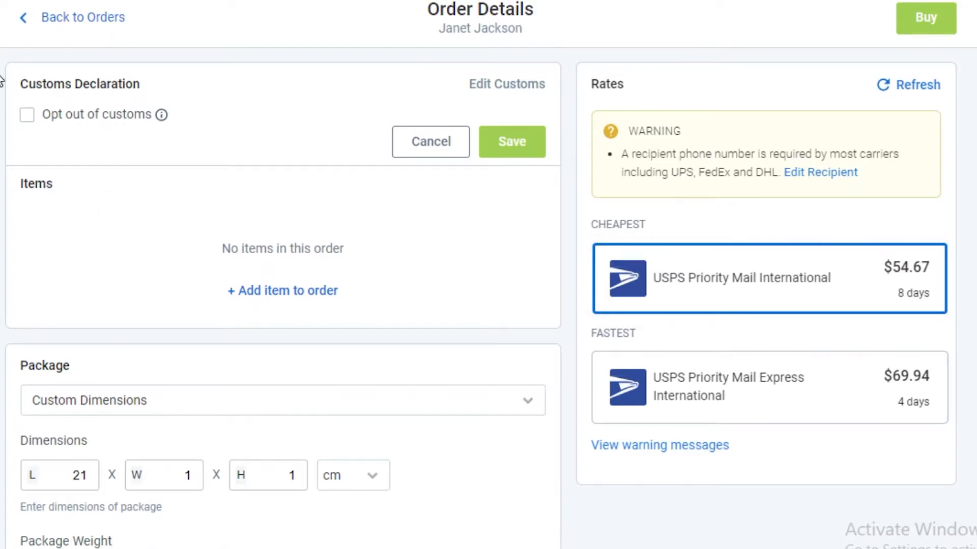
mouse_move(148, 136)
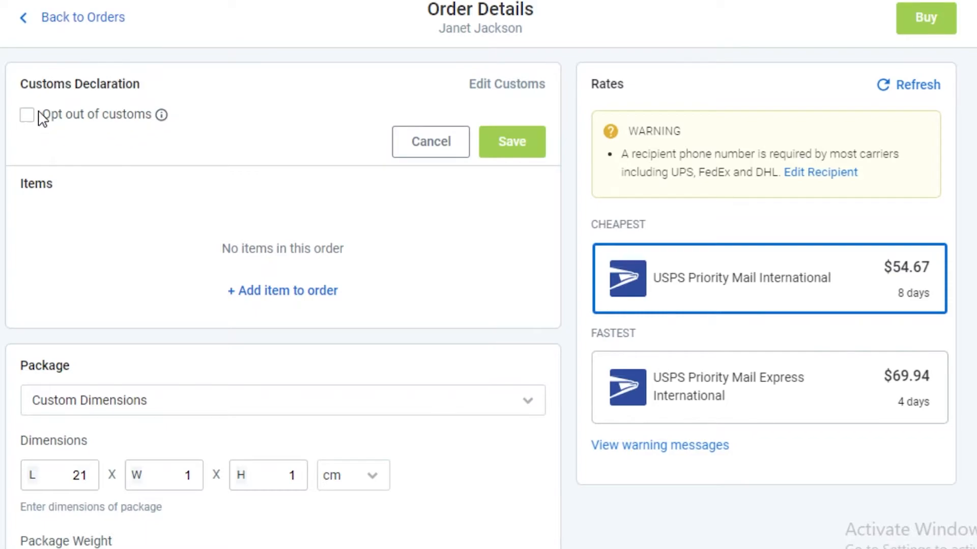
mouse_move(45, 134)
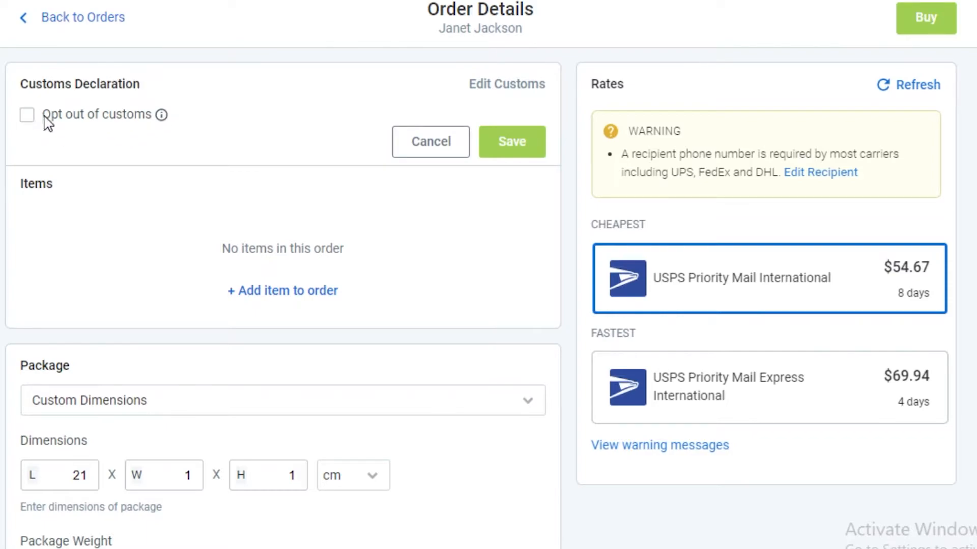
left_click(27, 115)
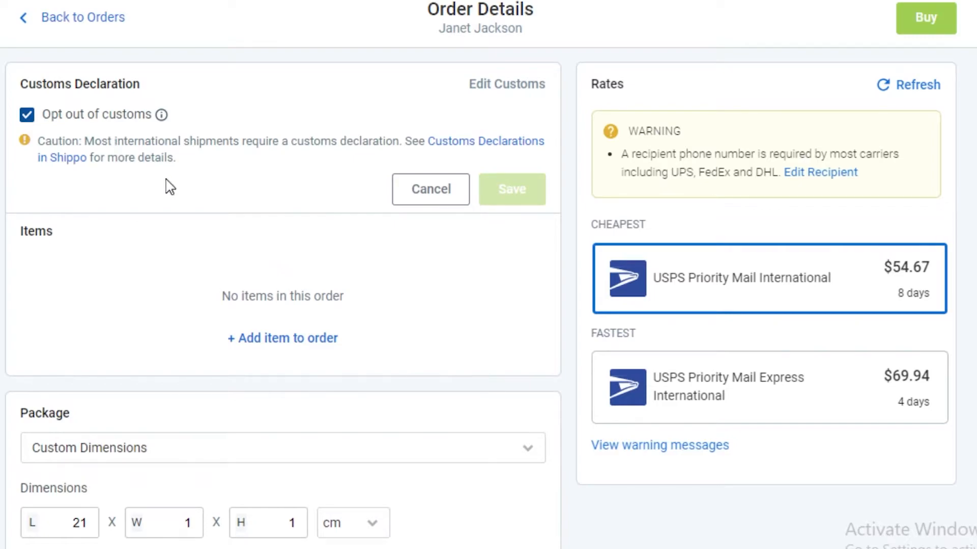
mouse_move(178, 176)
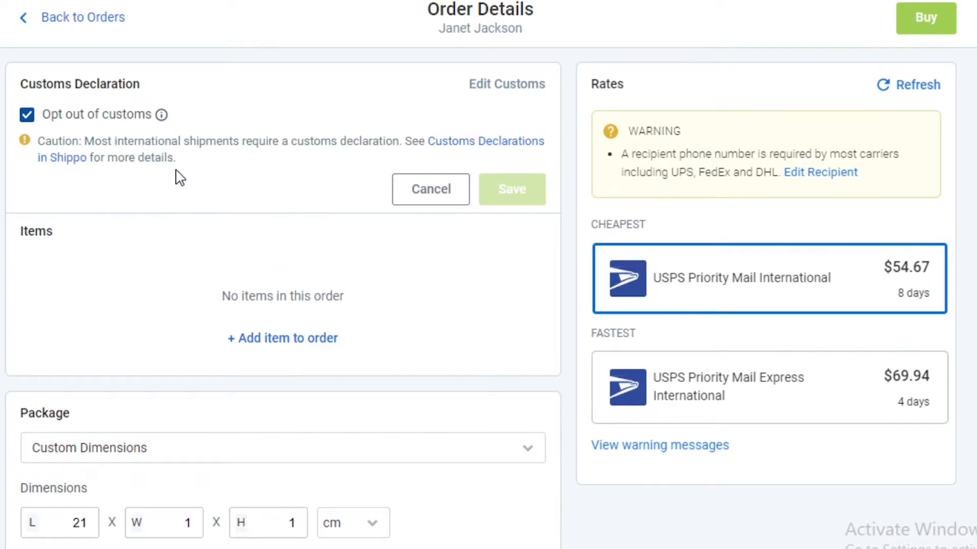
mouse_move(195, 274)
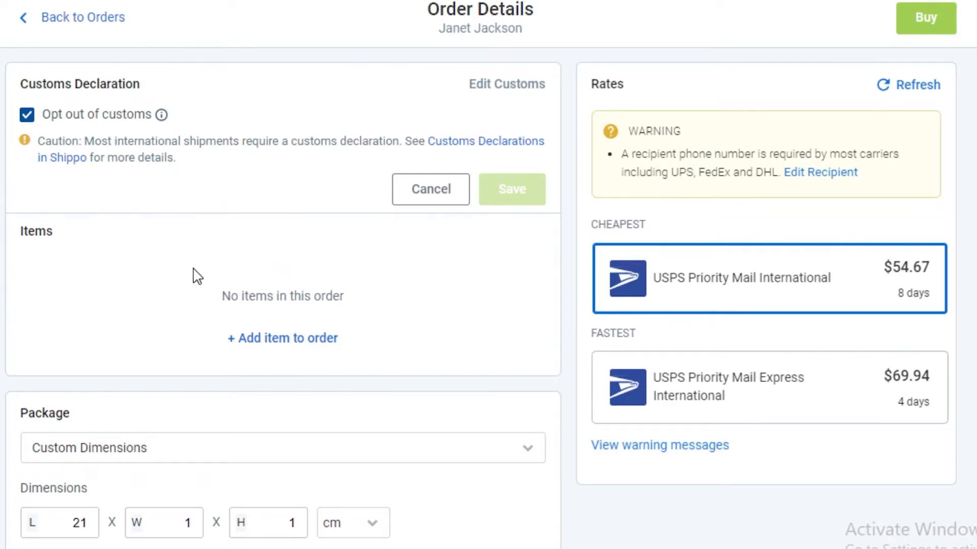
scroll("down", 3)
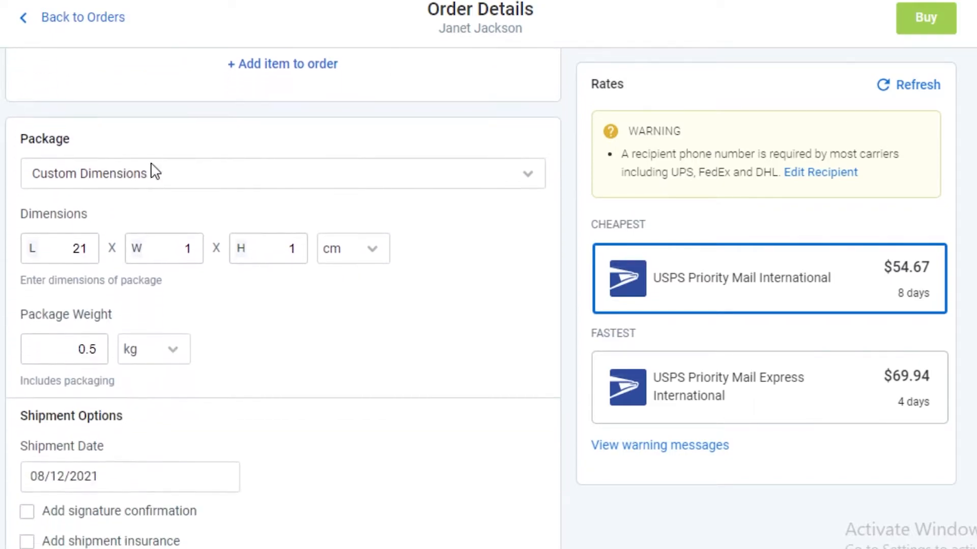
mouse_move(37, 219)
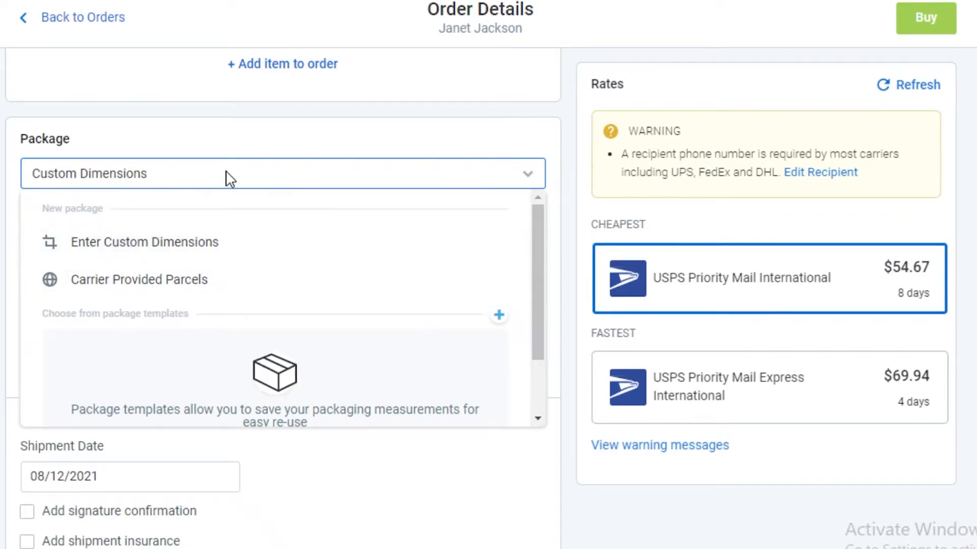
mouse_move(668, 294)
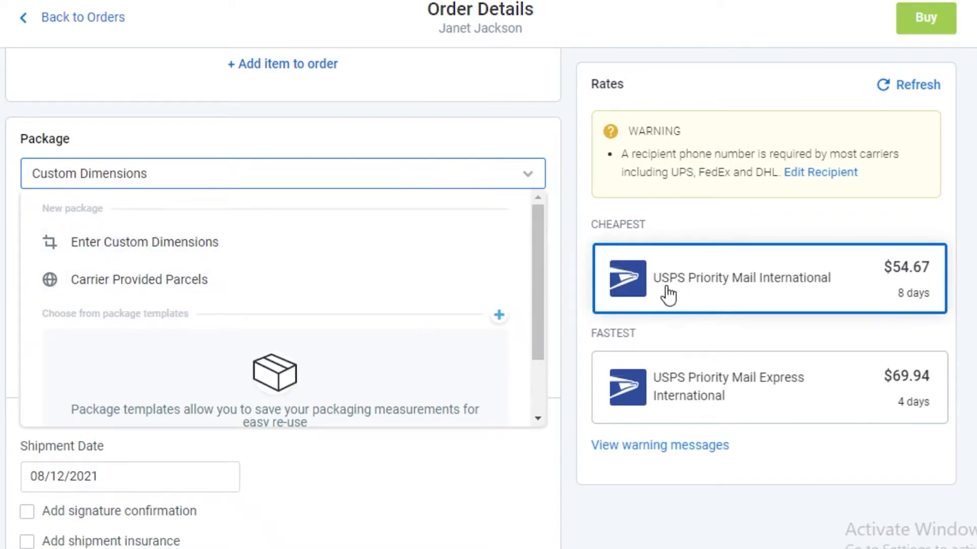
mouse_move(244, 201)
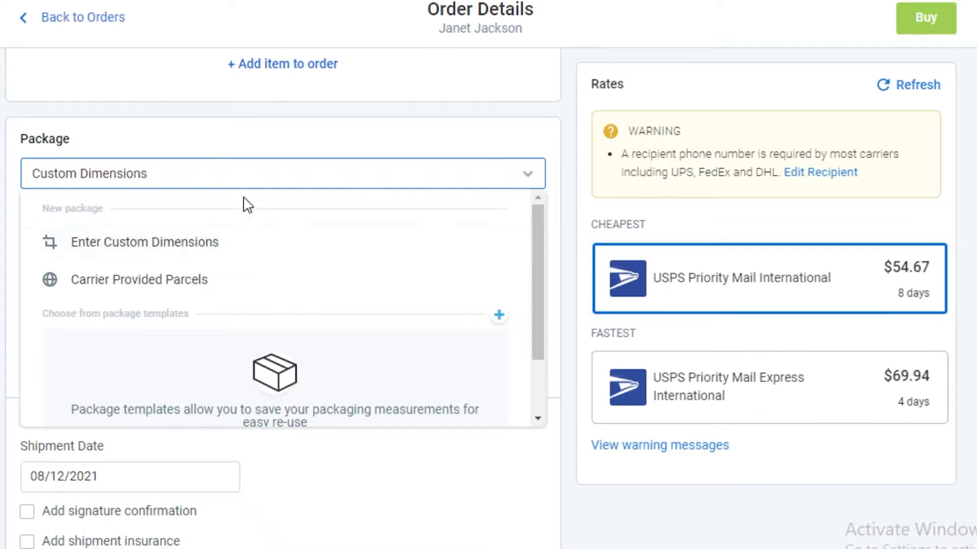
mouse_move(259, 198)
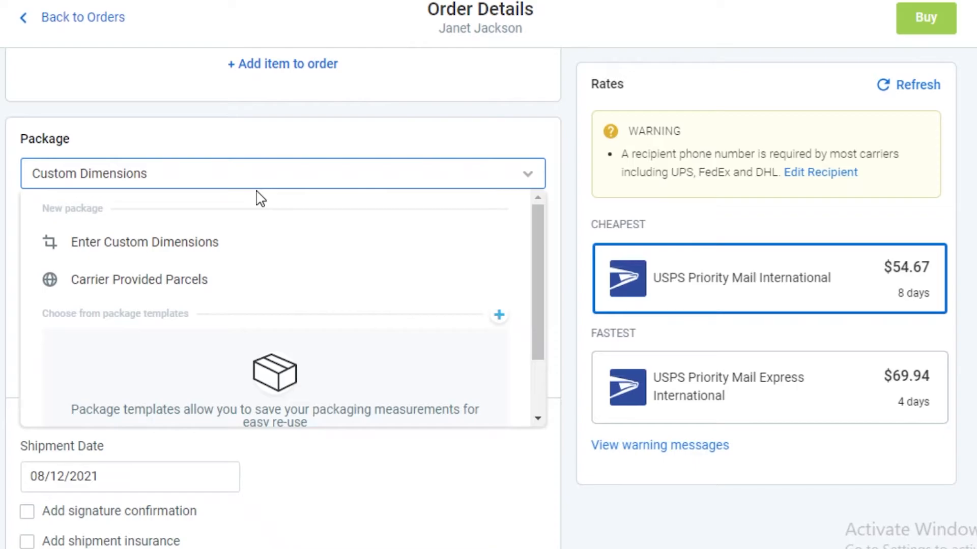
left_click(145, 242)
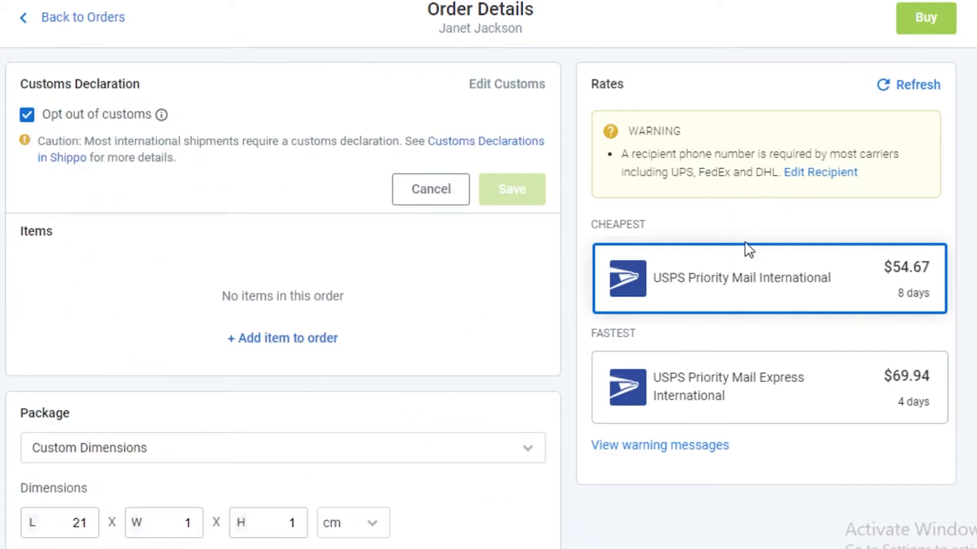
mouse_move(691, 396)
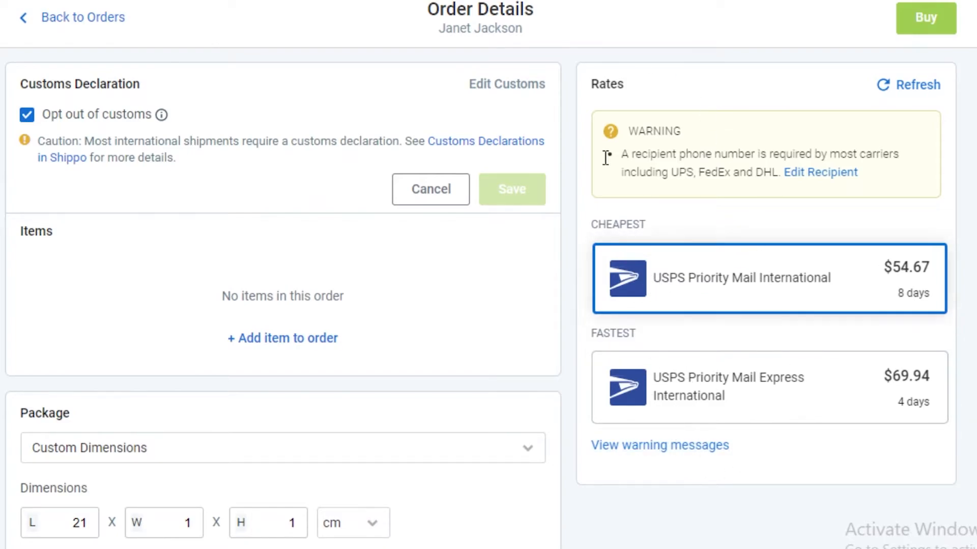
left_click(784, 386)
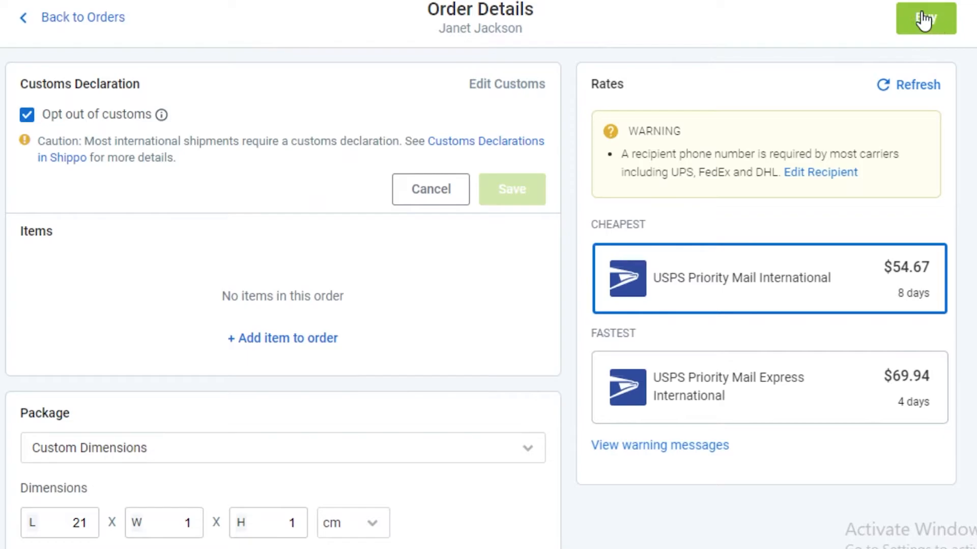
- Attempt to buy the label, then dismiss the credit card payment error
left_click(923, 17)
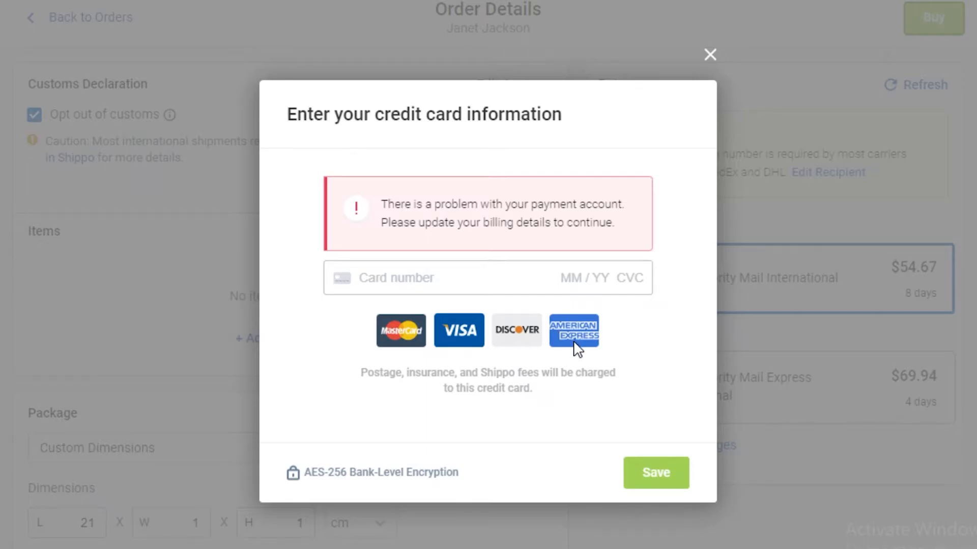
mouse_move(538, 297)
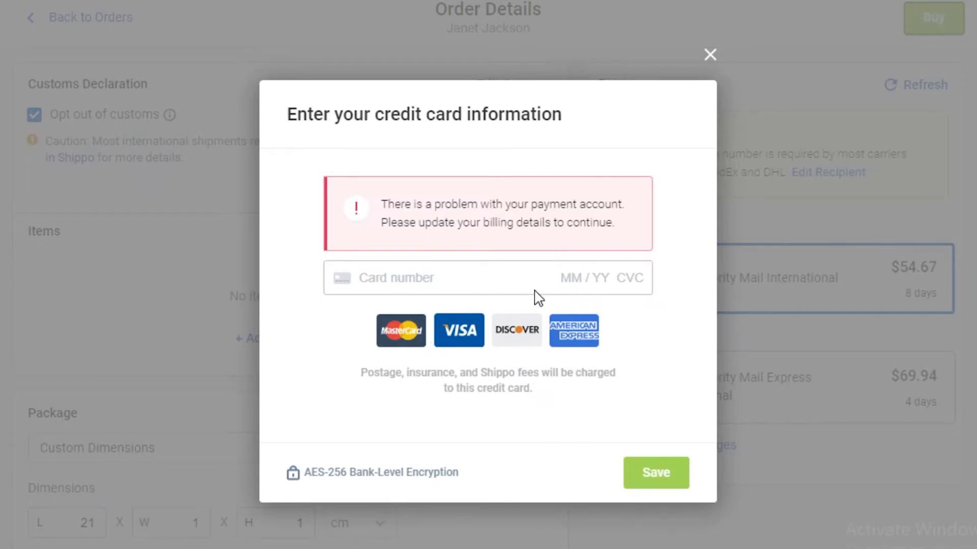
mouse_move(559, 219)
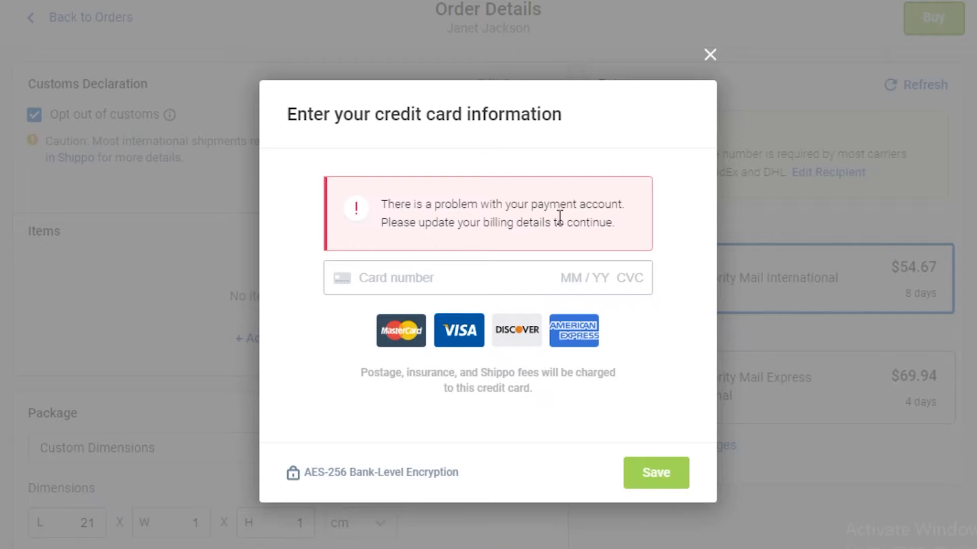
left_click(709, 55)
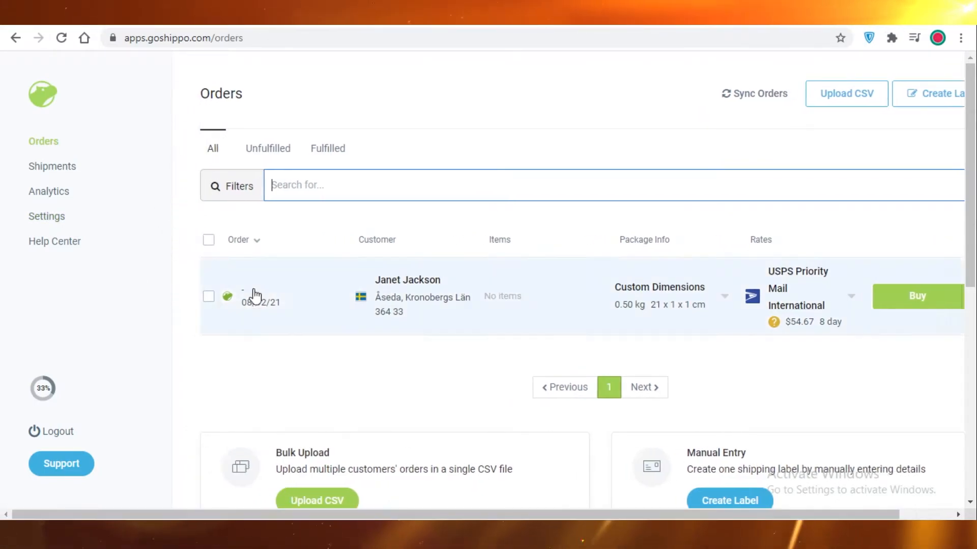
mouse_move(4, 243)
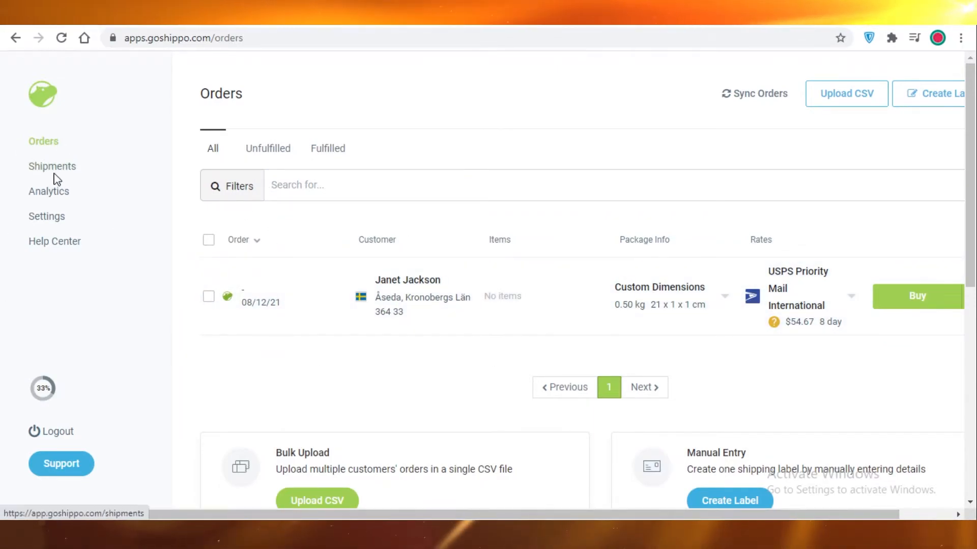
left_click(52, 166)
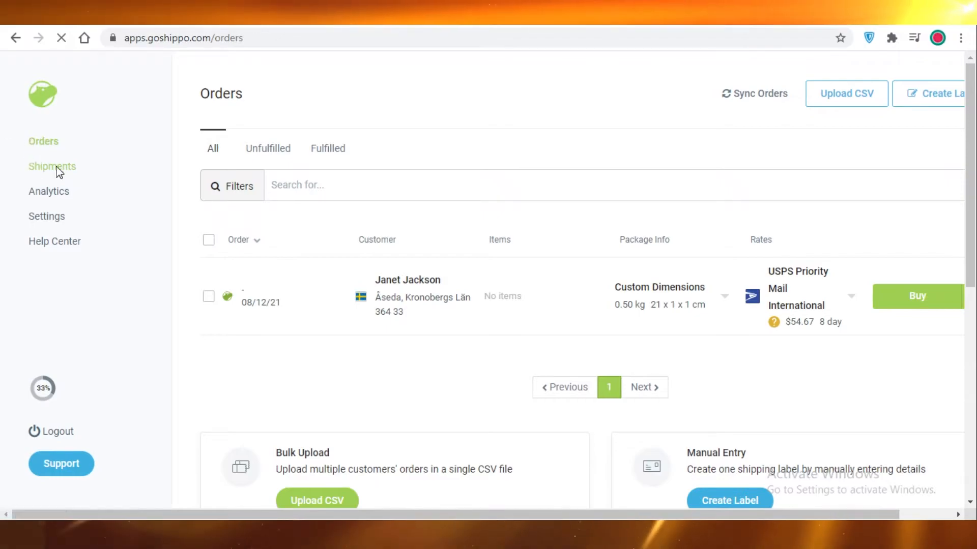
left_click(52, 166)
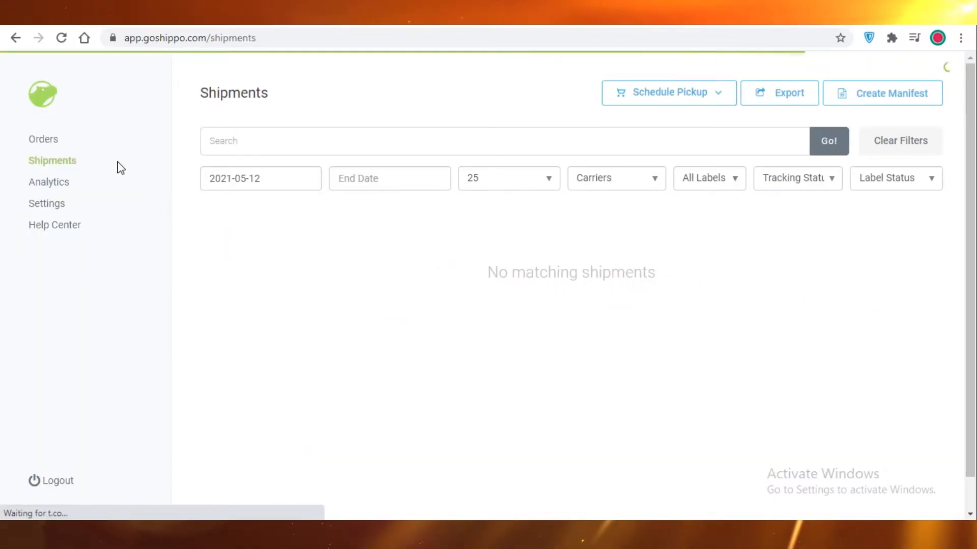
left_click(18, 37)
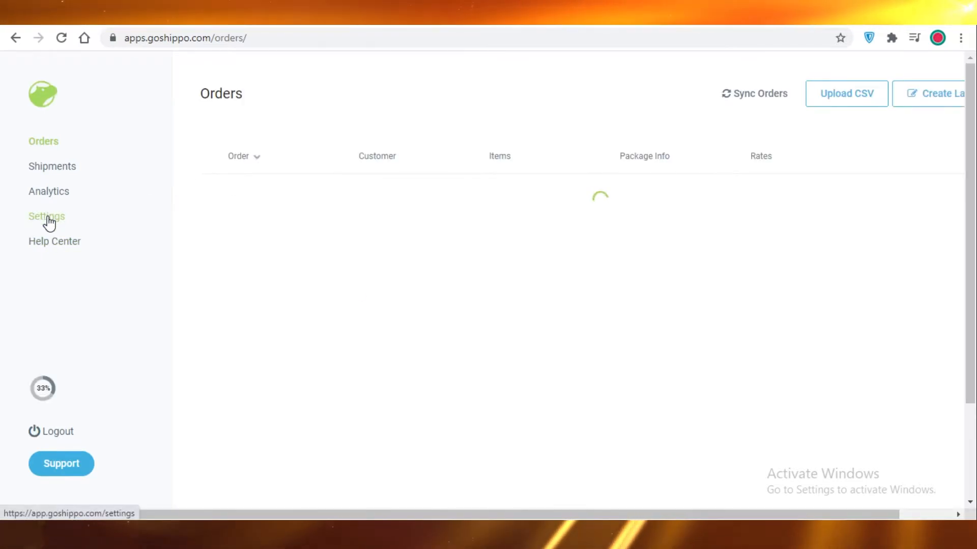
- Go to Settings and bring up the Carriers page
left_click(46, 216)
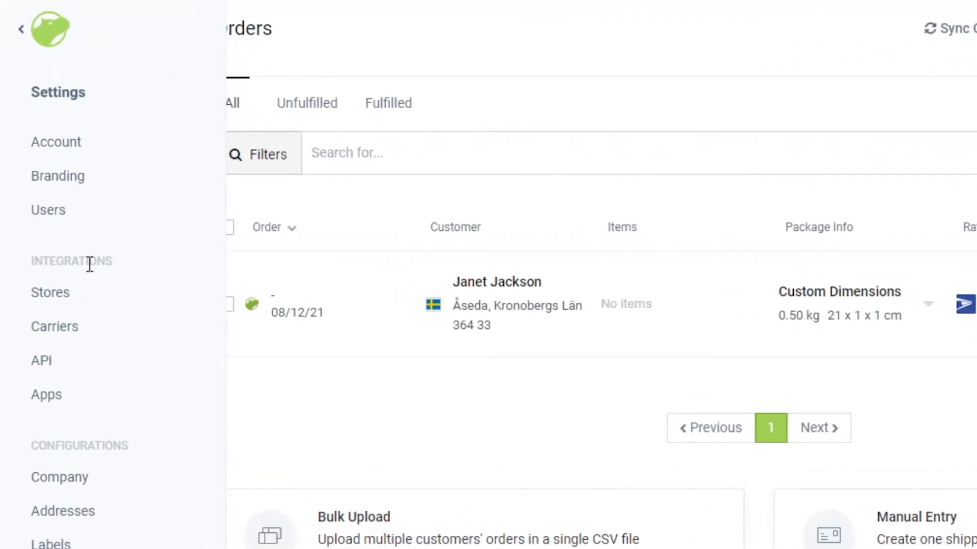
left_click(55, 326)
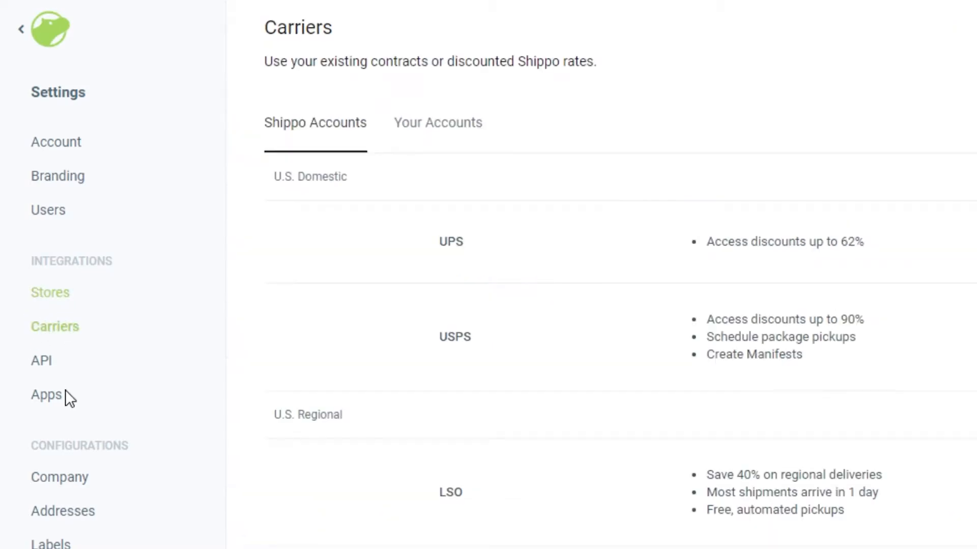
scroll("down", 3)
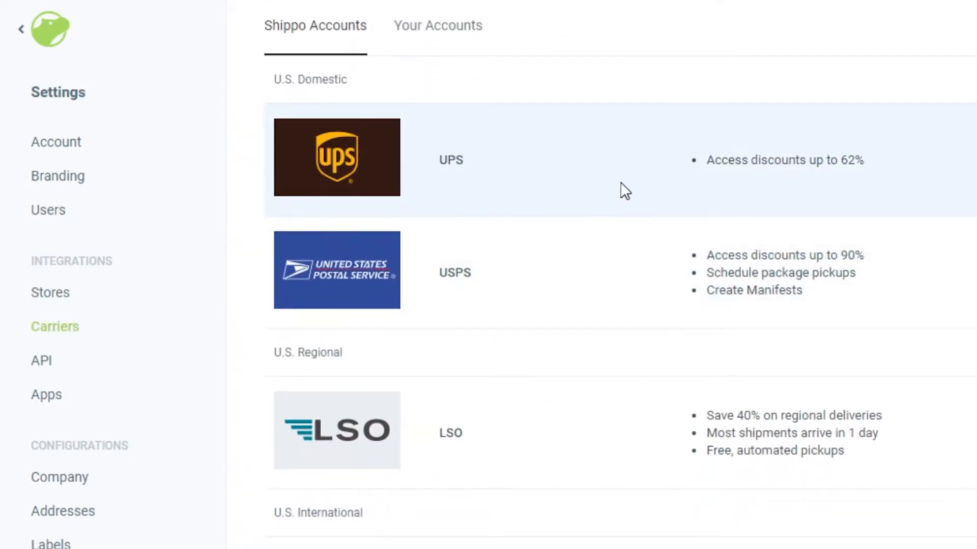
scroll("down", 3)
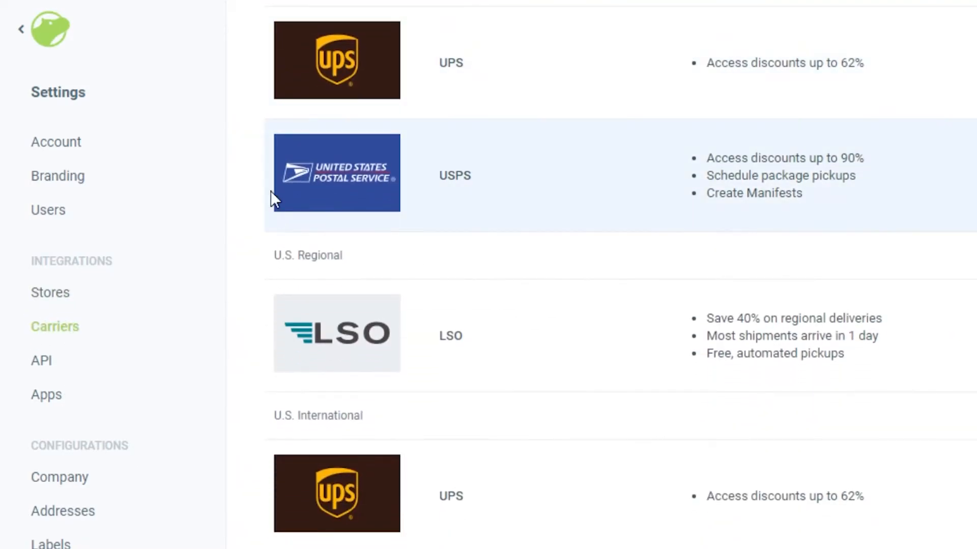
scroll("up", 3)
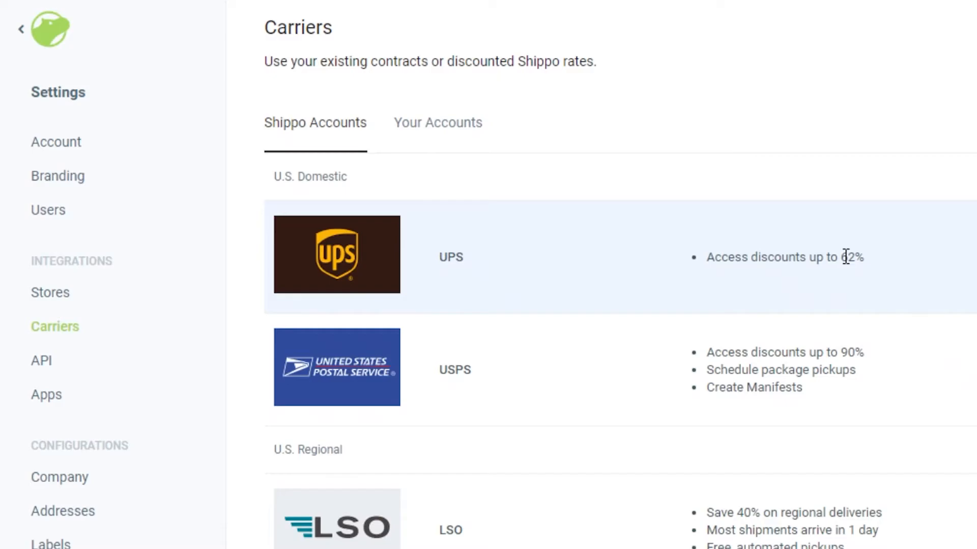
- Scroll through Shippo Accounts carriers including UPS, USPS, LSO, DHL Express and Canada Post
scroll("down", 3)
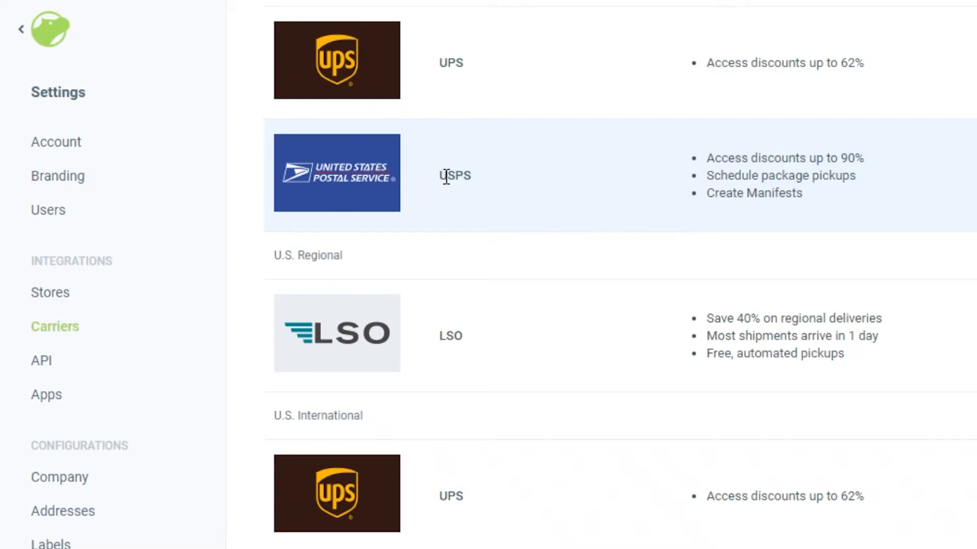
scroll("down", 3)
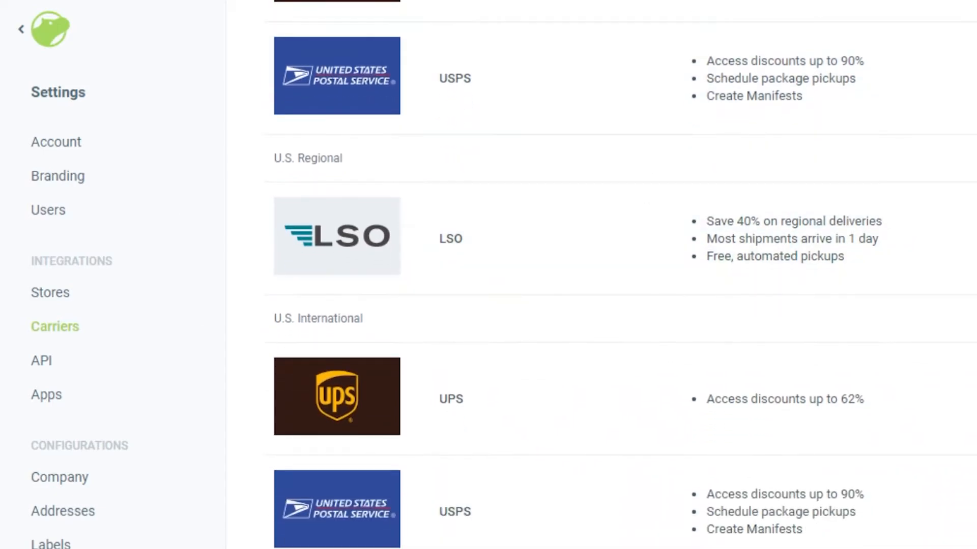
mouse_move(680, 218)
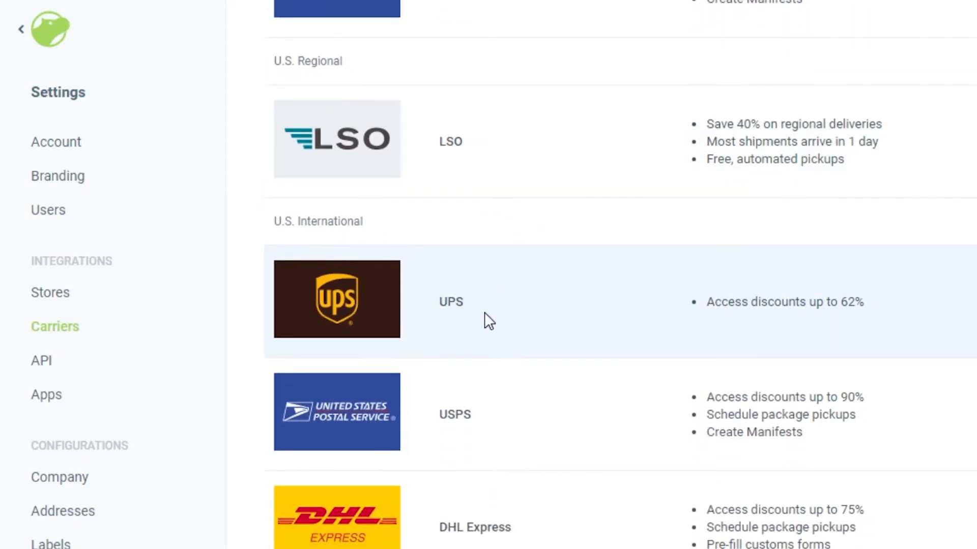
scroll("down", 3)
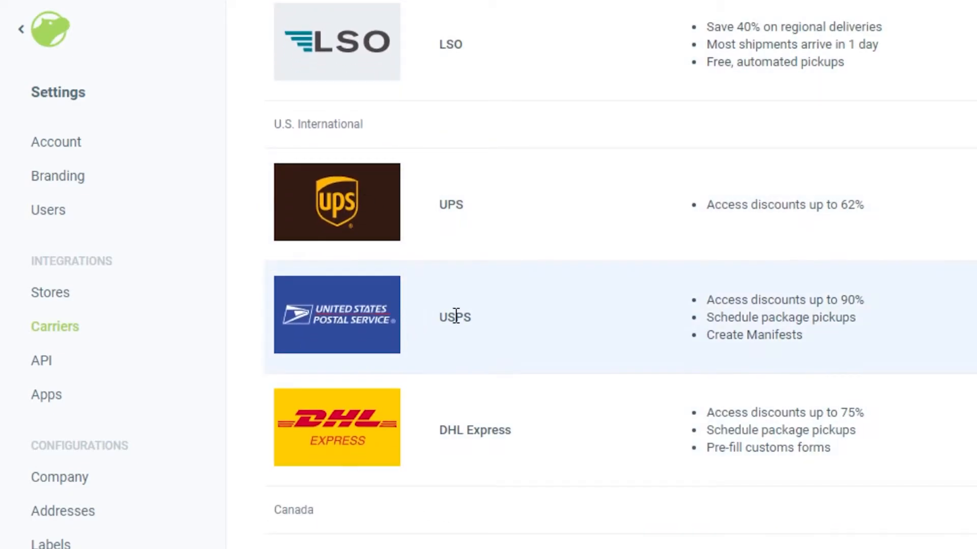
mouse_move(451, 431)
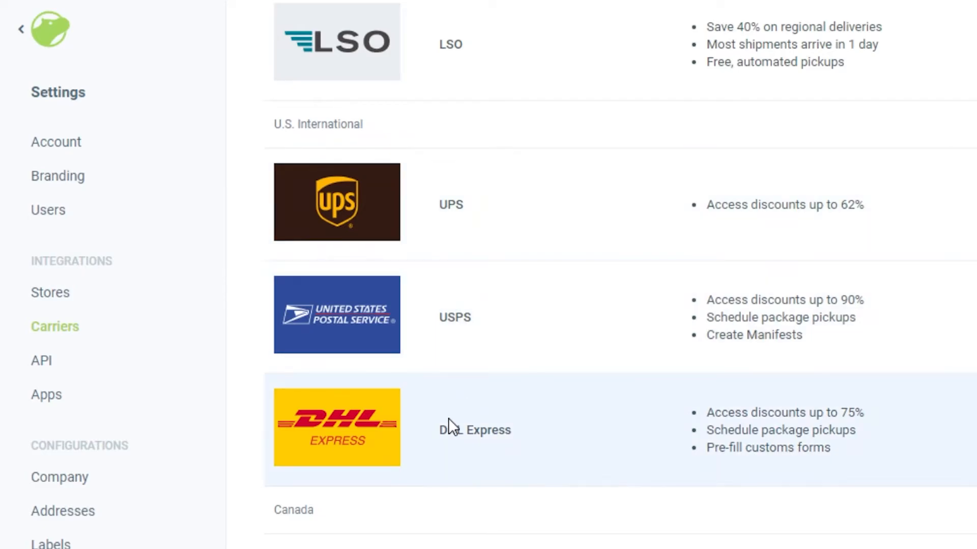
scroll("down", 3)
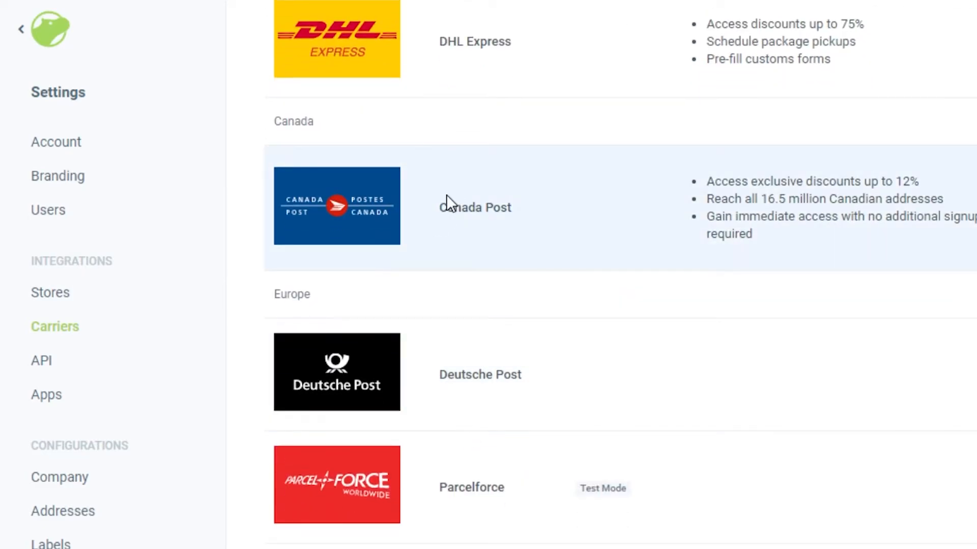
scroll("down", 3)
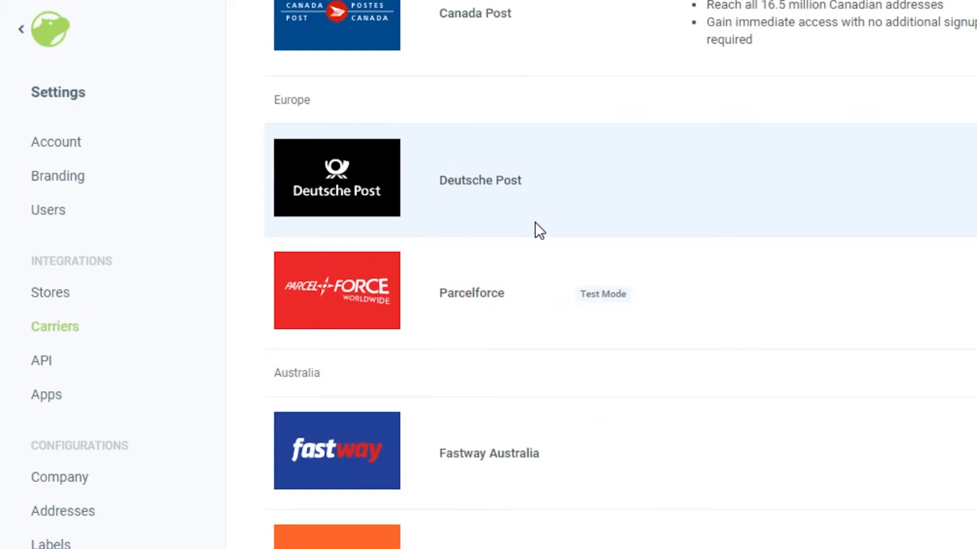
mouse_move(469, 295)
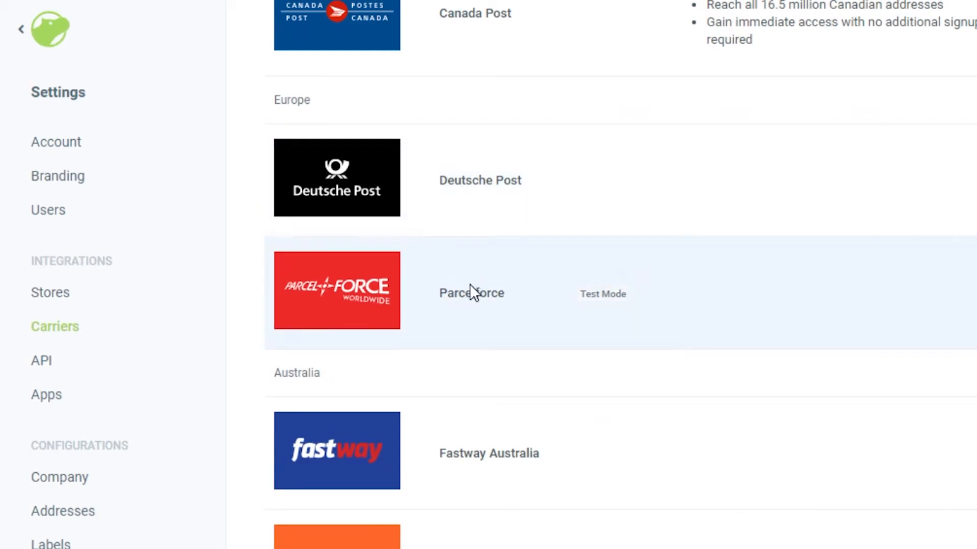
scroll("down", 3)
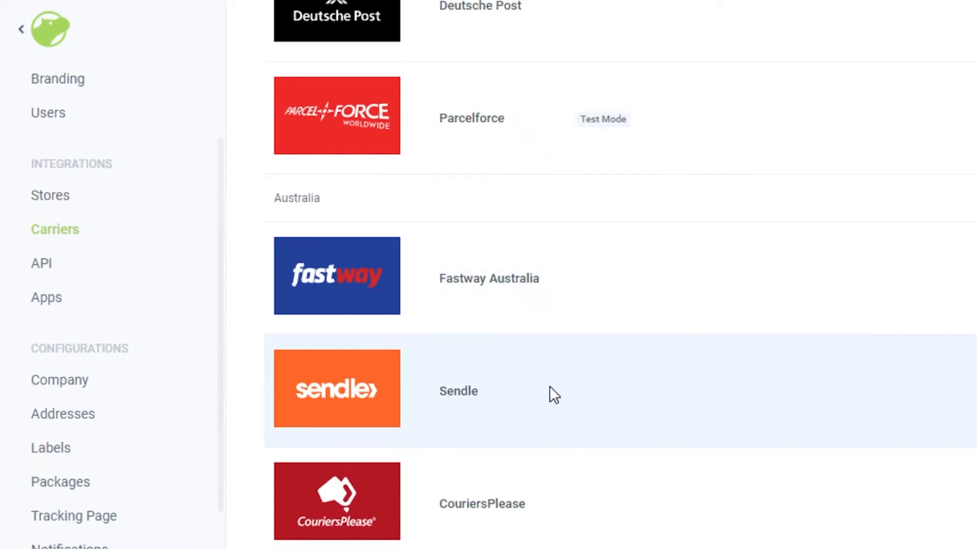
mouse_move(841, 479)
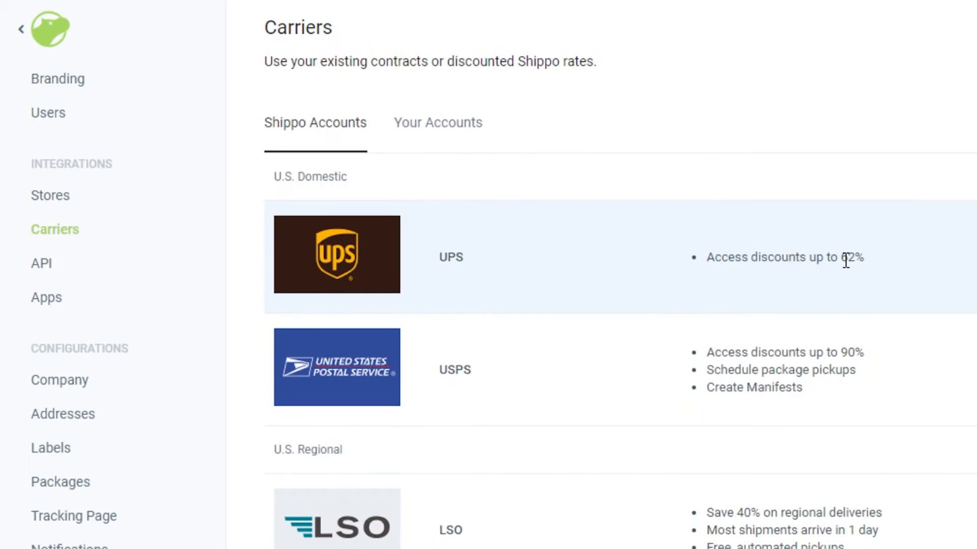
mouse_move(751, 282)
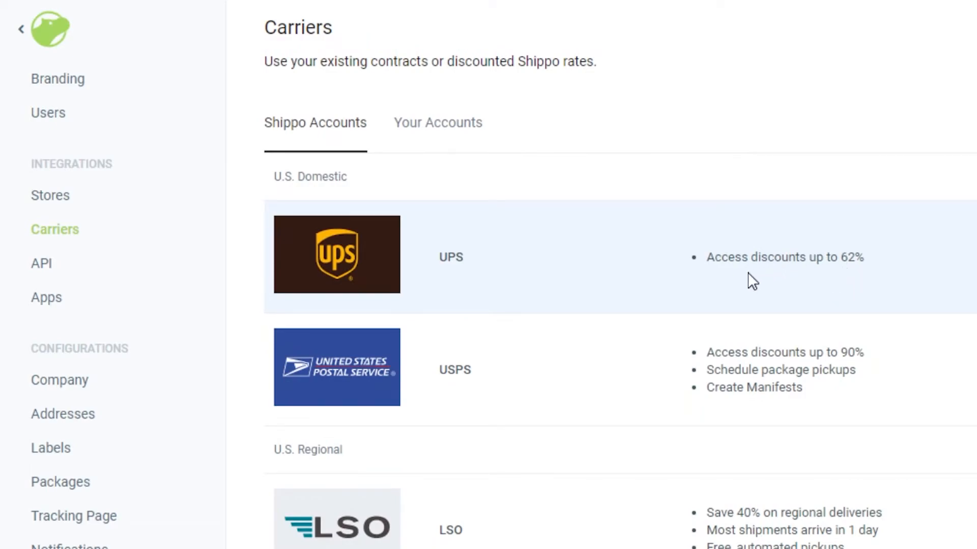
mouse_move(555, 264)
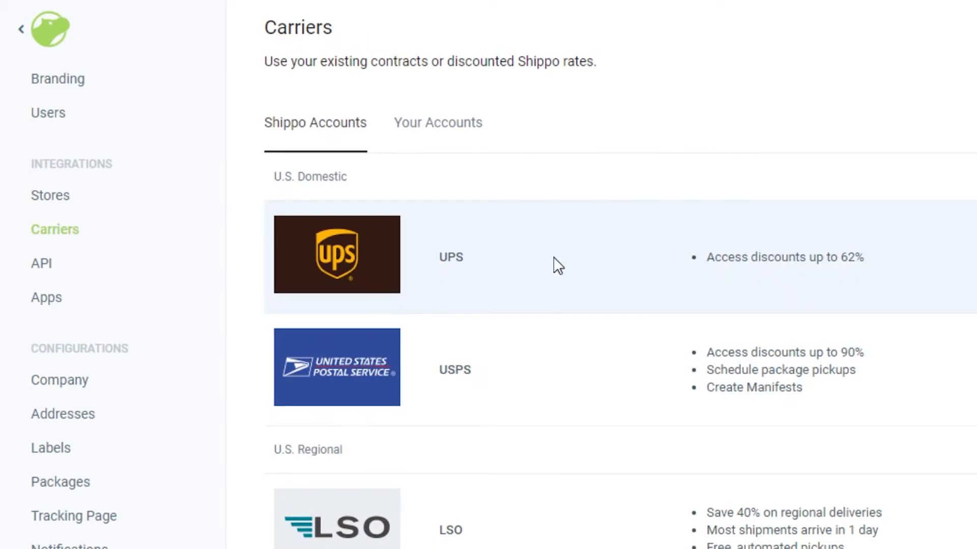
mouse_move(331, 186)
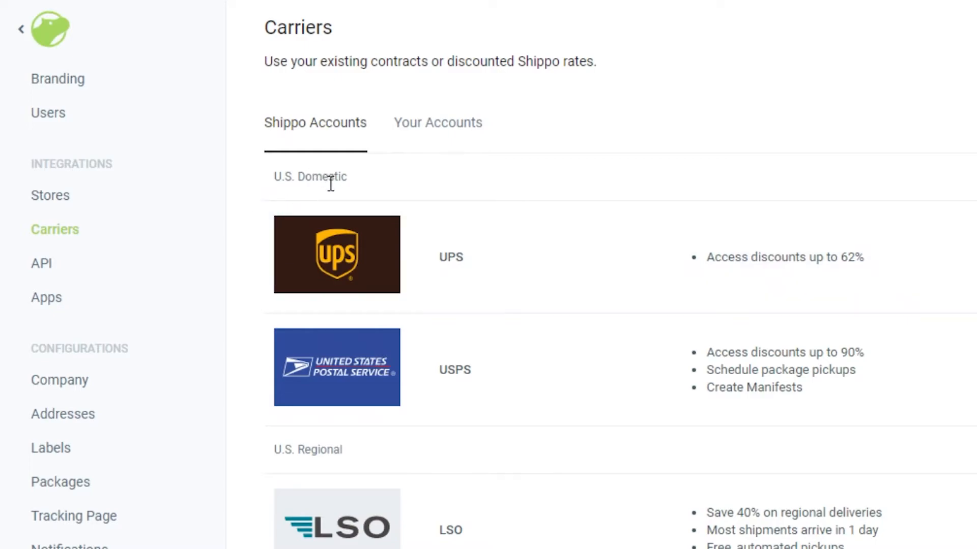
mouse_move(21, 269)
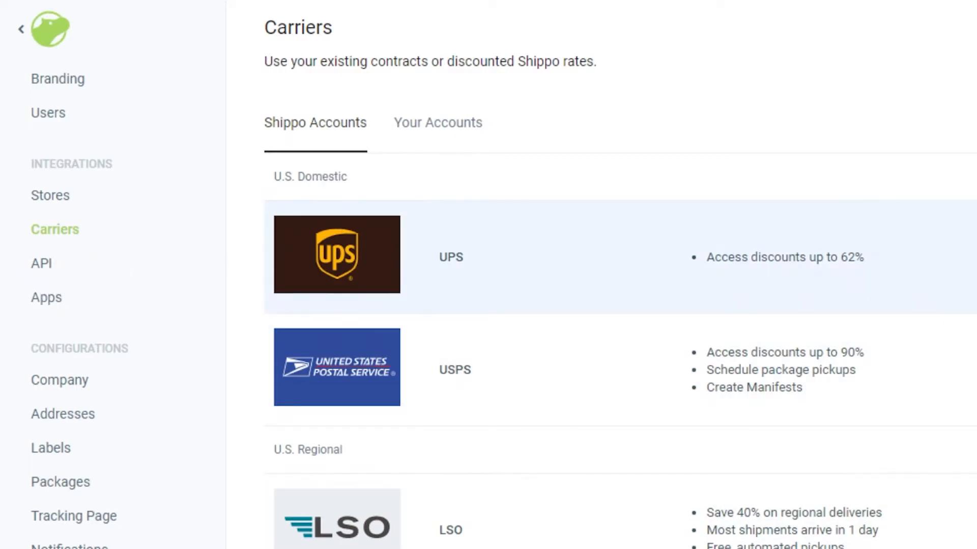
scroll("down", 3)
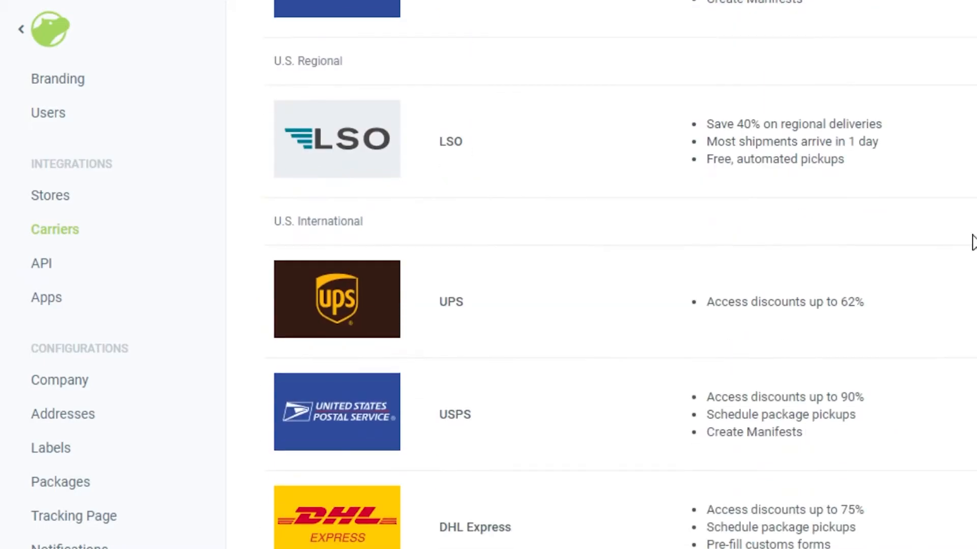
mouse_move(820, 328)
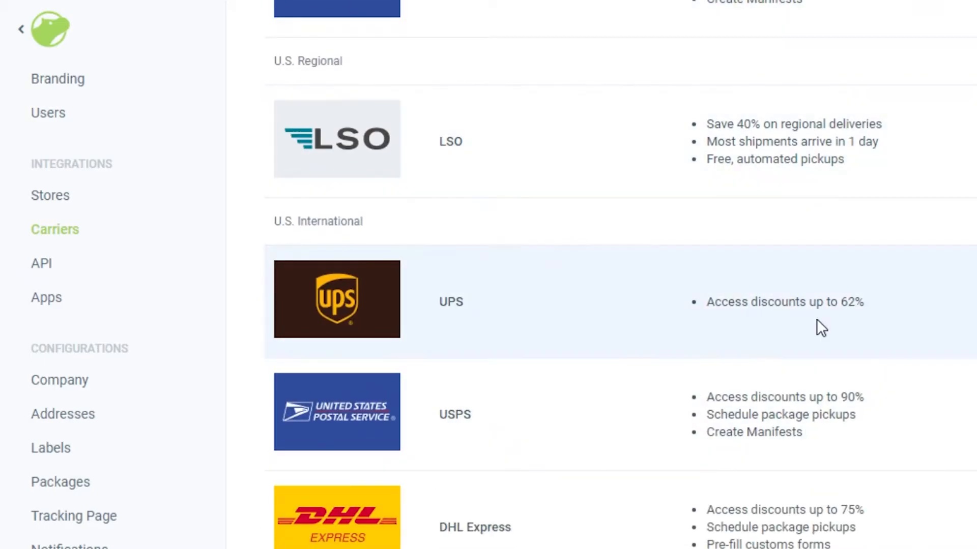
scroll("down", 3)
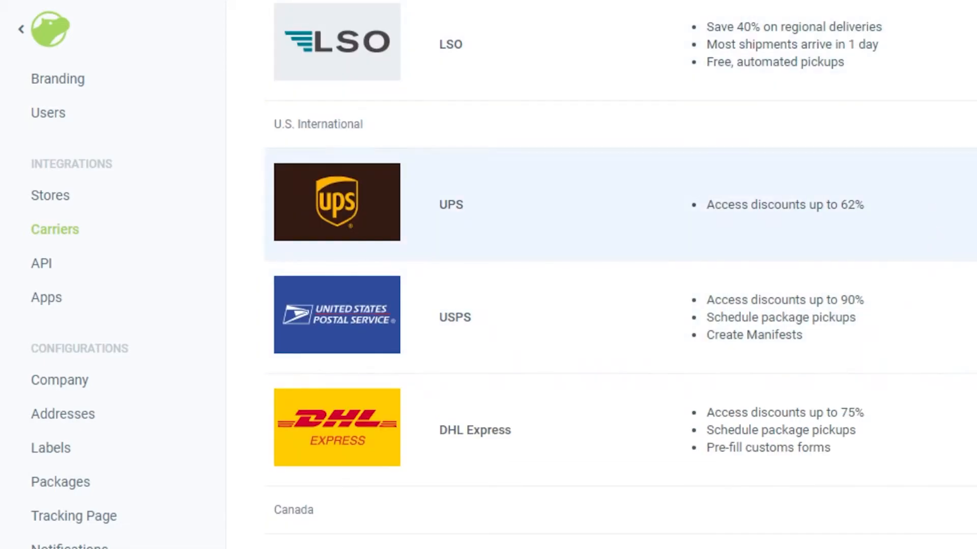
mouse_move(928, 211)
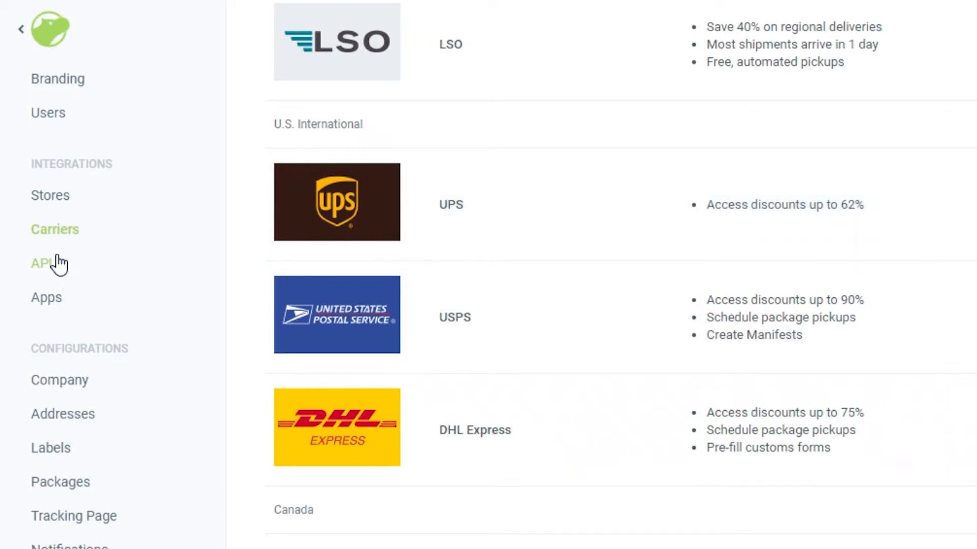
- Review API tokens and webhooks settings, then the empty authorized Apps page
left_click(42, 263)
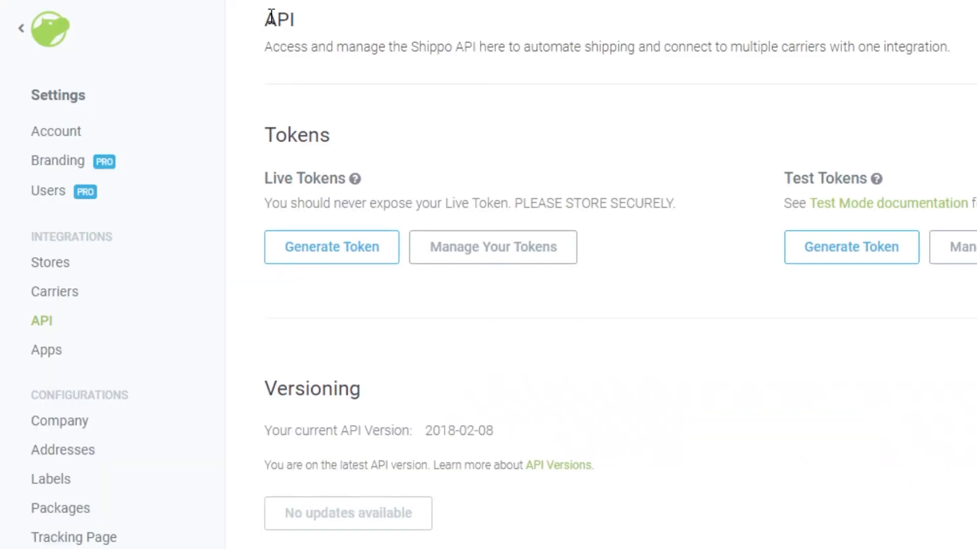
mouse_move(278, 65)
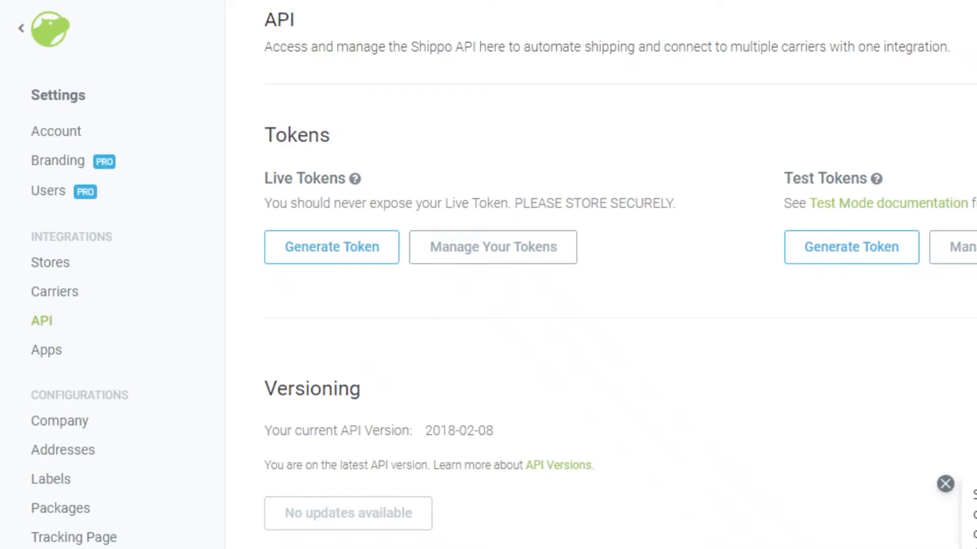
mouse_move(954, 395)
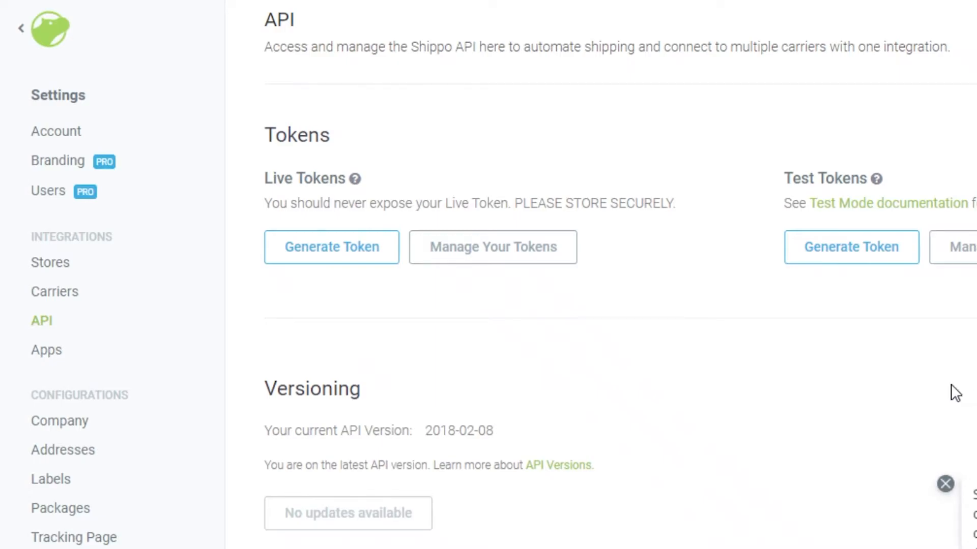
mouse_move(748, 175)
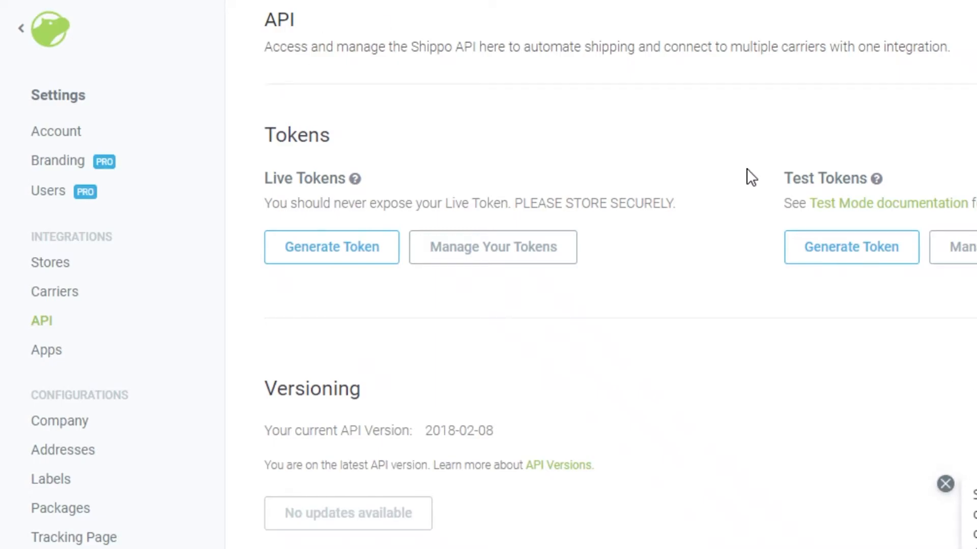
mouse_move(488, 194)
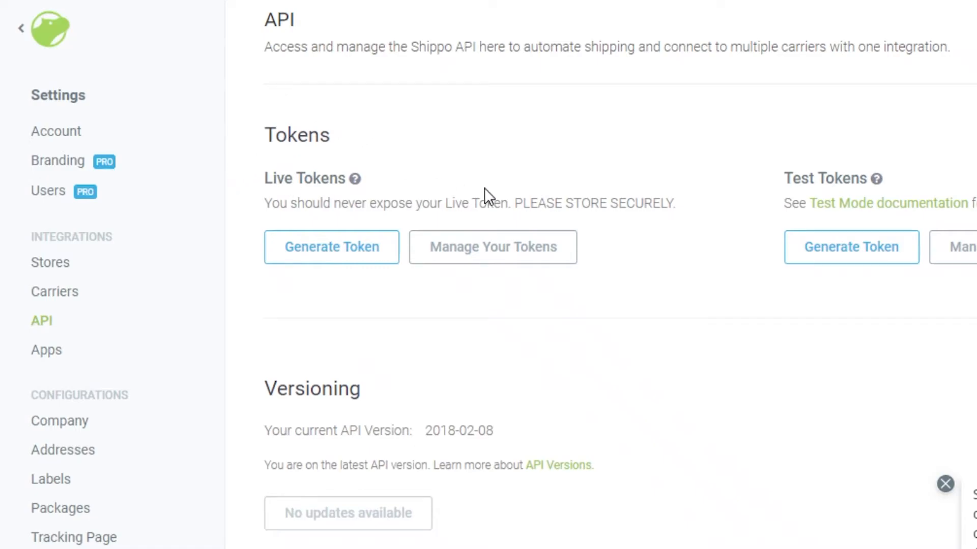
scroll("down", 3)
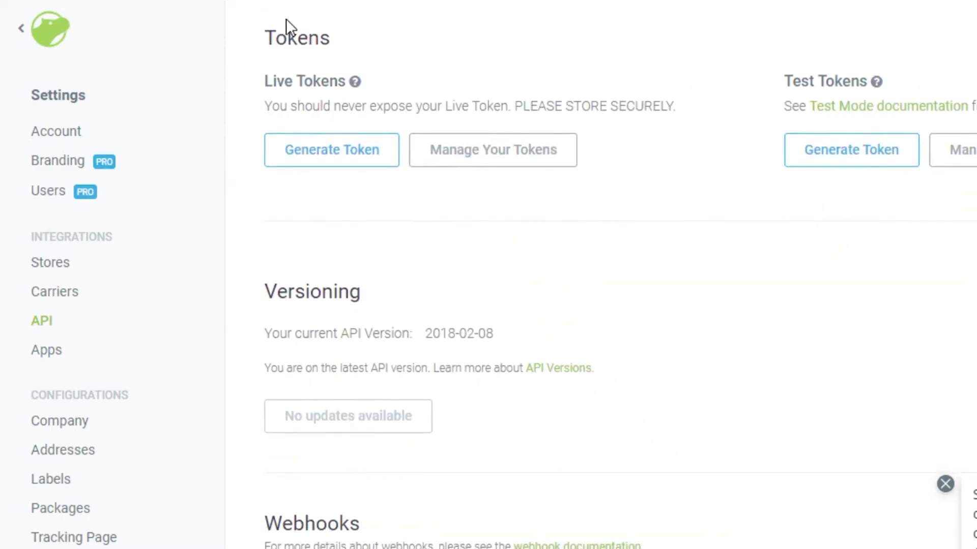
scroll("down", 3)
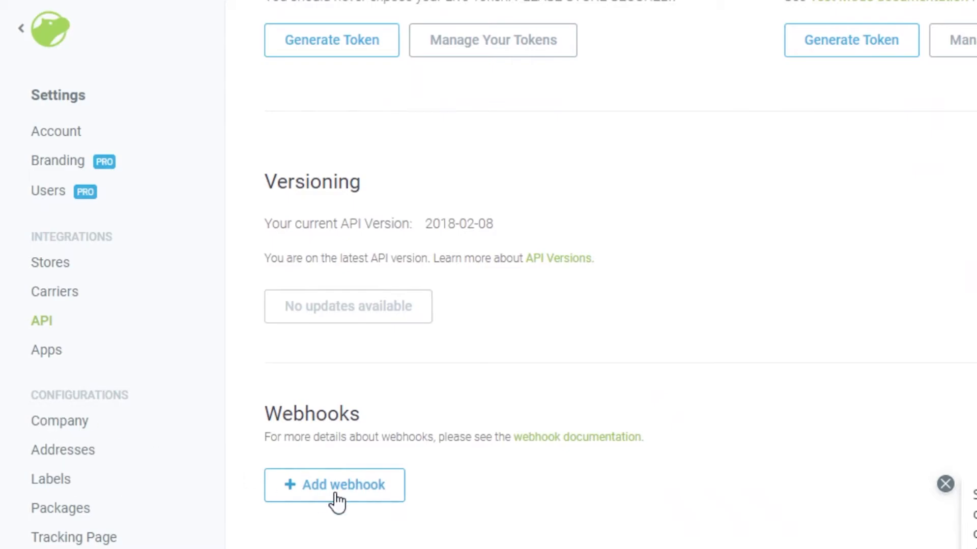
mouse_move(45, 363)
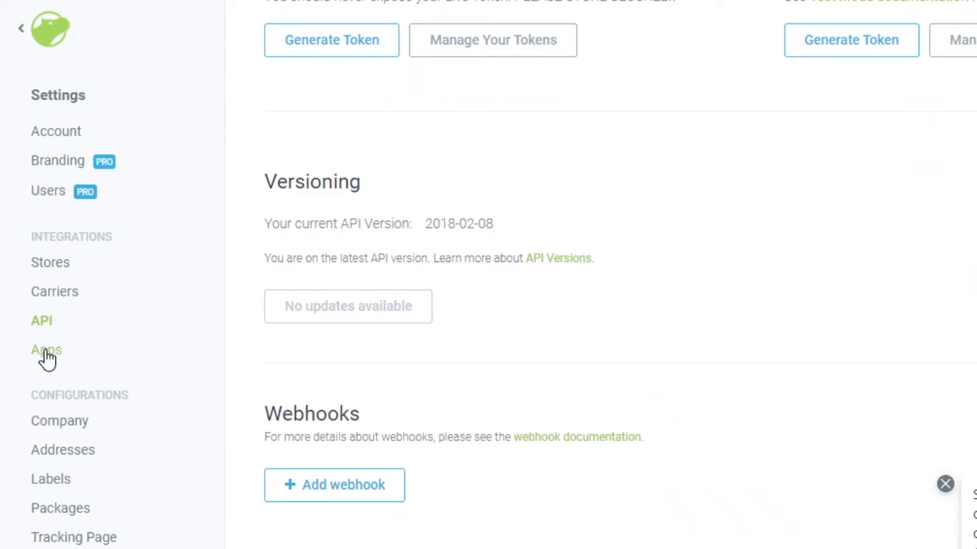
left_click(46, 350)
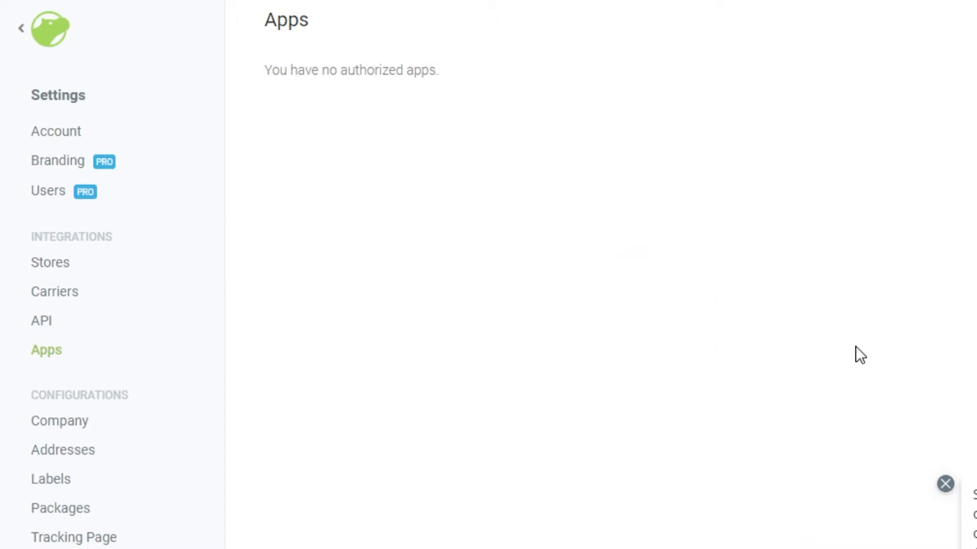
mouse_move(535, 184)
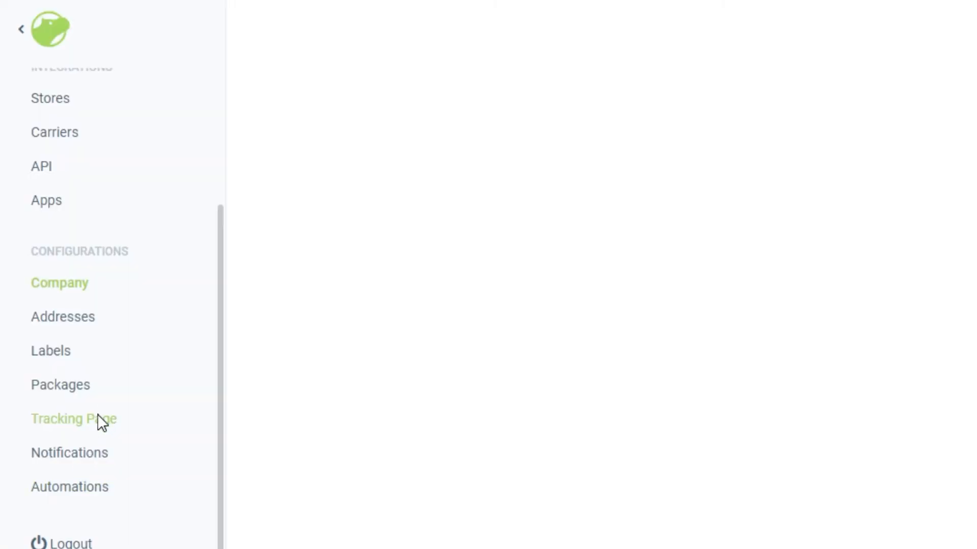
- Look over Company details, then view Addresses listing the single Pakistan location
left_click(59, 282)
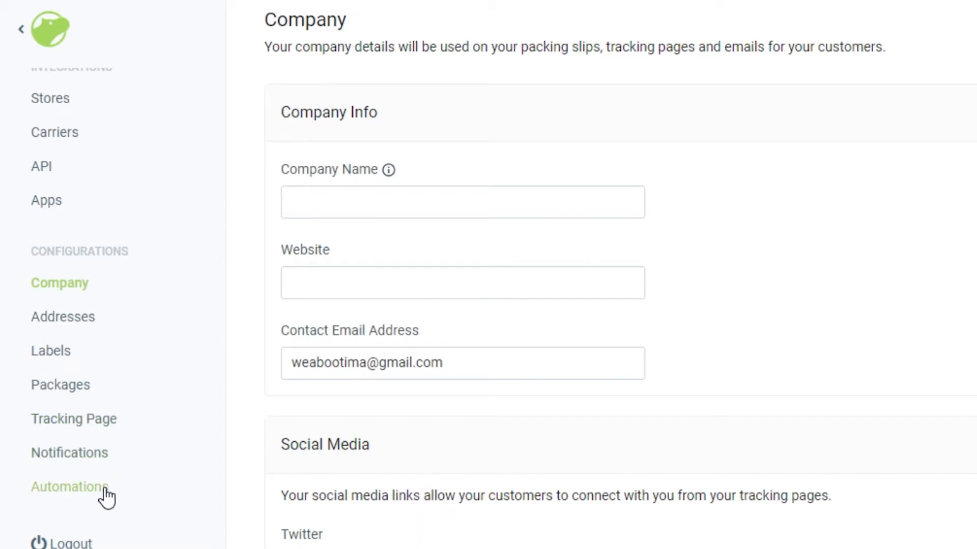
scroll("down", 3)
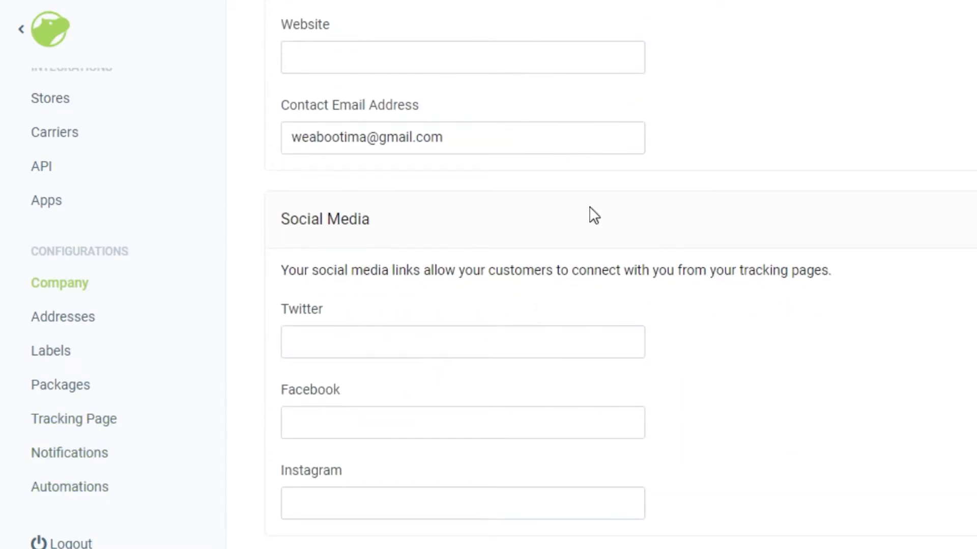
scroll("up", 3)
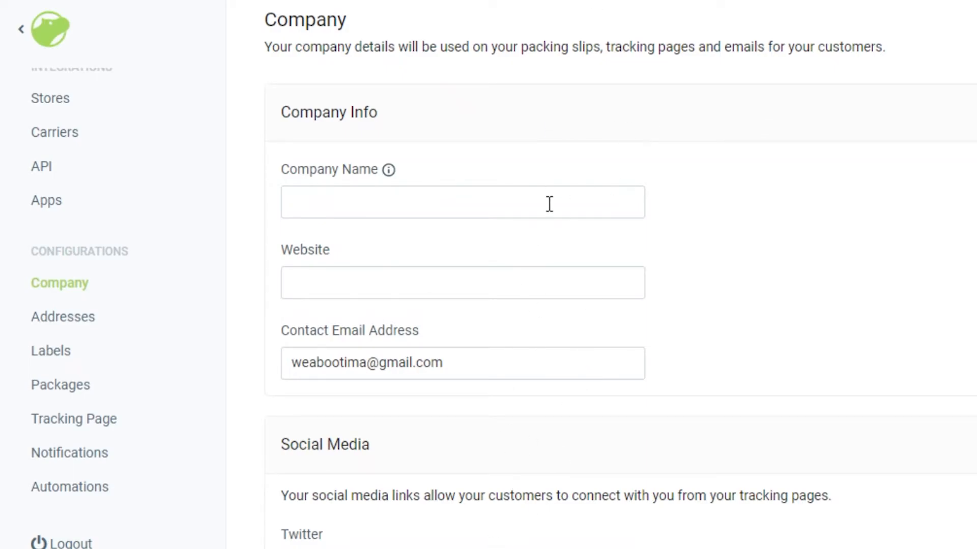
mouse_move(551, 200)
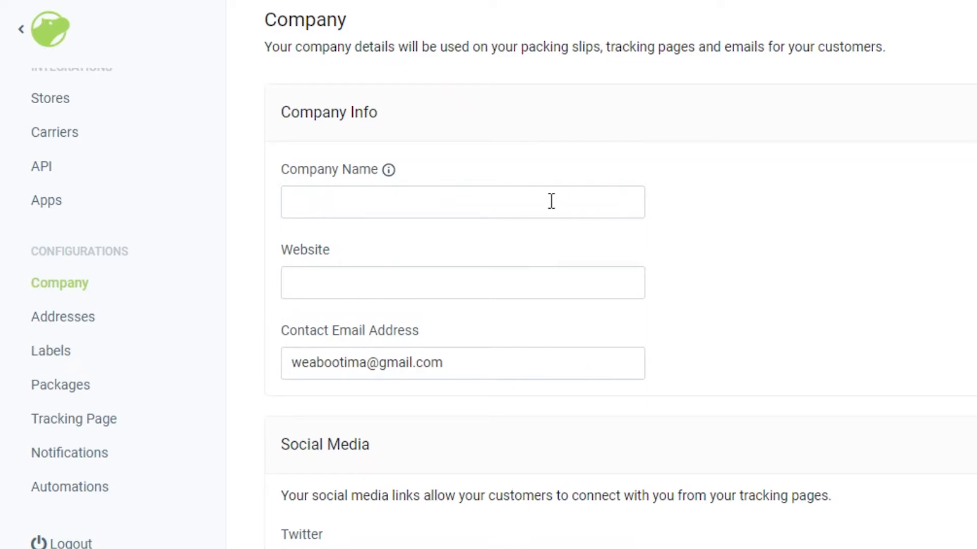
mouse_move(74, 350)
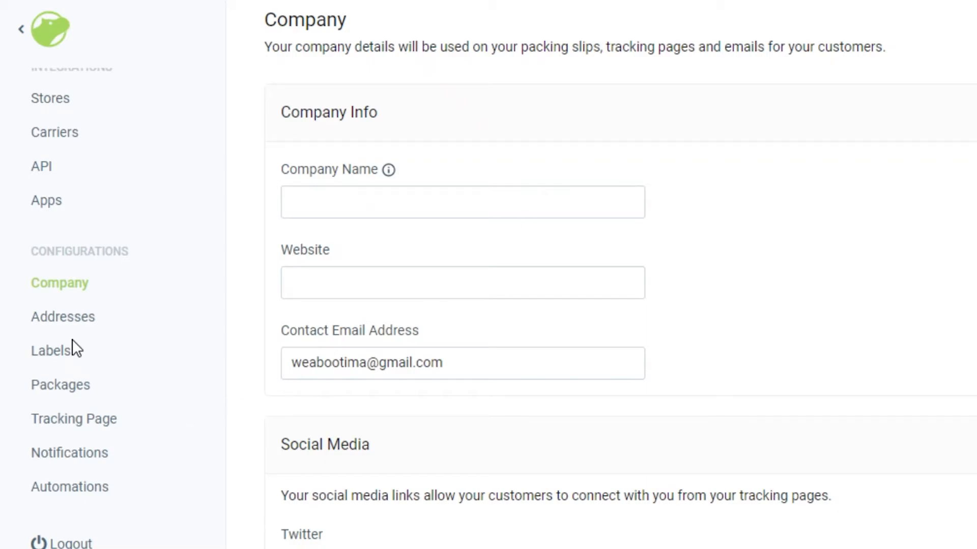
mouse_move(56, 329)
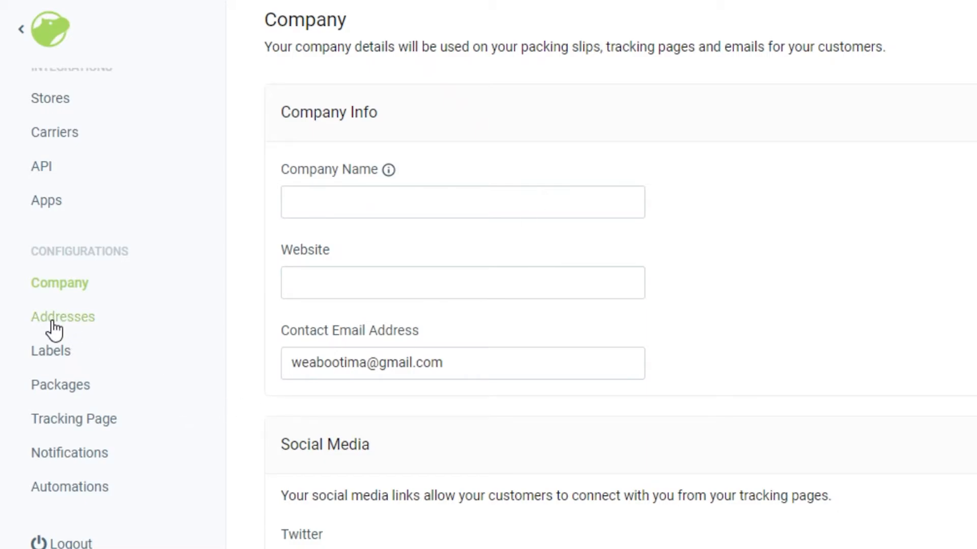
left_click(63, 317)
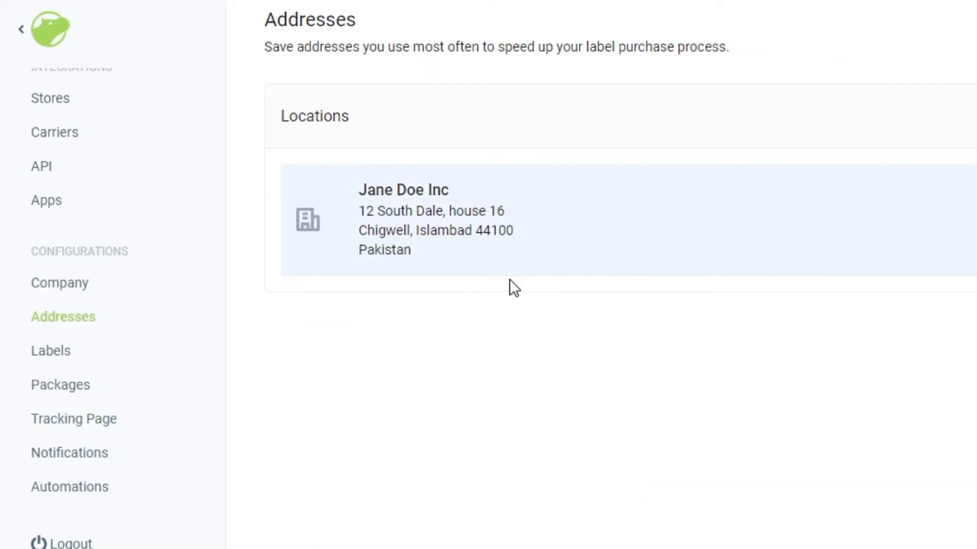
mouse_move(470, 309)
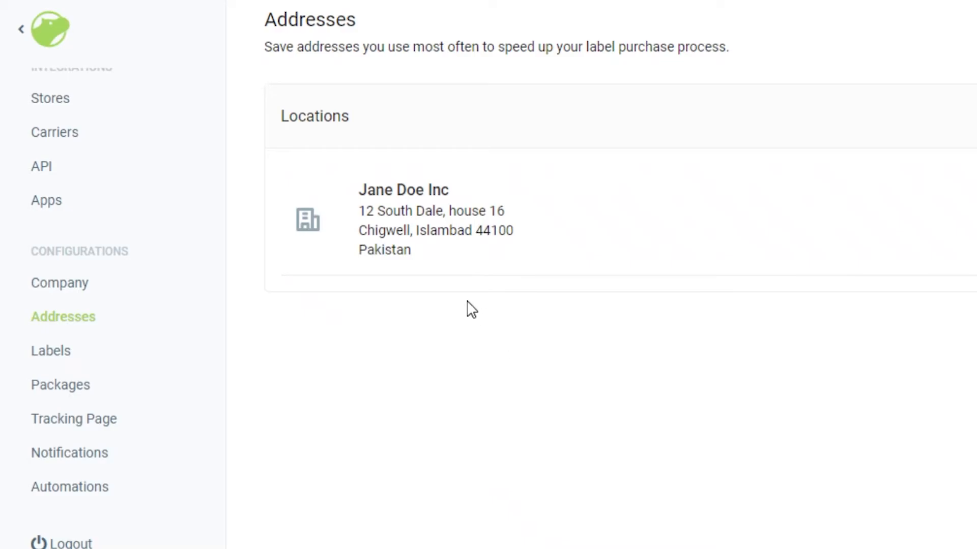
mouse_move(549, 191)
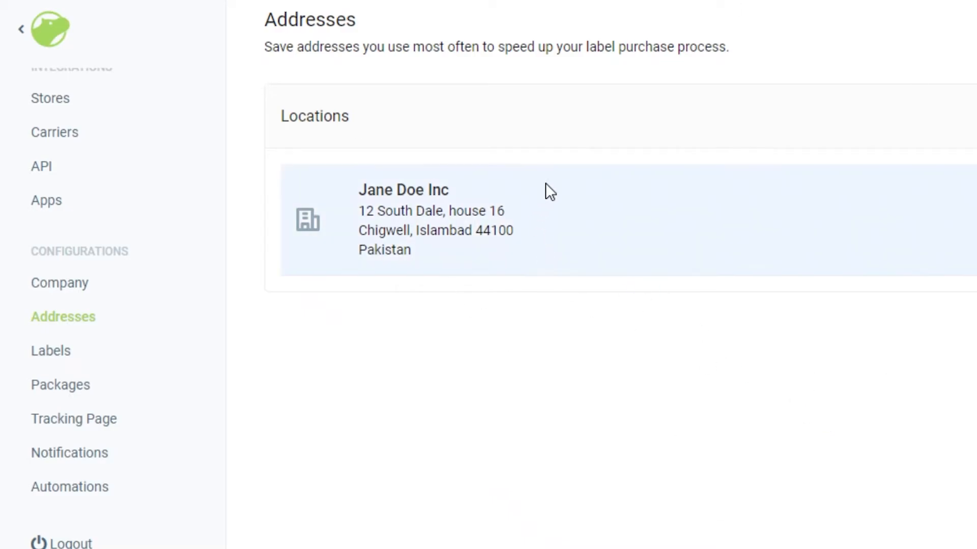
mouse_move(654, 450)
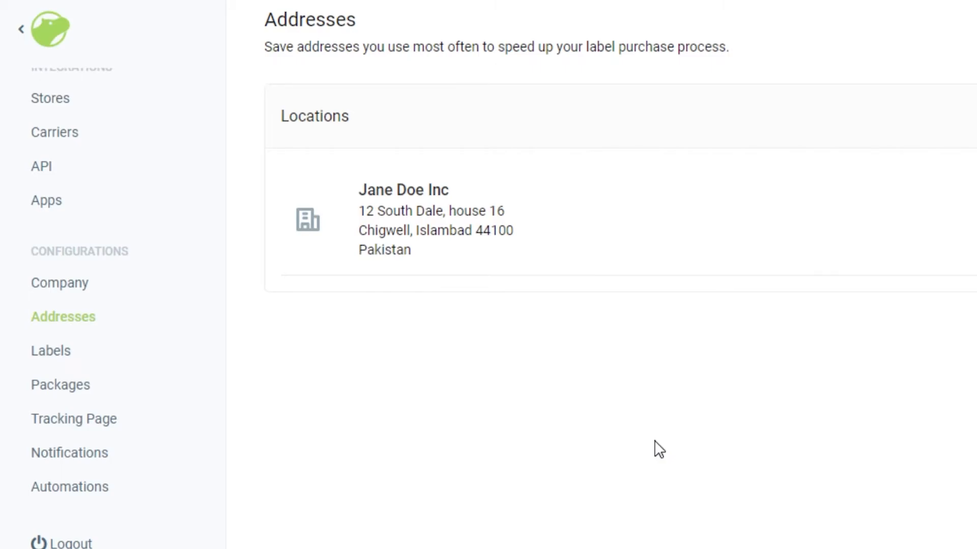
- View Labels settings and the default label format options like 4x6in thermal and ZPL II
left_click(49, 351)
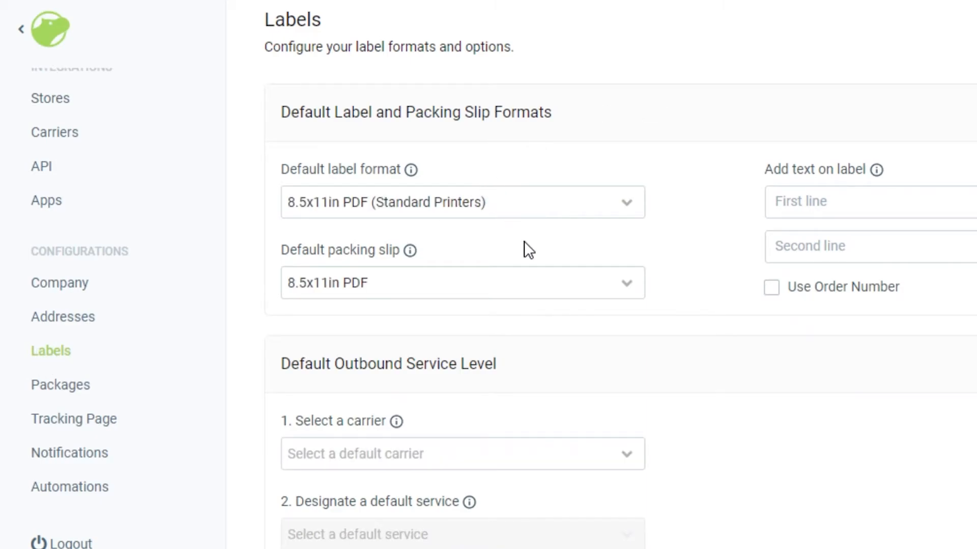
mouse_move(307, 107)
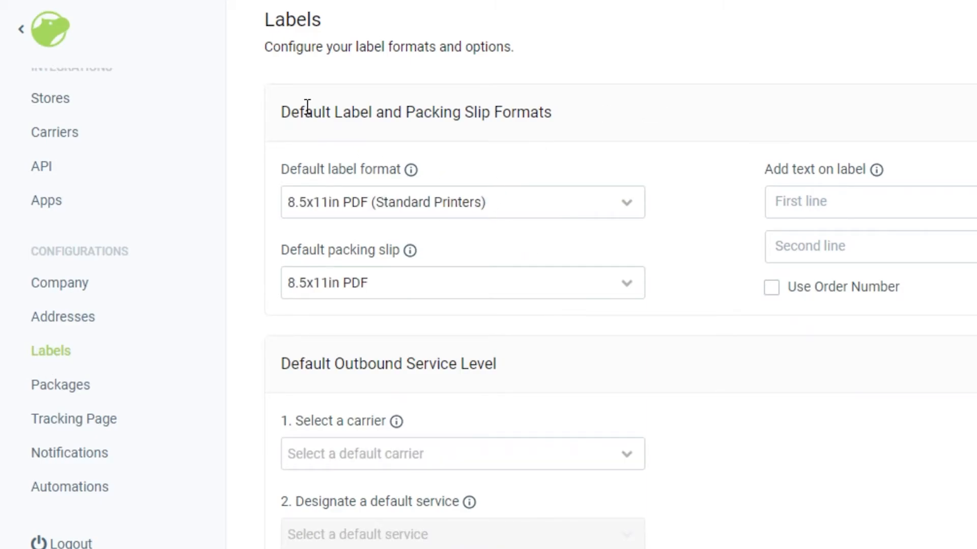
mouse_move(575, 333)
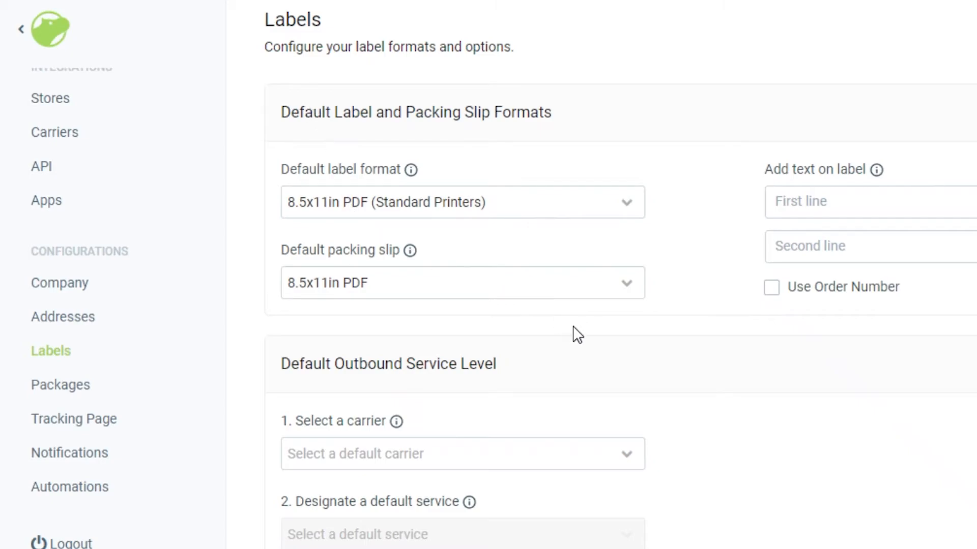
mouse_move(620, 273)
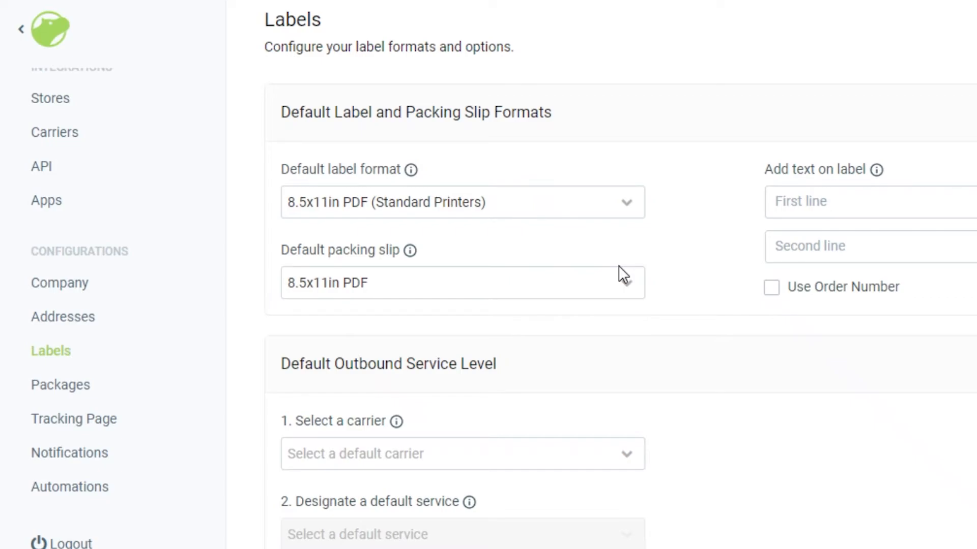
left_click(462, 202)
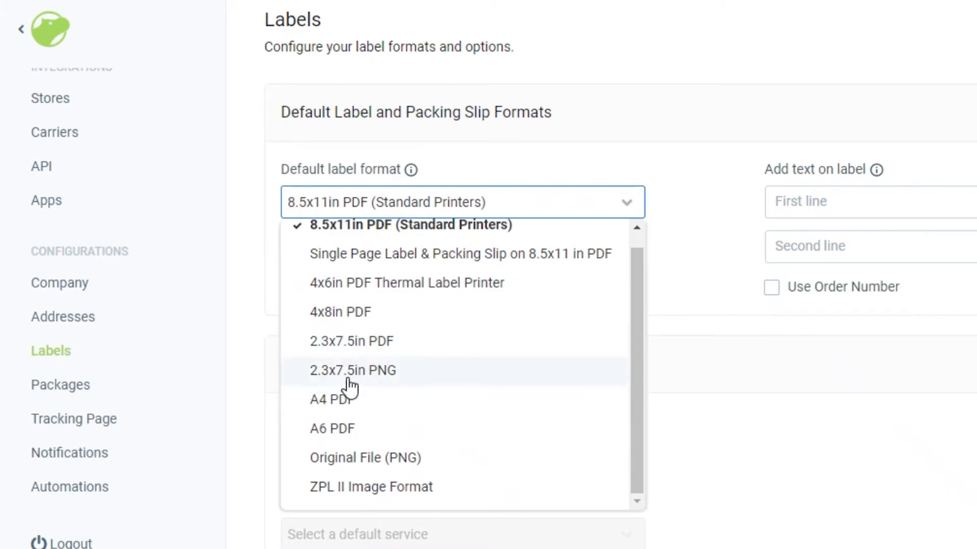
mouse_move(566, 200)
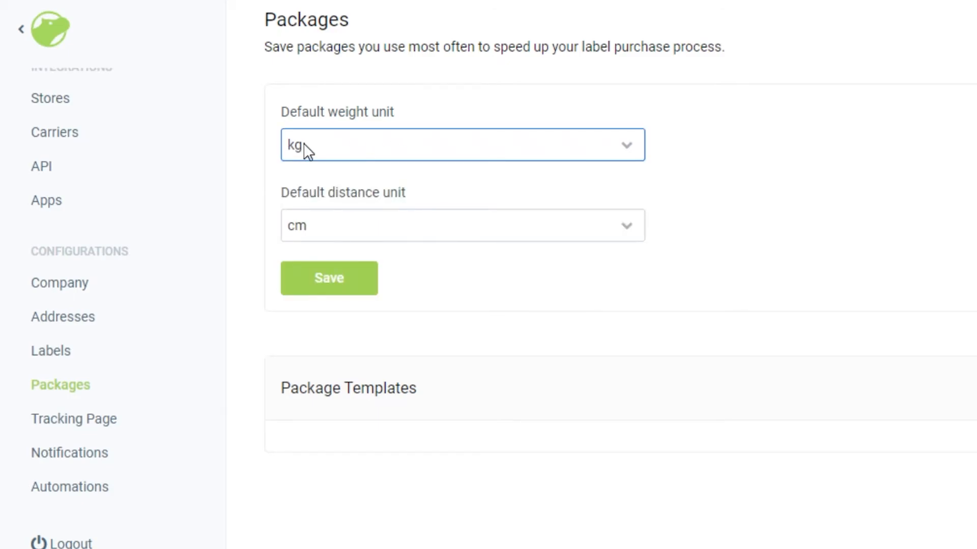
mouse_move(308, 166)
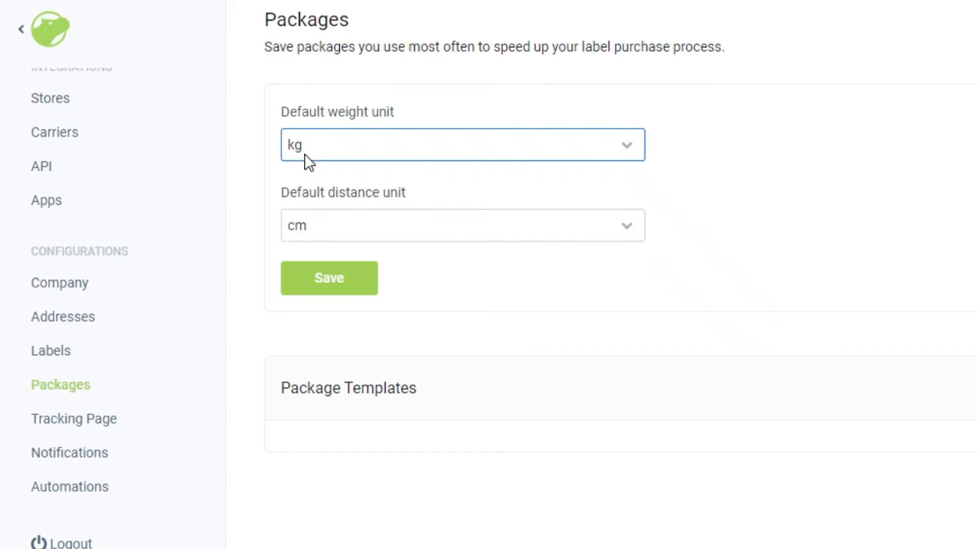
- View the Tracking Page settings, then Notifications showing shipment and delivery emails with autosend off
left_click(73, 418)
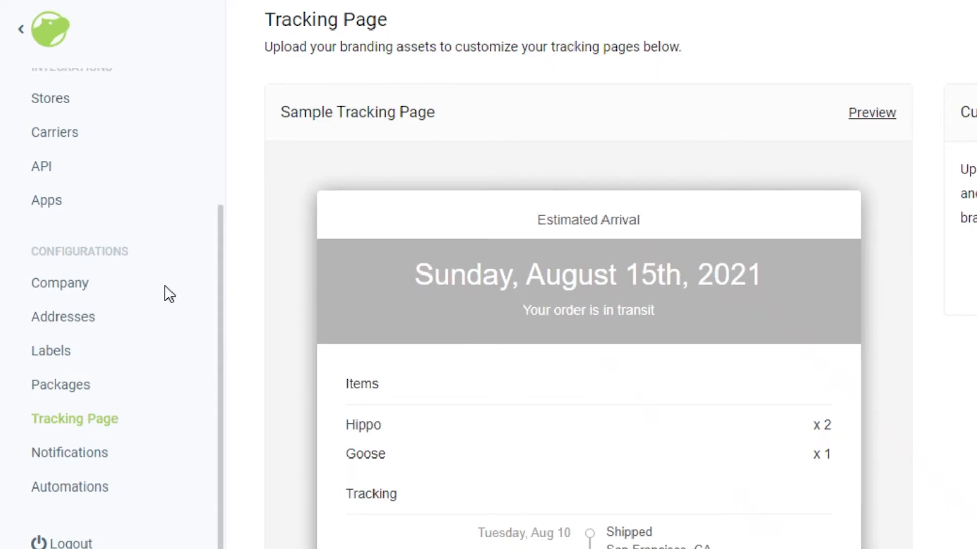
left_click(69, 452)
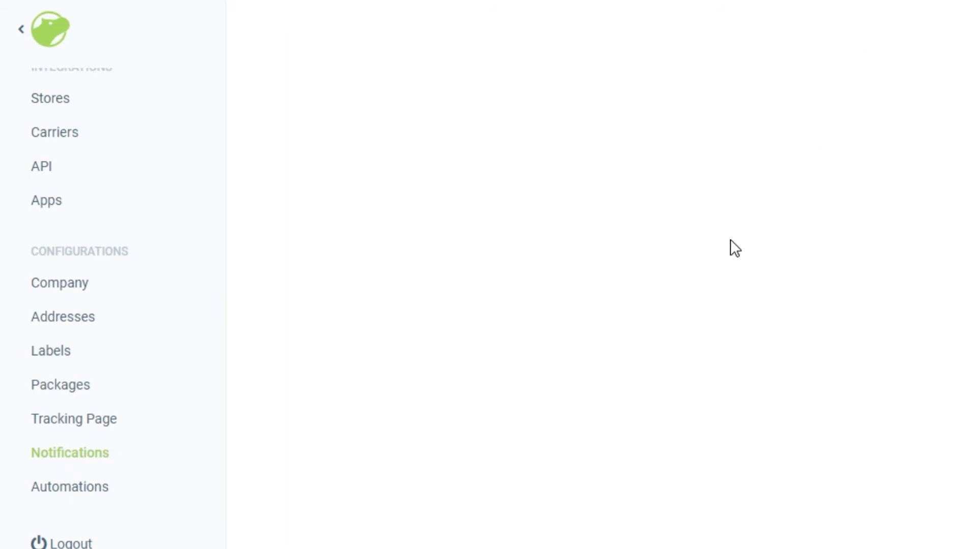
left_click(69, 453)
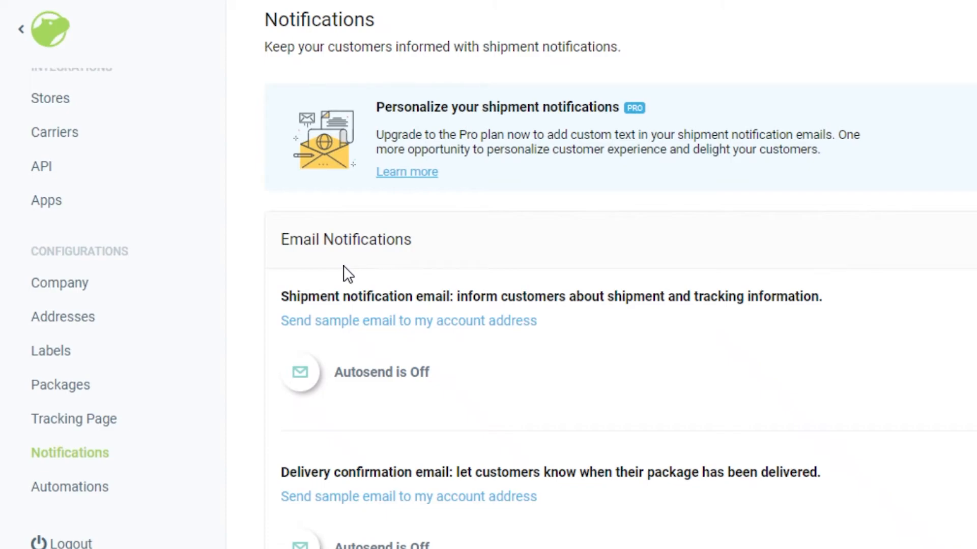
mouse_move(258, 304)
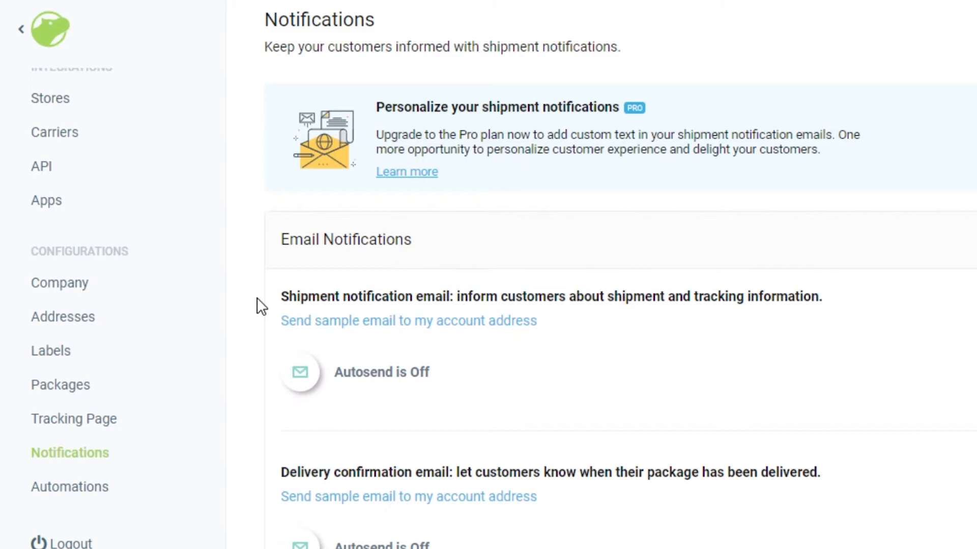
mouse_move(280, 305)
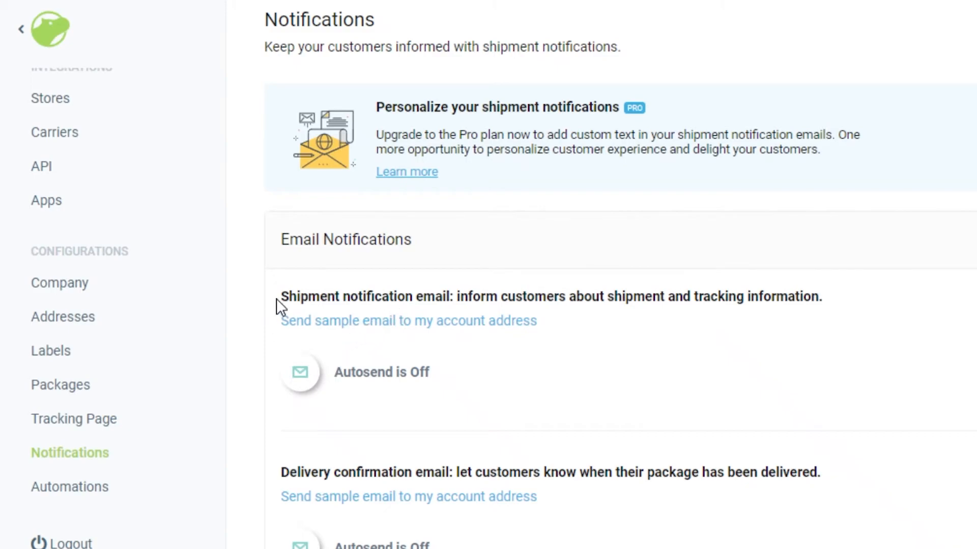
mouse_move(348, 300)
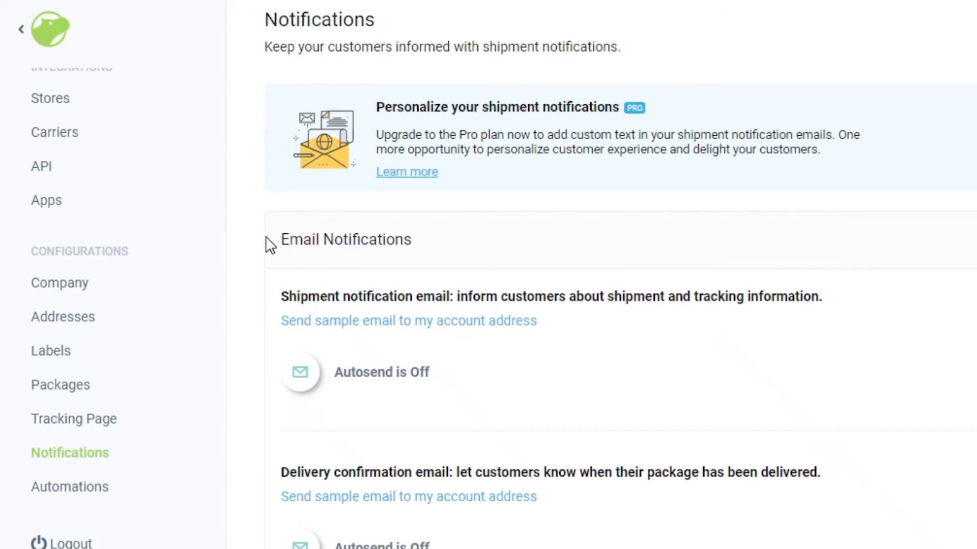
- Check Automations, which requires a Professional plan upgrade, then return to the public Shippo homepage
left_click(69, 486)
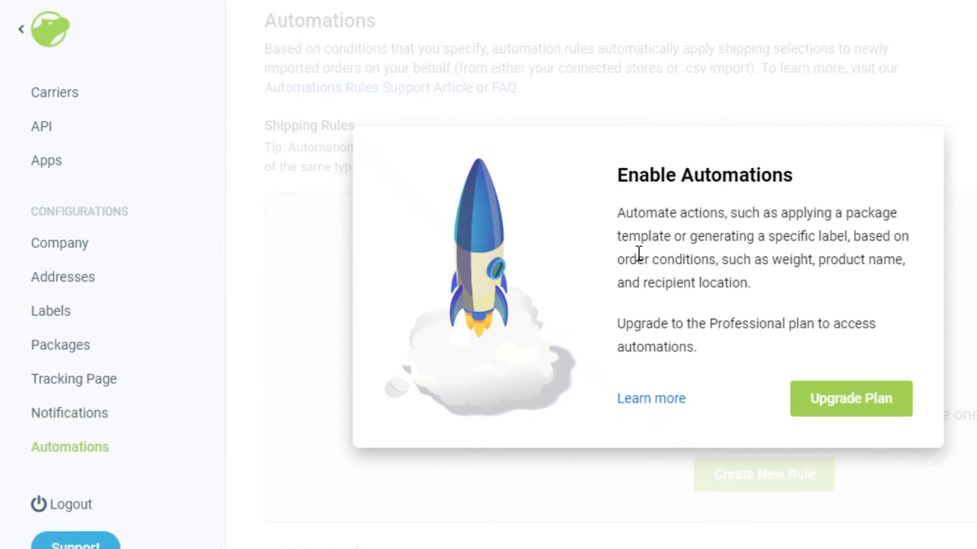
mouse_move(773, 331)
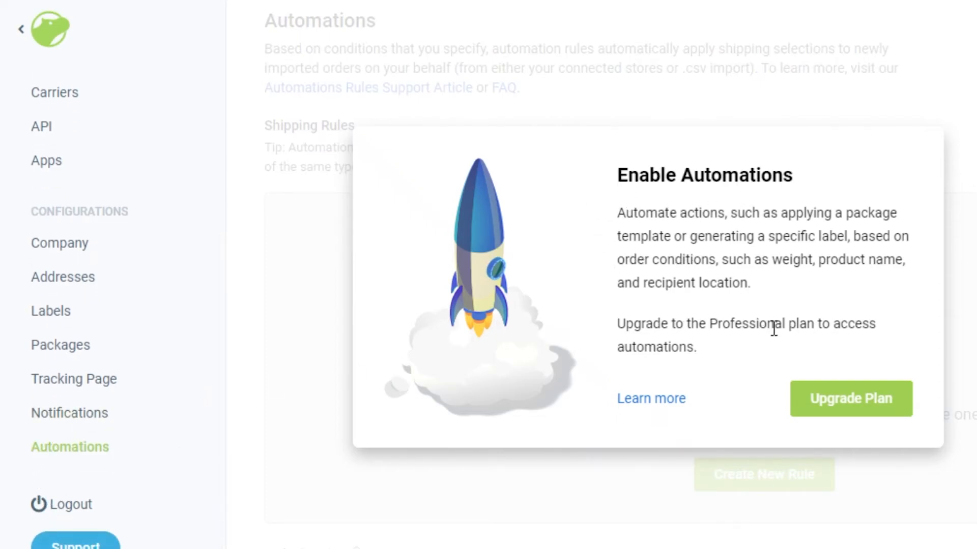
mouse_move(711, 332)
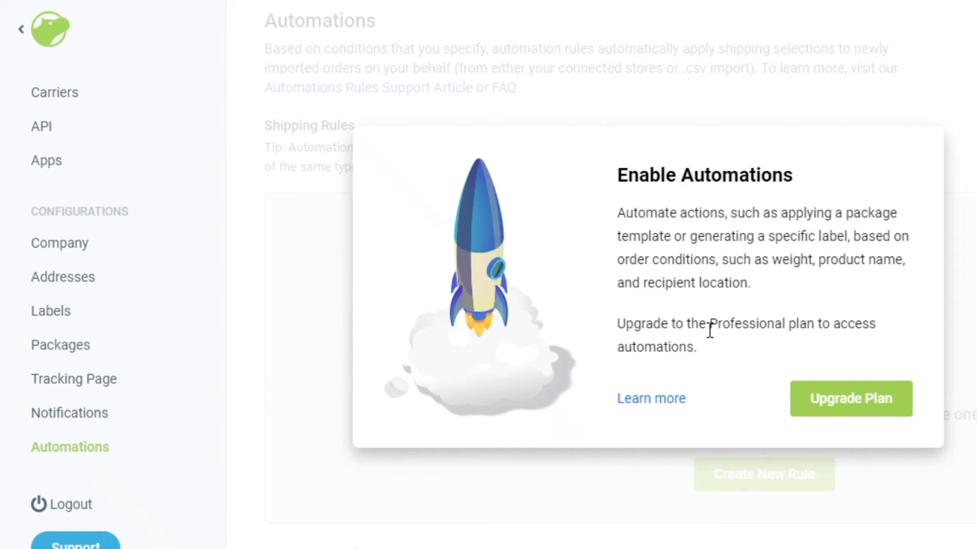
mouse_move(834, 295)
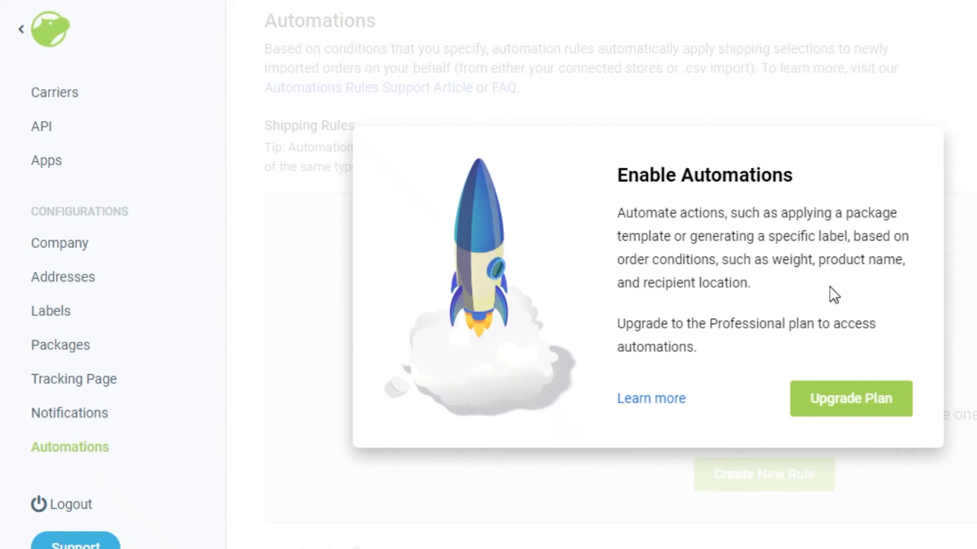
left_click(19, 29)
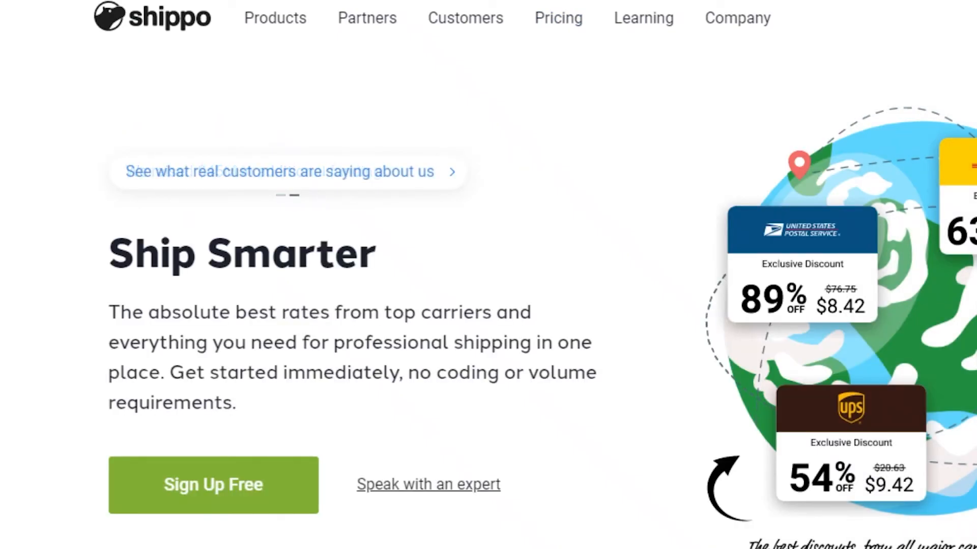
- Open the Pricing page and scroll to the Starter, Professional and Premier feature checklists
left_click(558, 18)
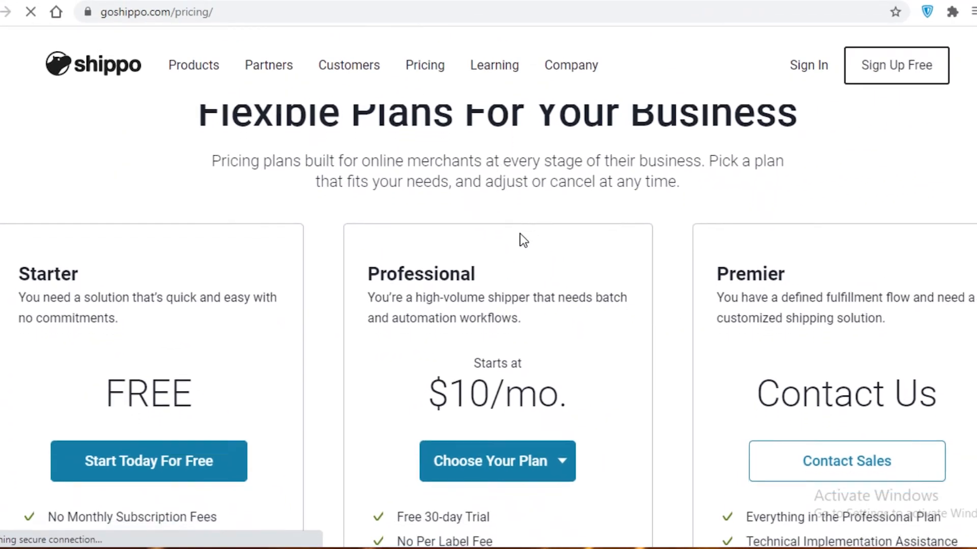
scroll("down", 3)
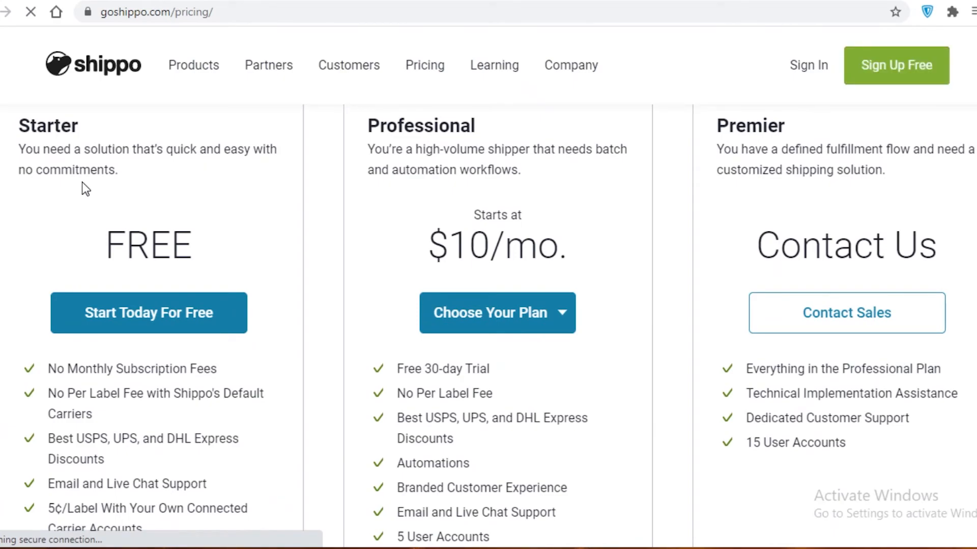
mouse_move(76, 189)
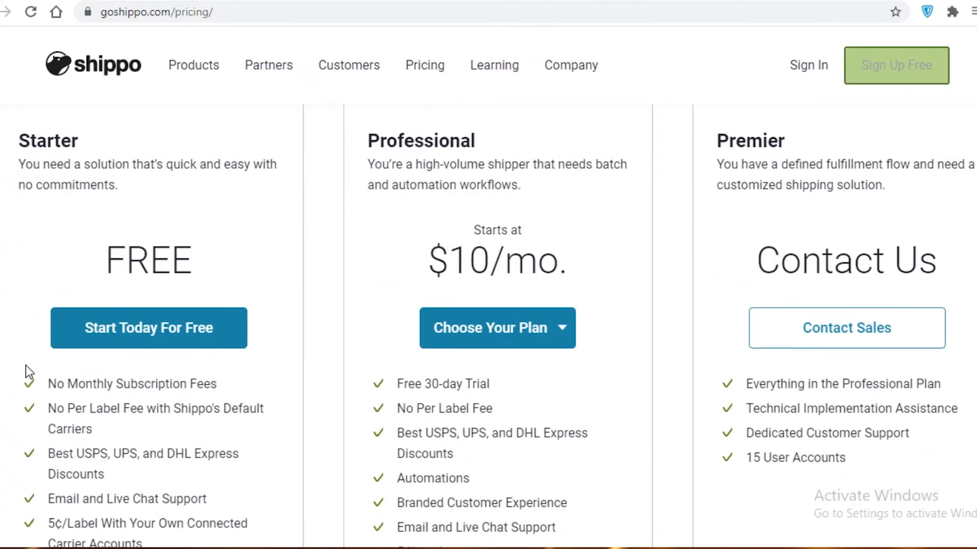
scroll("down", 3)
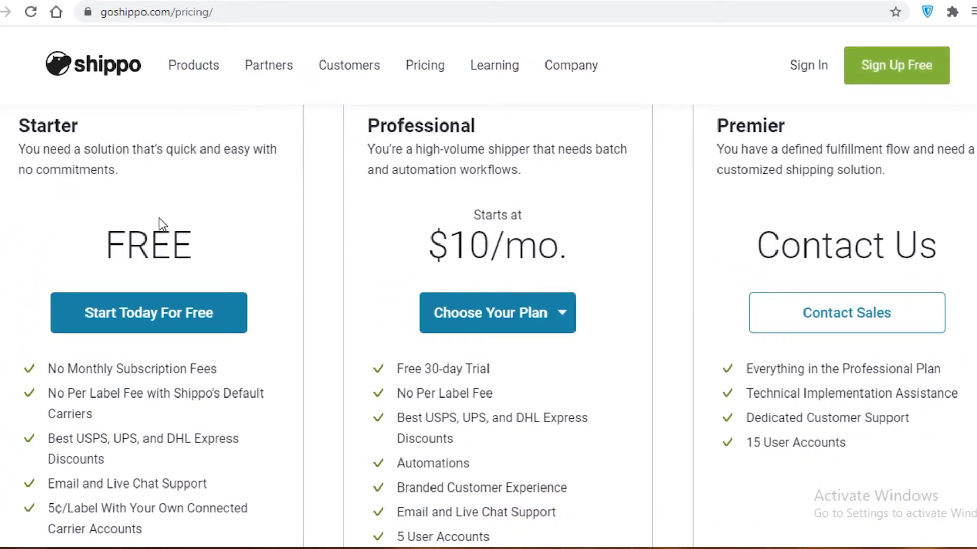
mouse_move(618, 240)
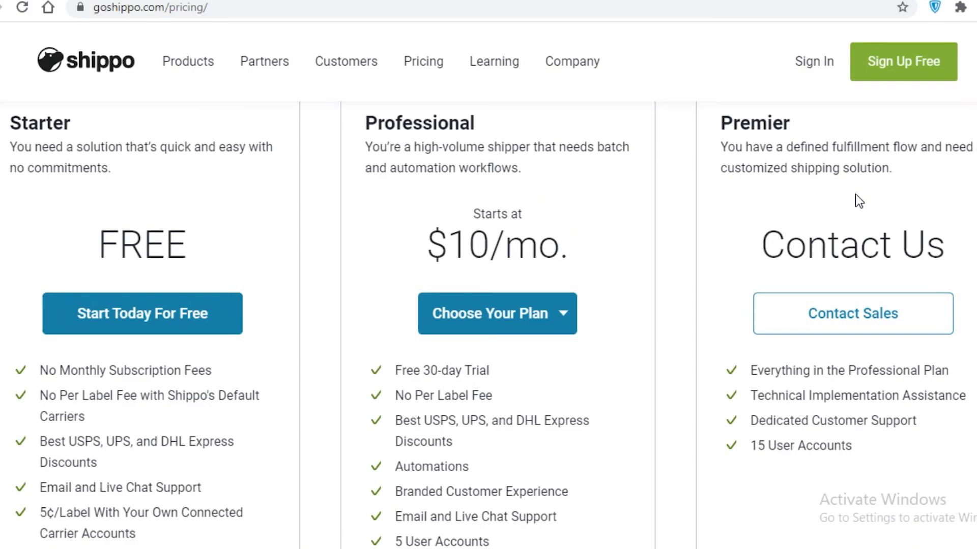
mouse_move(33, 146)
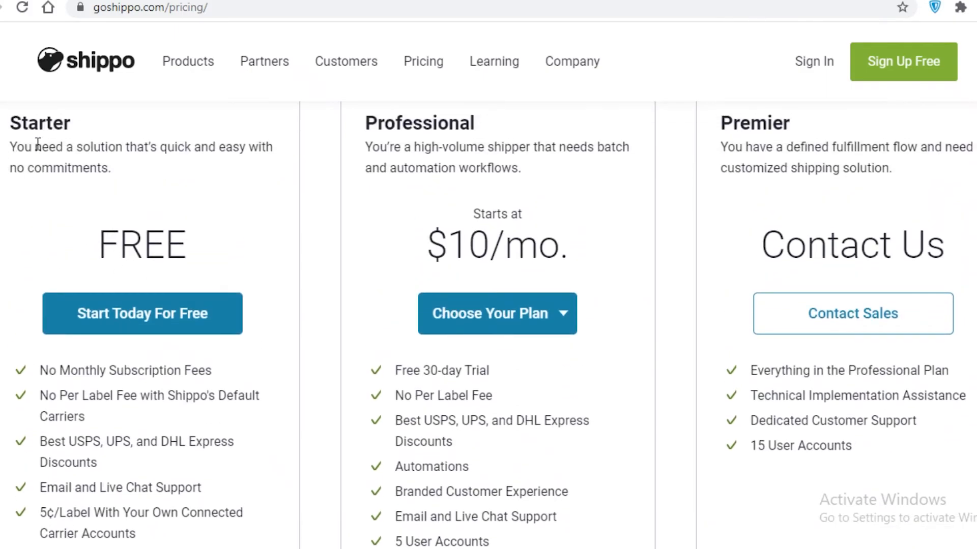
mouse_move(583, 319)
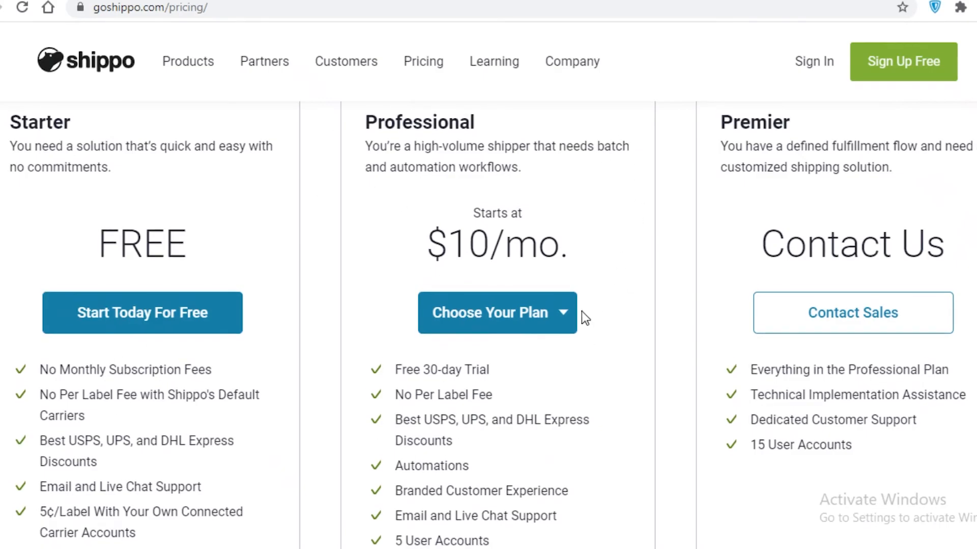
scroll("down", 3)
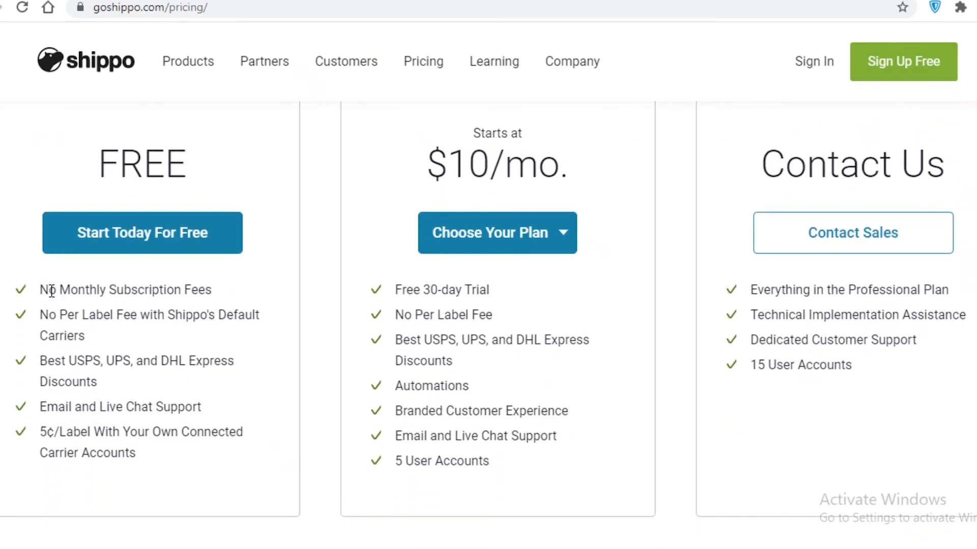
mouse_move(88, 326)
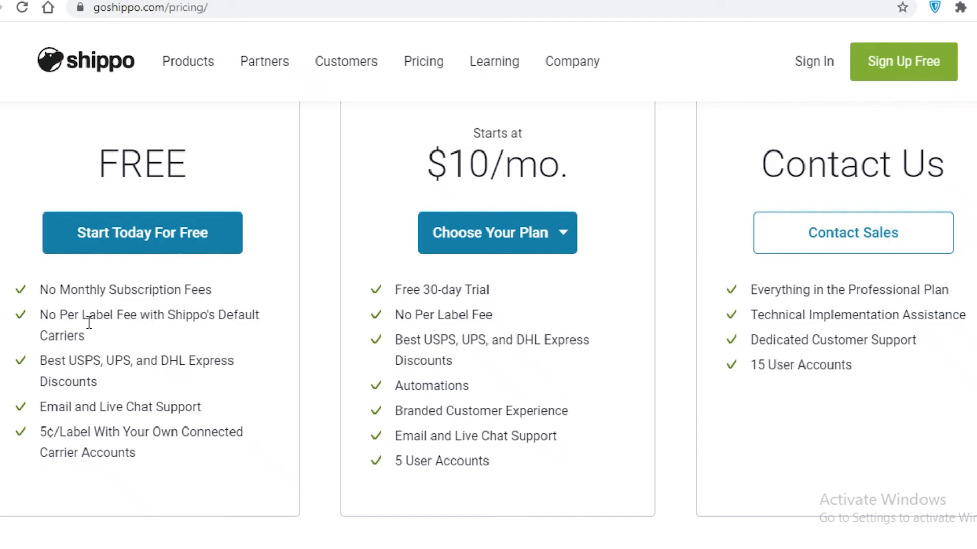
mouse_move(176, 316)
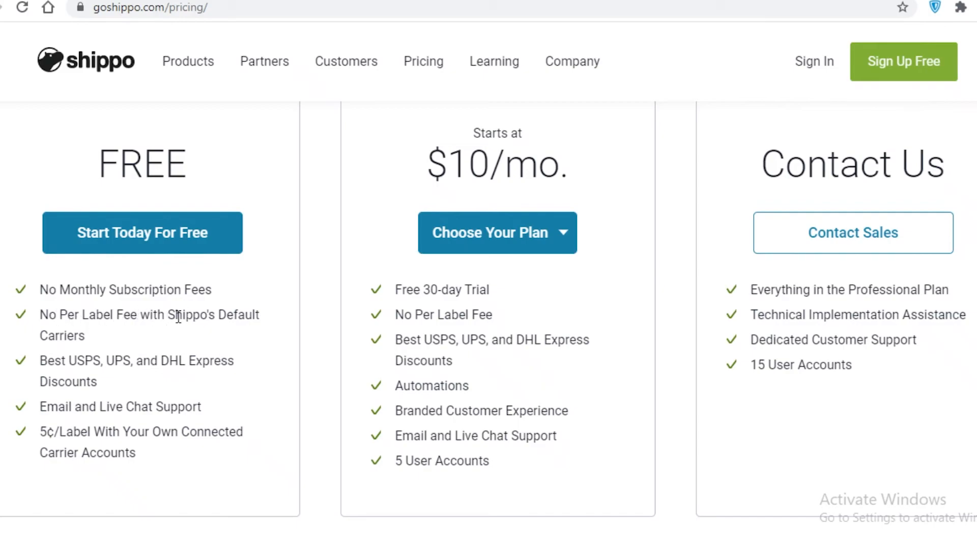
mouse_move(98, 378)
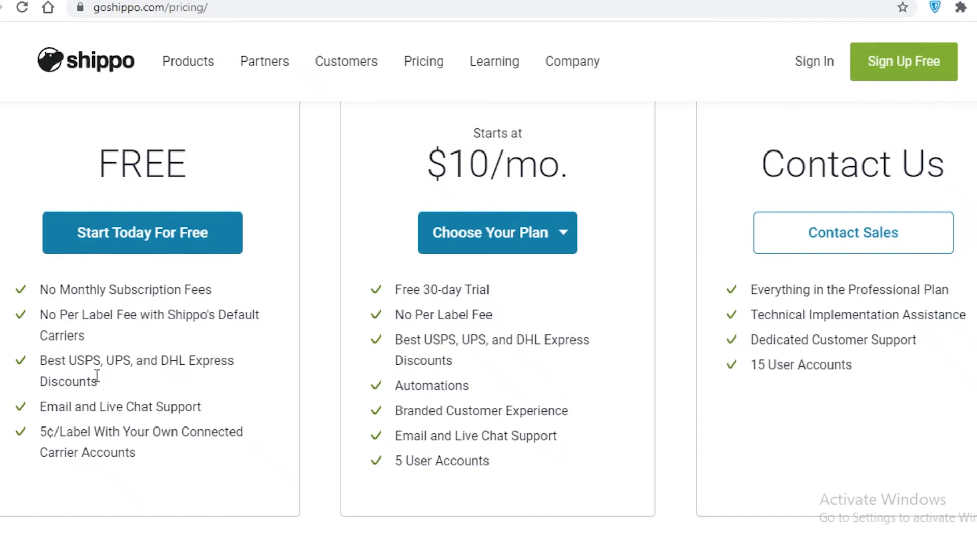
mouse_move(100, 396)
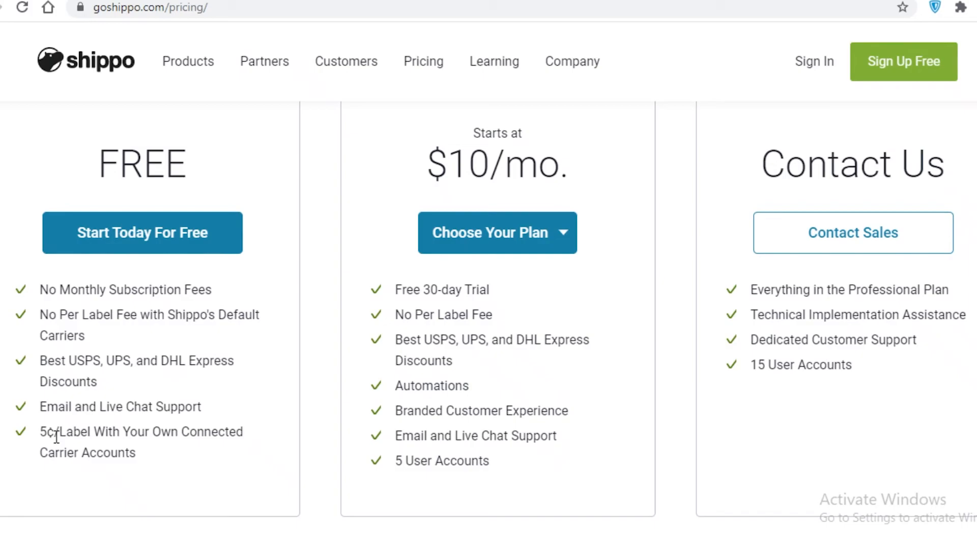
mouse_move(129, 441)
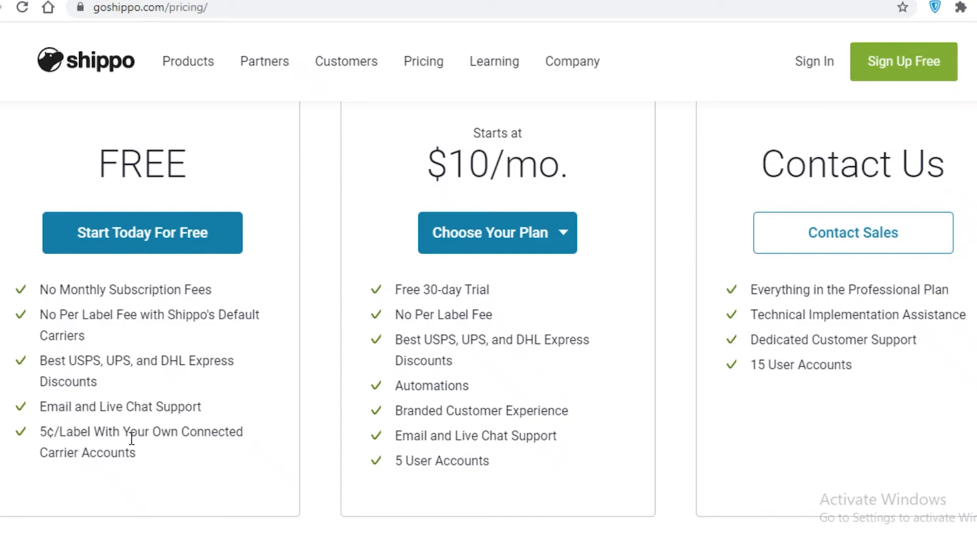
mouse_move(488, 340)
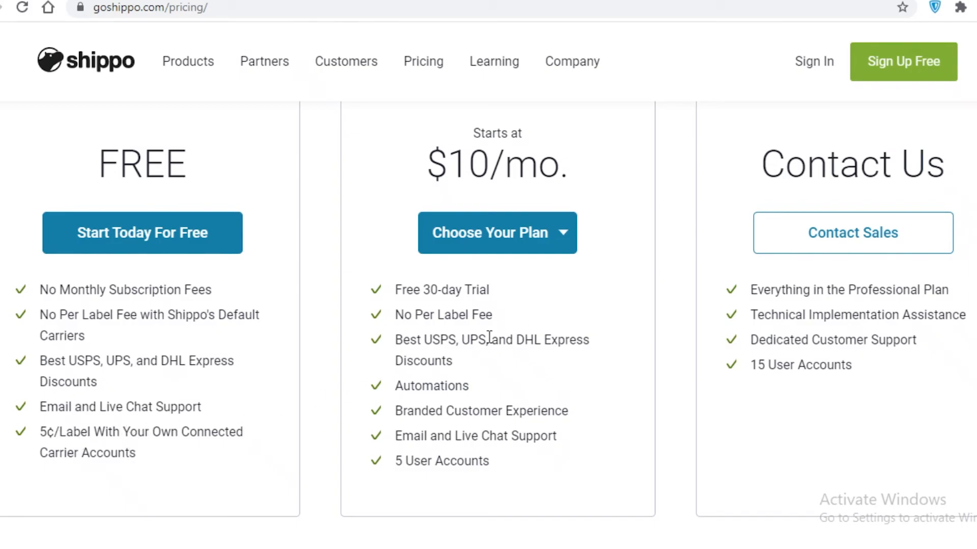
scroll("up", 3)
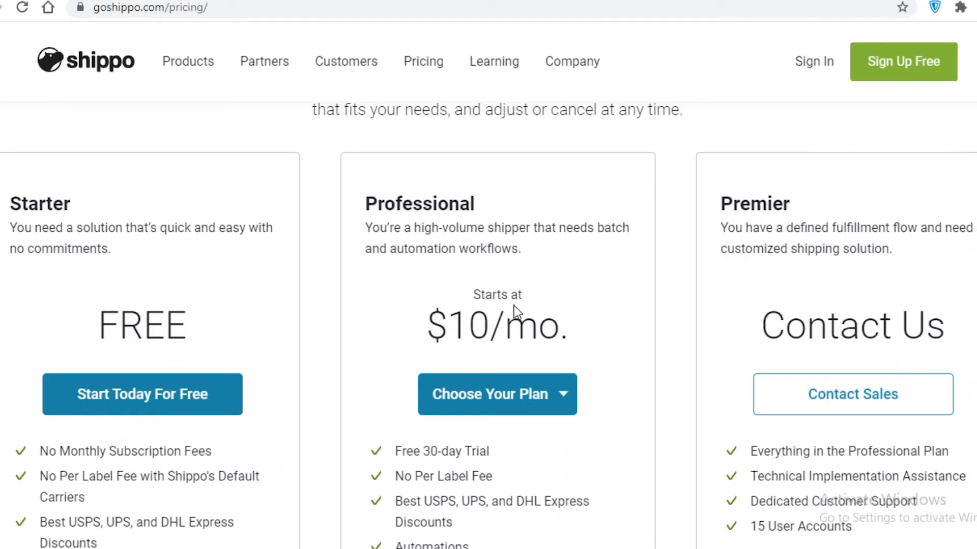
scroll("down", 3)
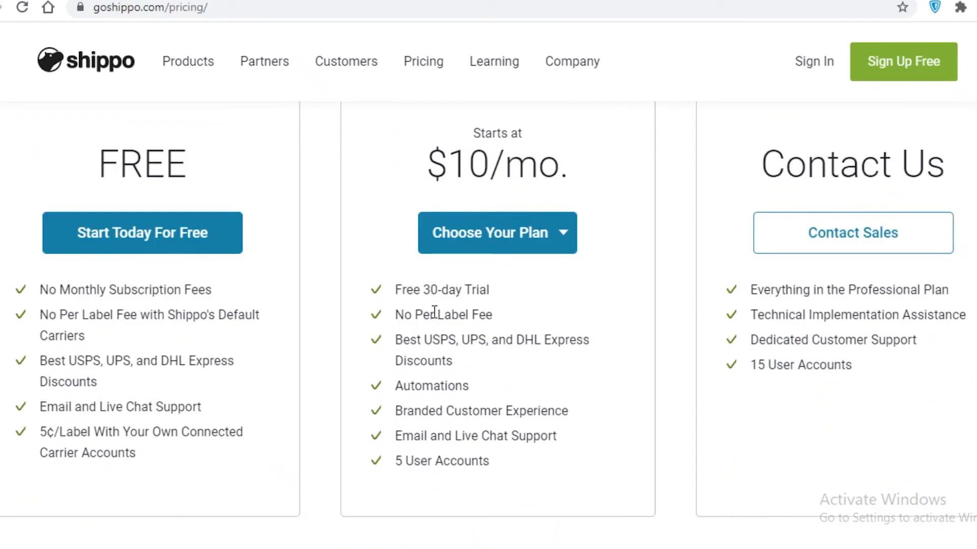
mouse_move(419, 312)
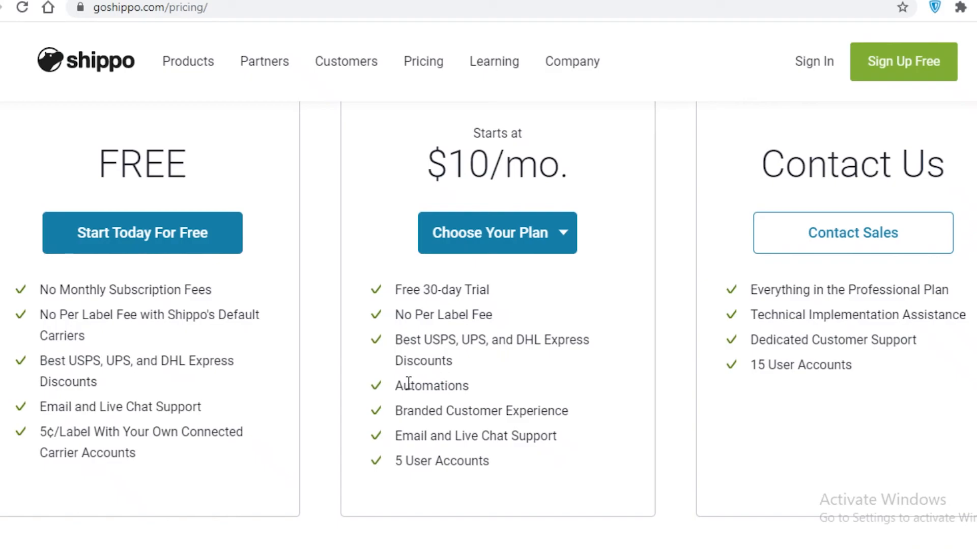
double_click(431, 386)
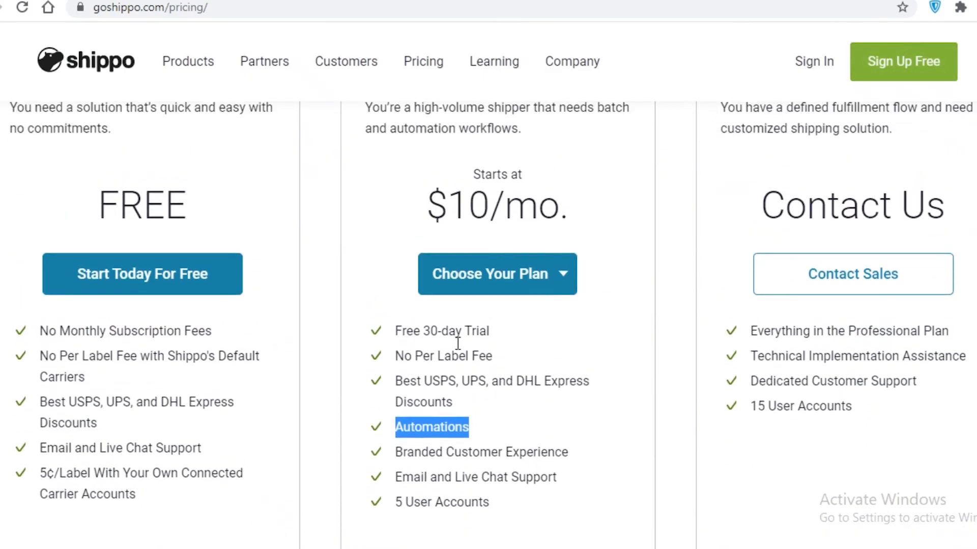
scroll("down", 3)
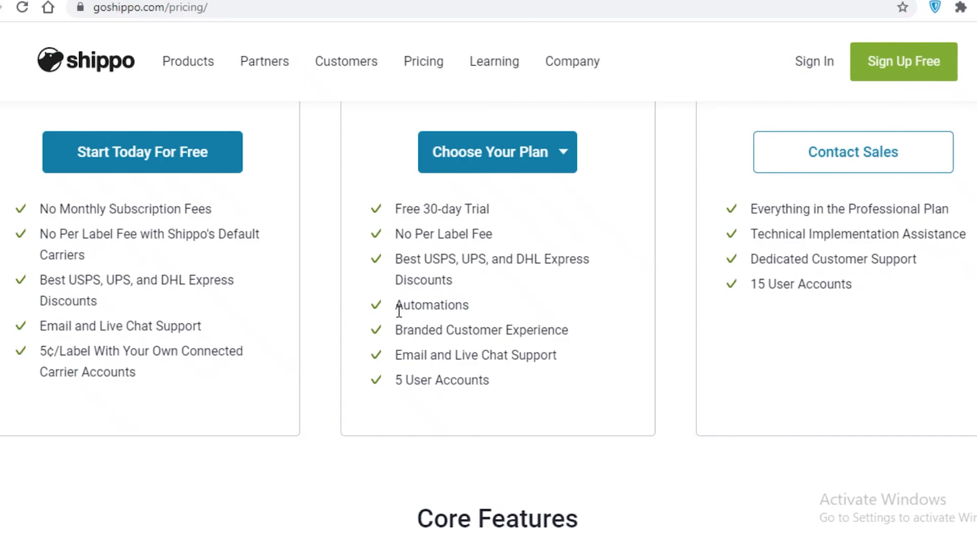
mouse_move(452, 337)
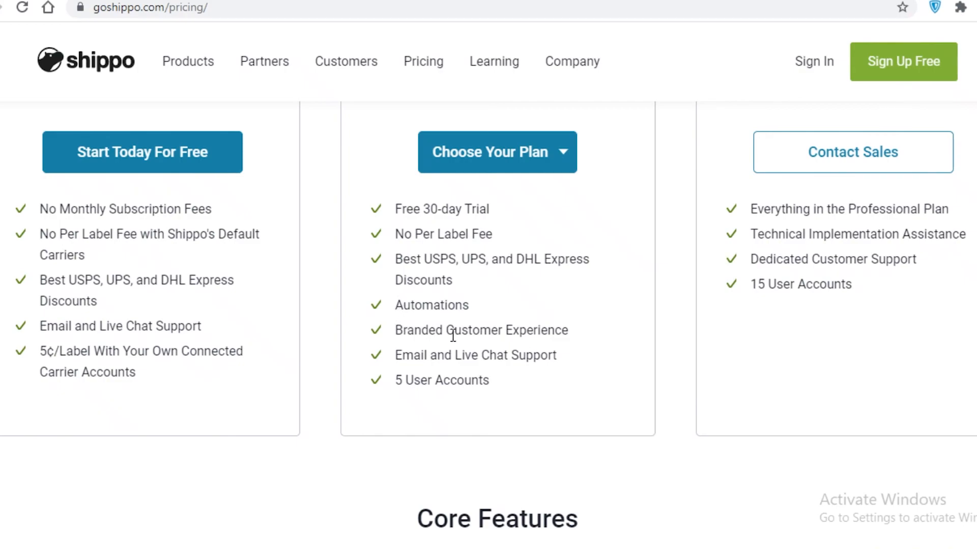
mouse_move(612, 349)
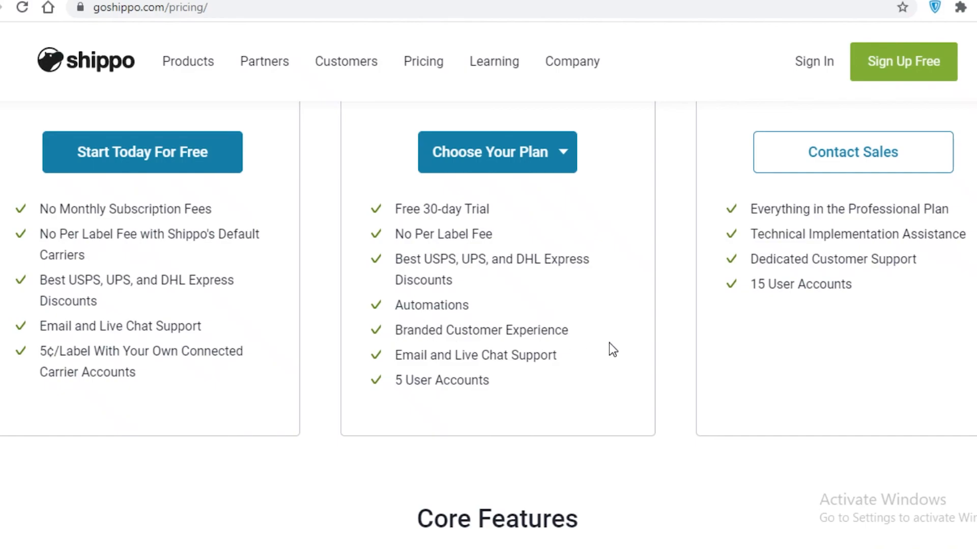
mouse_move(589, 363)
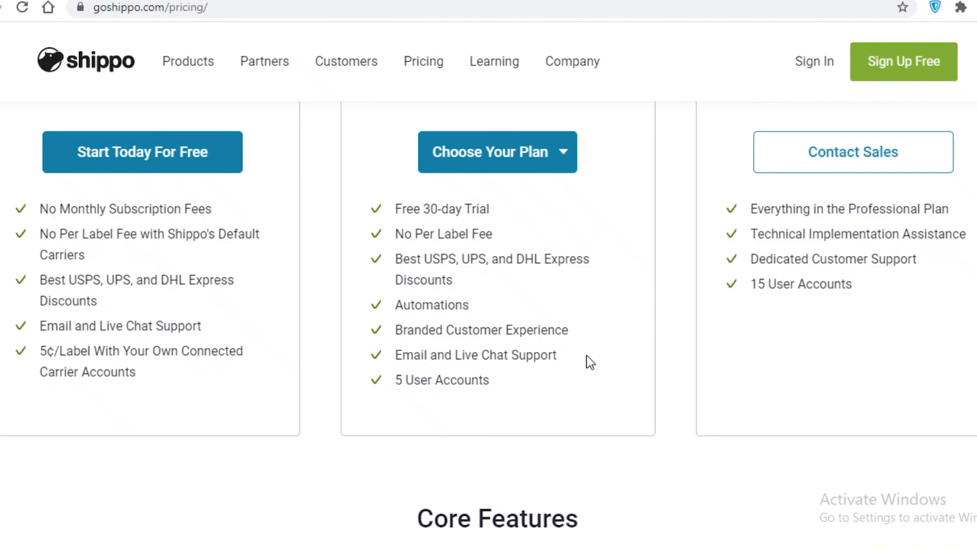
mouse_move(602, 366)
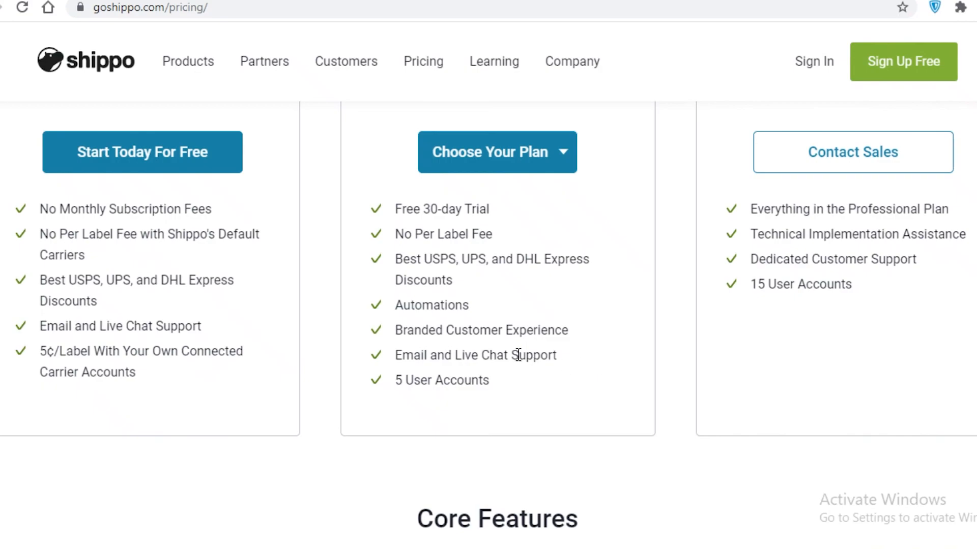
mouse_move(512, 349)
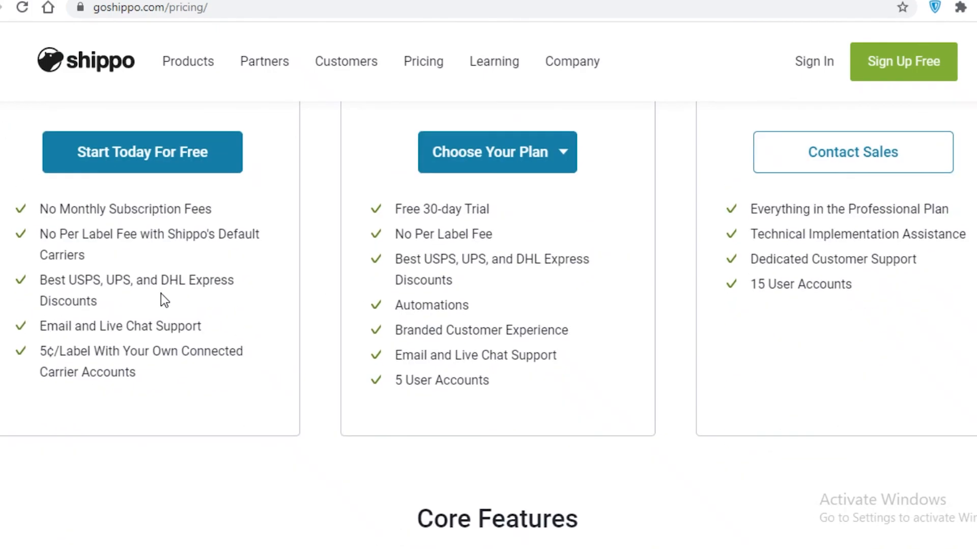
mouse_move(254, 383)
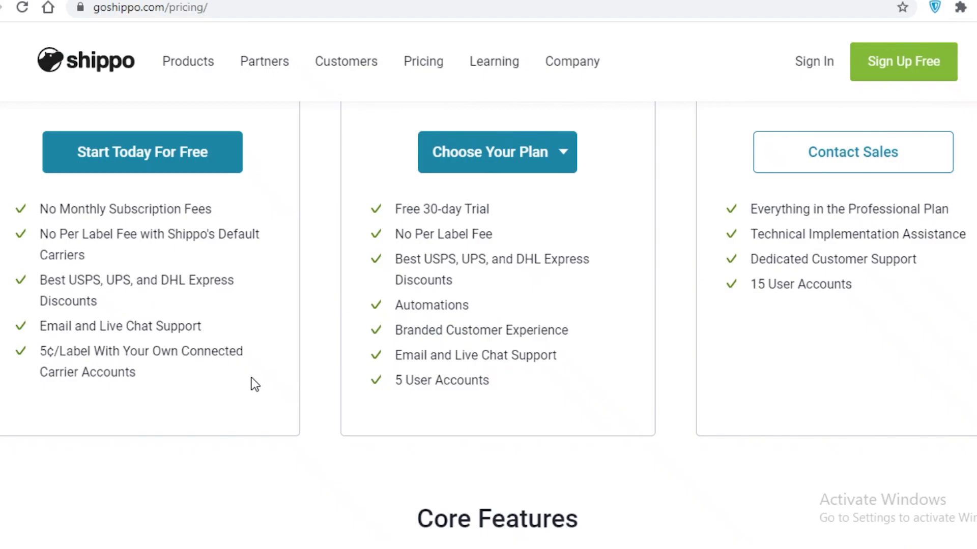
mouse_move(354, 400)
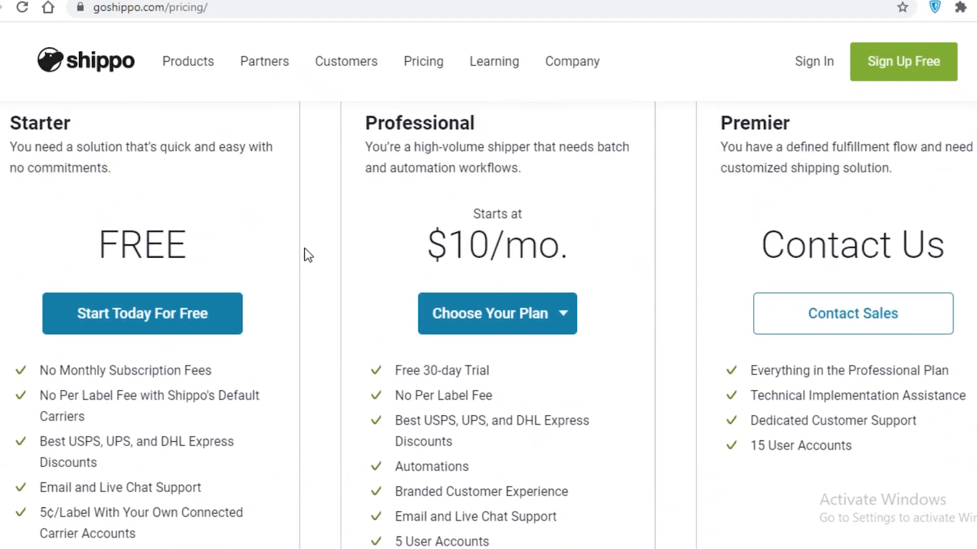
scroll("down", 3)
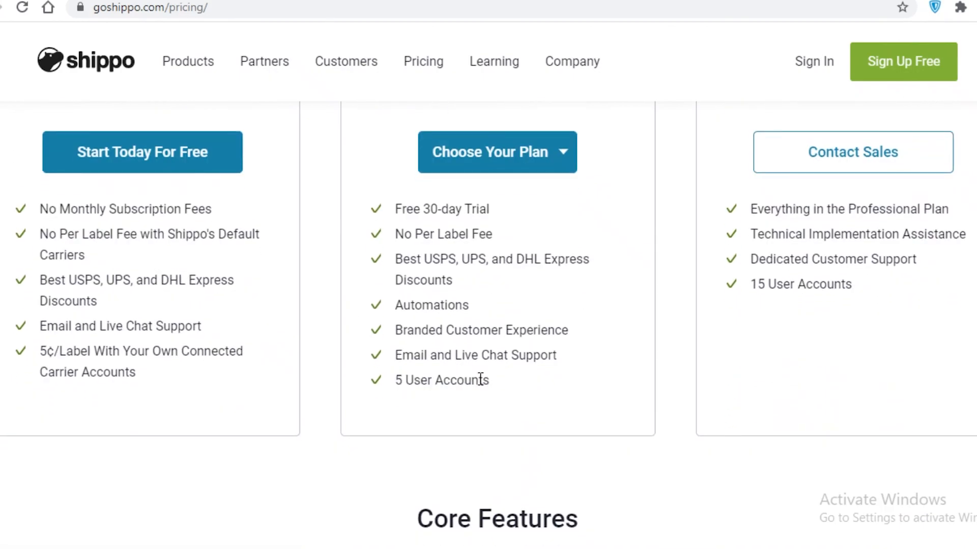
mouse_move(502, 383)
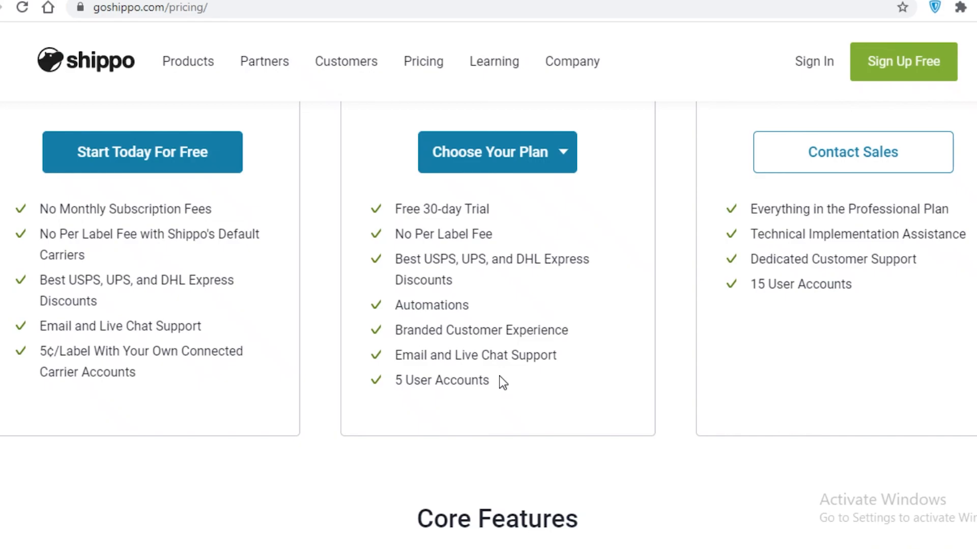
- Return to the plan headers: FREE Starter, $10/mo. Professional and Contact Us Premier
scroll("up", 3)
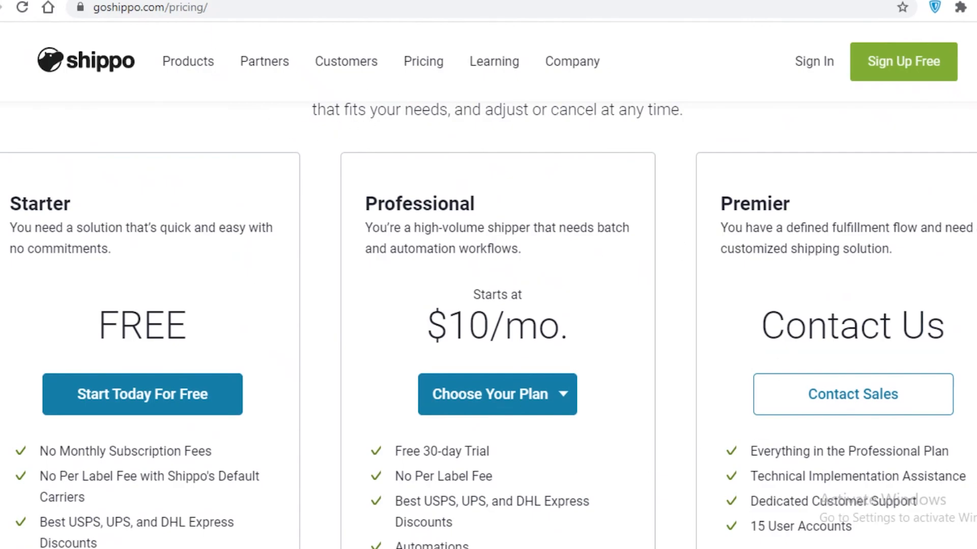
mouse_move(626, 141)
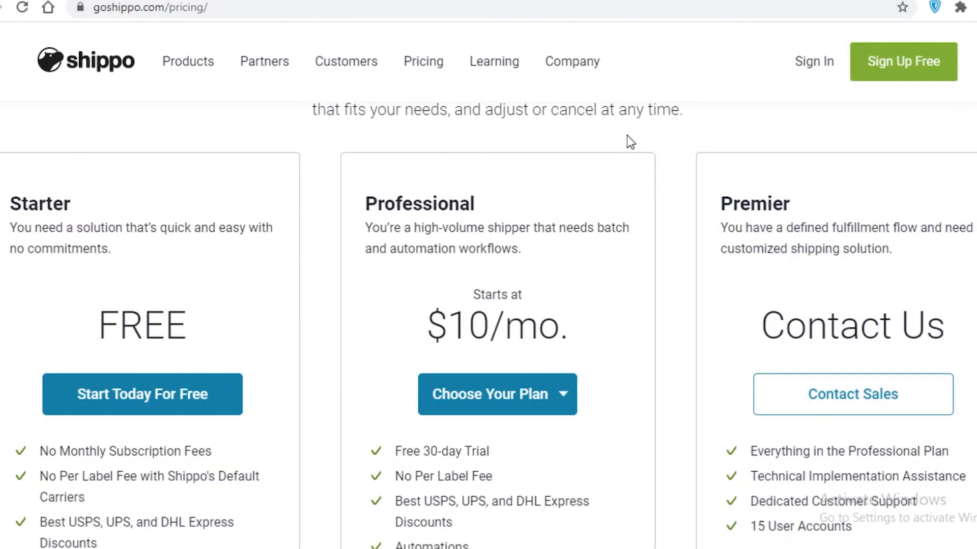
mouse_move(538, 289)
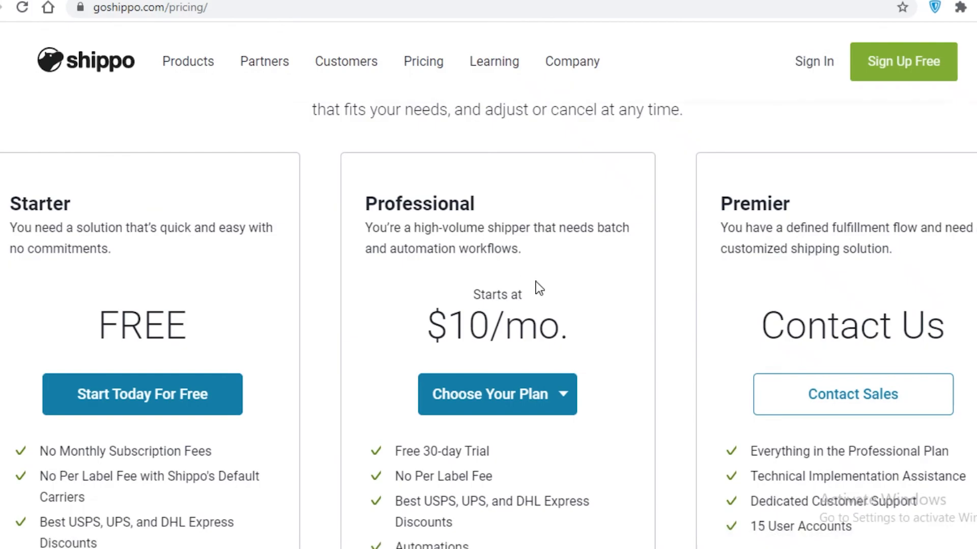
mouse_move(723, 229)
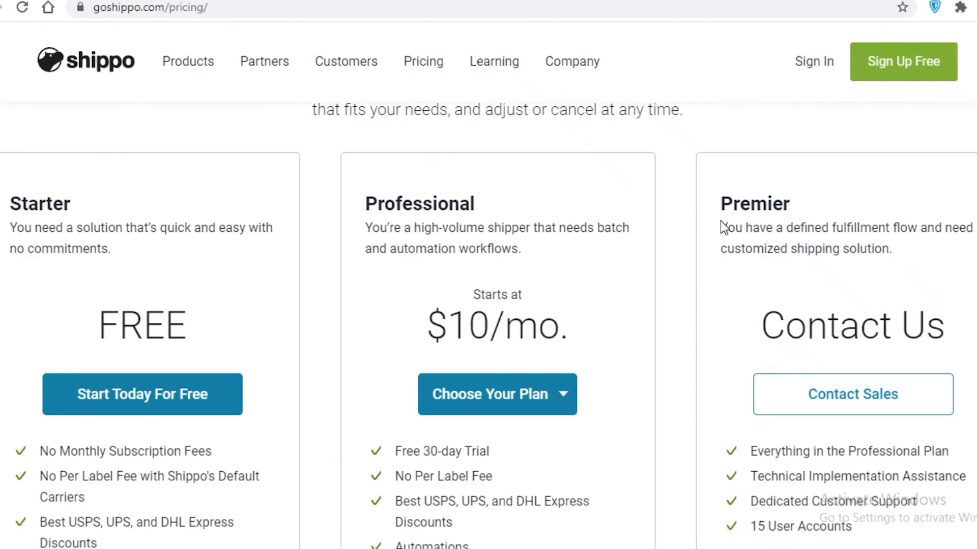
mouse_move(729, 313)
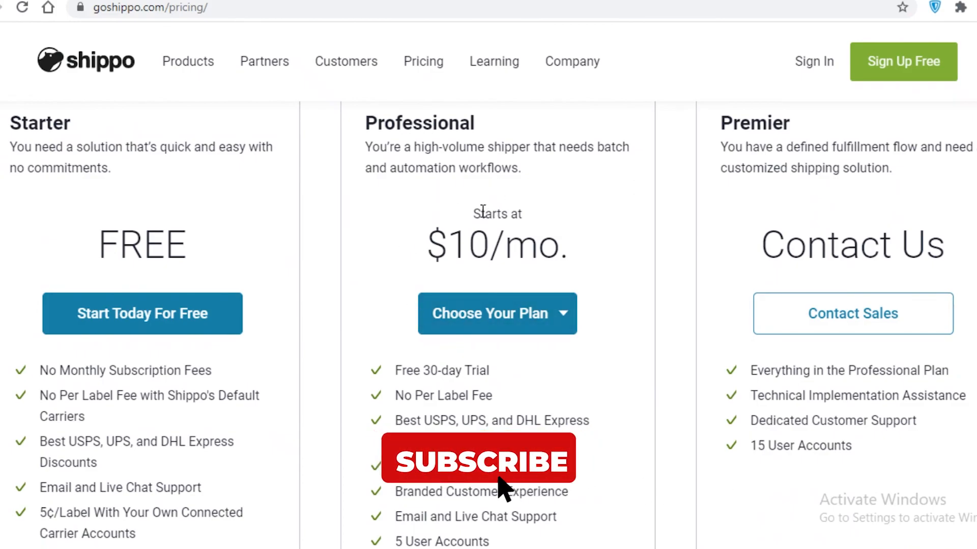
left_click(482, 459)
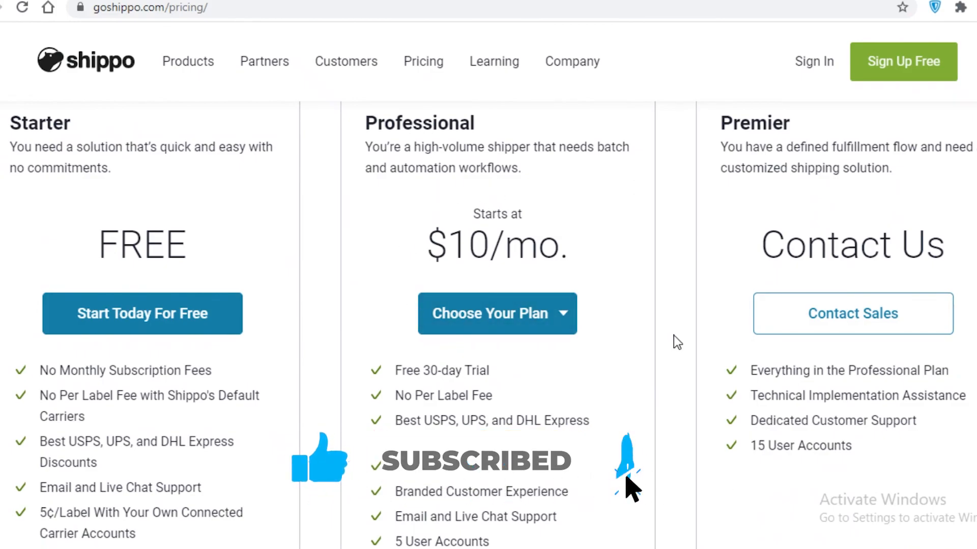